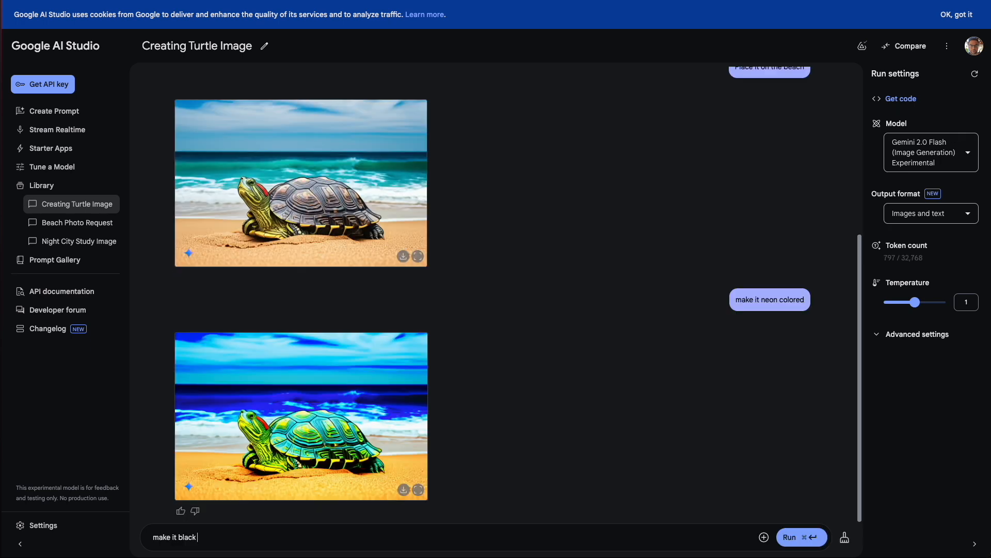
Step: Switch from the turtle-to-dragon edits to the 'Creating a Beautiful Woman' chat about Lyra
{"action": "left_click", "coordinate": [788, 537]}
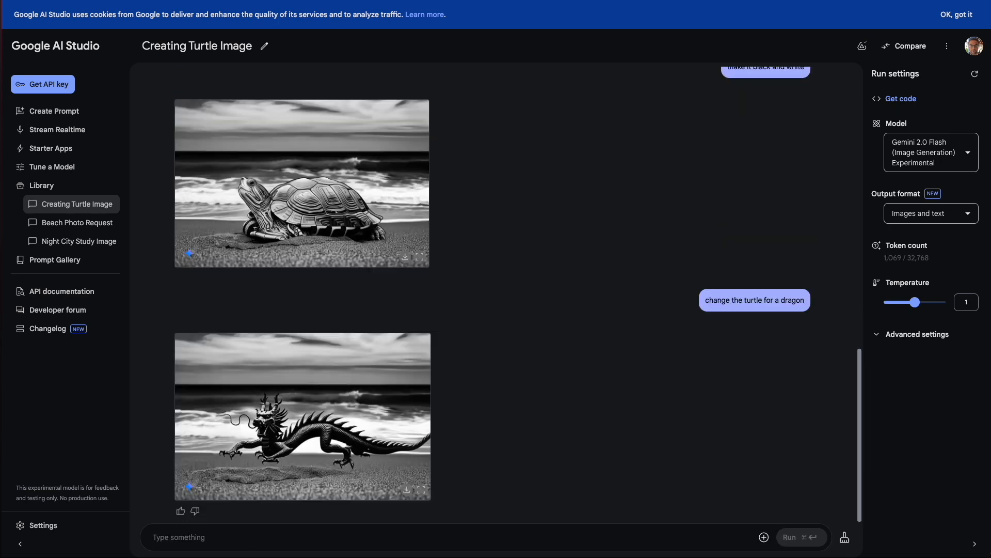
{"action": "left_click", "coordinate": [801, 536]}
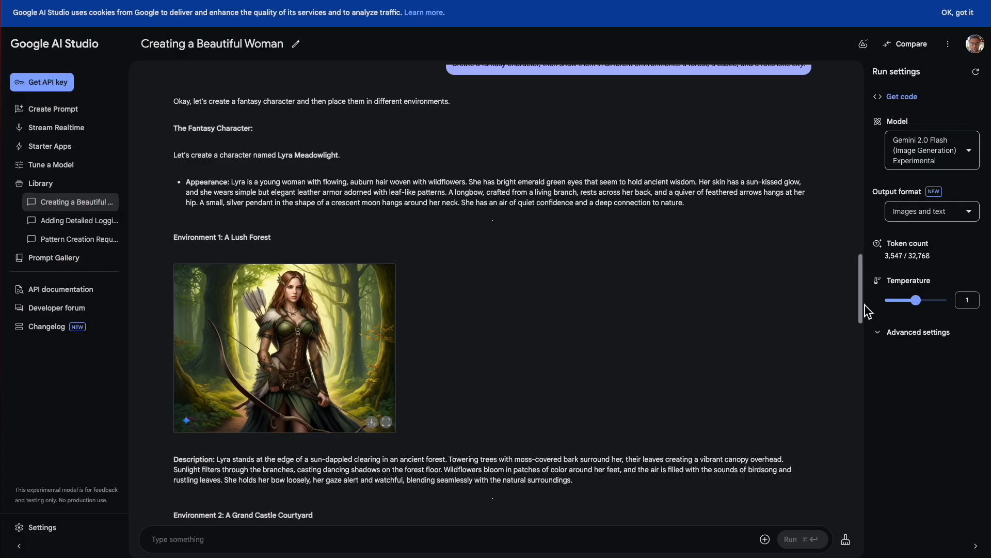
{"action": "scroll", "scroll_direction": "down", "scroll_amount": 3}
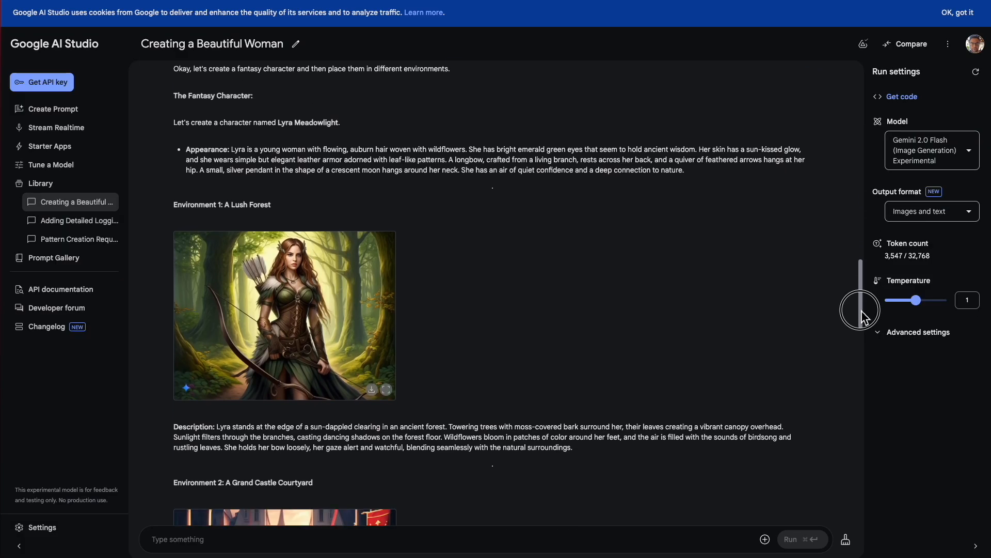
{"action": "scroll", "scroll_direction": "down", "scroll_amount": 3}
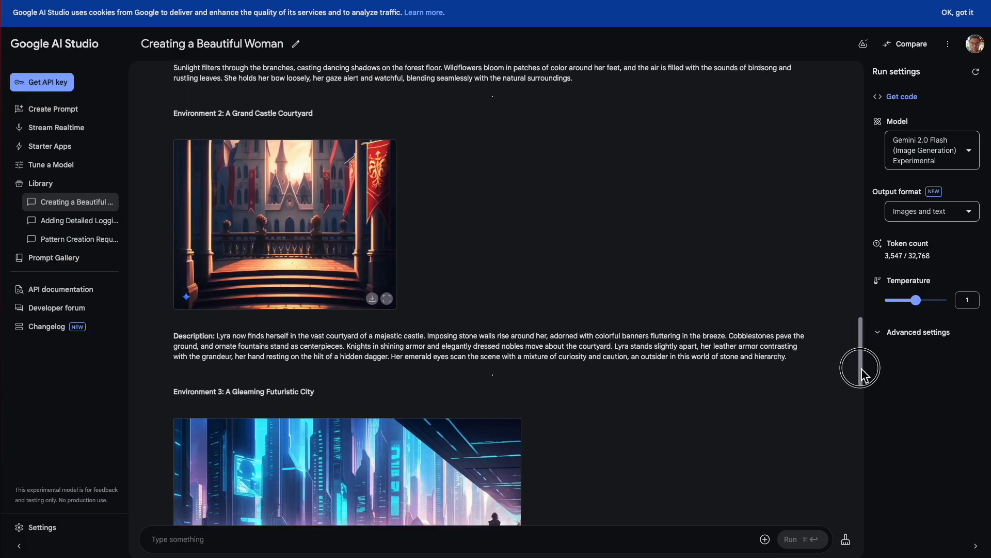
{"action": "scroll", "scroll_direction": "down", "scroll_amount": 3}
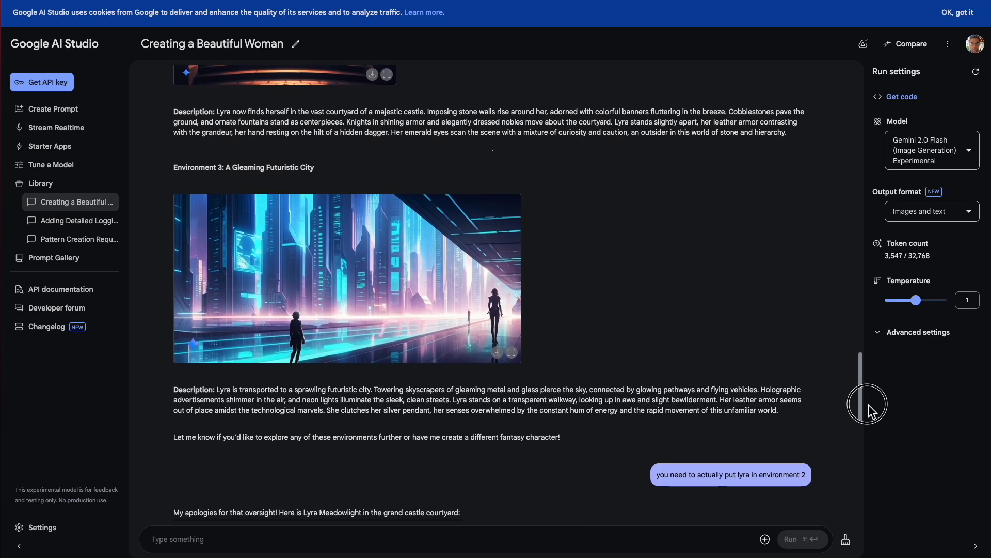
{"action": "scroll", "scroll_direction": "down", "scroll_amount": 3}
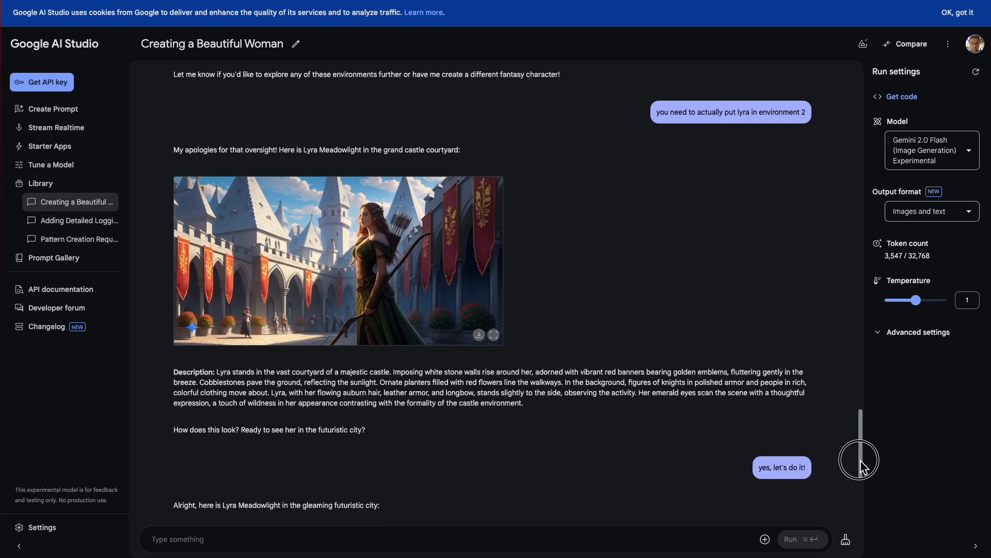
{"action": "scroll", "scroll_direction": "down", "scroll_amount": 3}
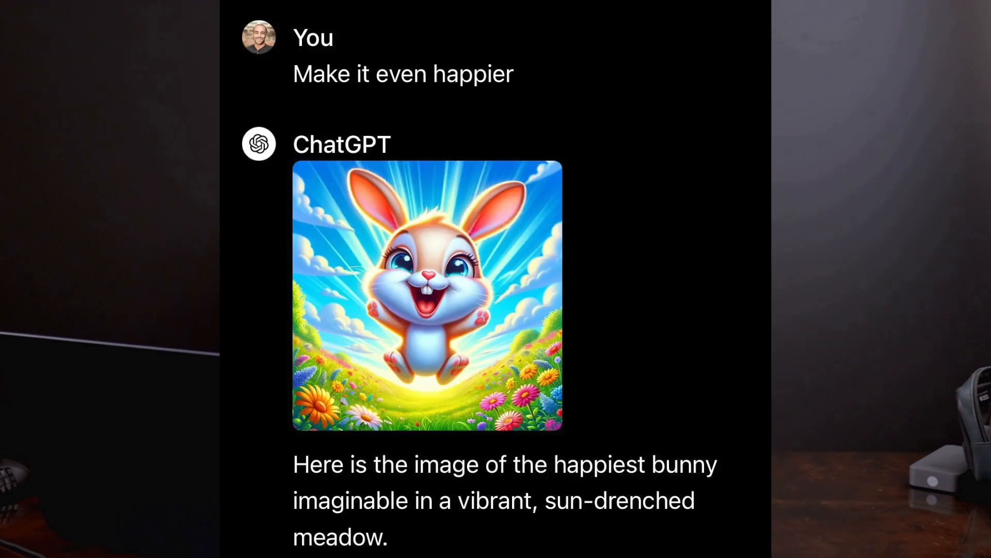
Step: Scroll down through the ChatGPT ever-happier bunny image conversation
{"action": "scroll", "scroll_direction": "down", "scroll_amount": 3}
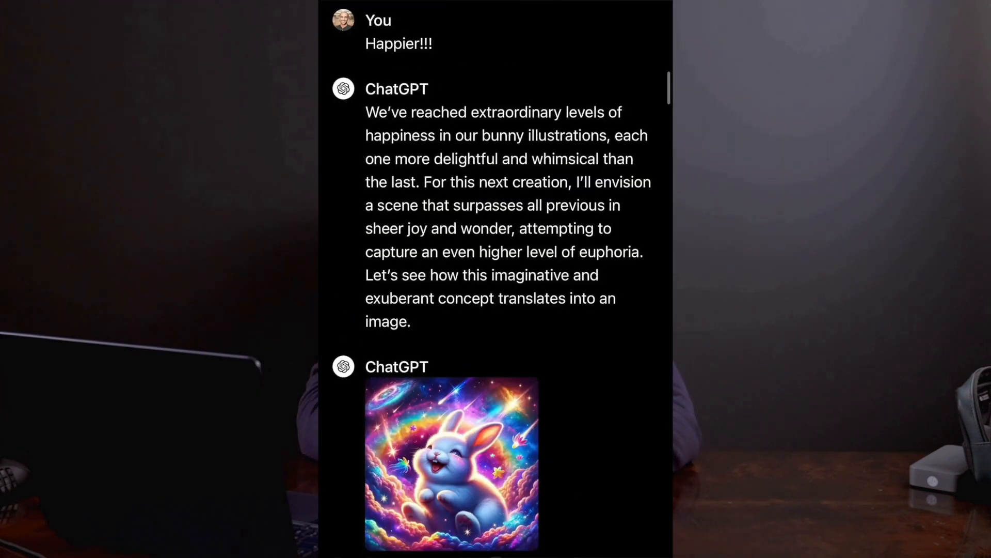
{"action": "scroll", "scroll_direction": "down", "scroll_amount": 3}
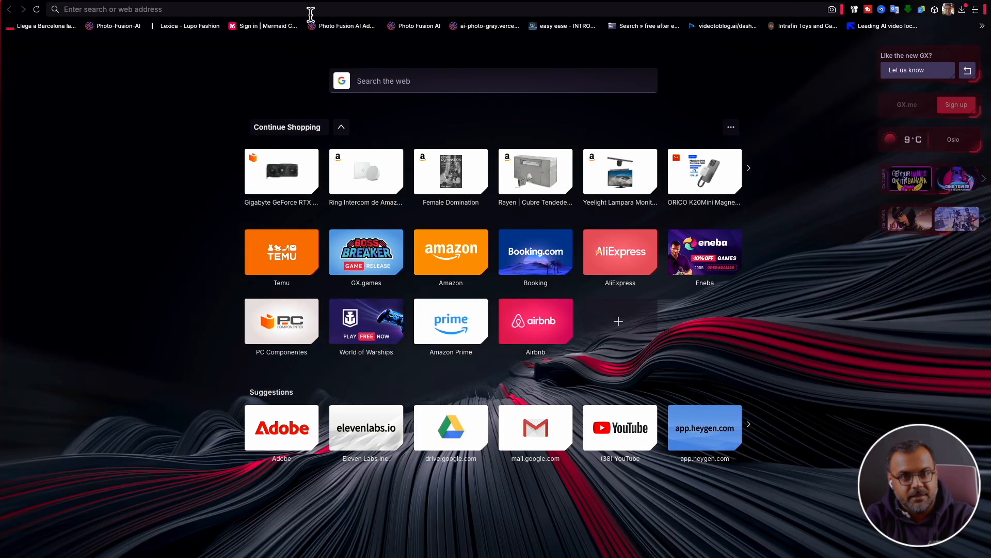
Step: Go to aistudio.google.com and check that Gemini 2.0 Flash Image Generation is available
{"action": "type", "text": "aistudio.google.com/prompts/new_chat"}
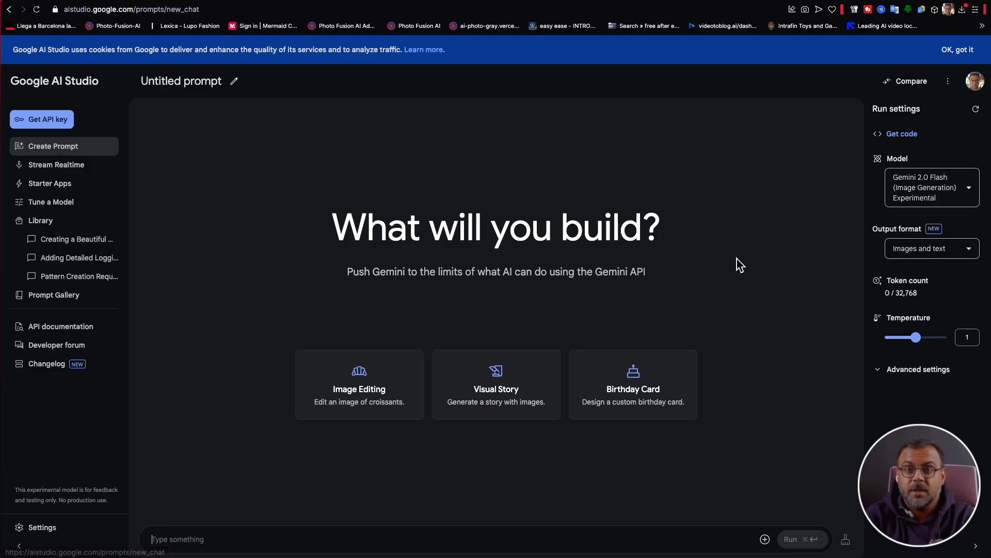
{"action": "left_click", "coordinate": [930, 187]}
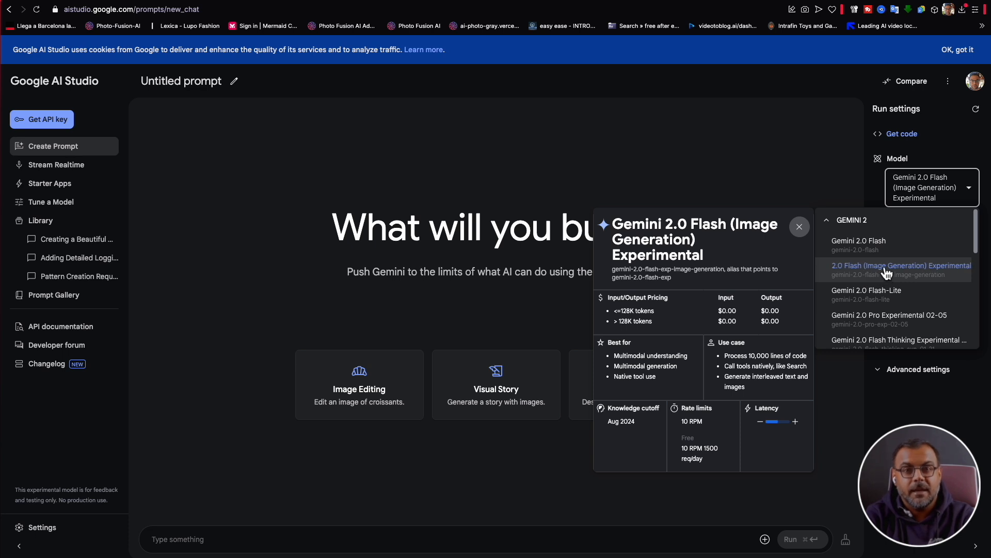
{"action": "mouse_move", "coordinate": [916, 281]}
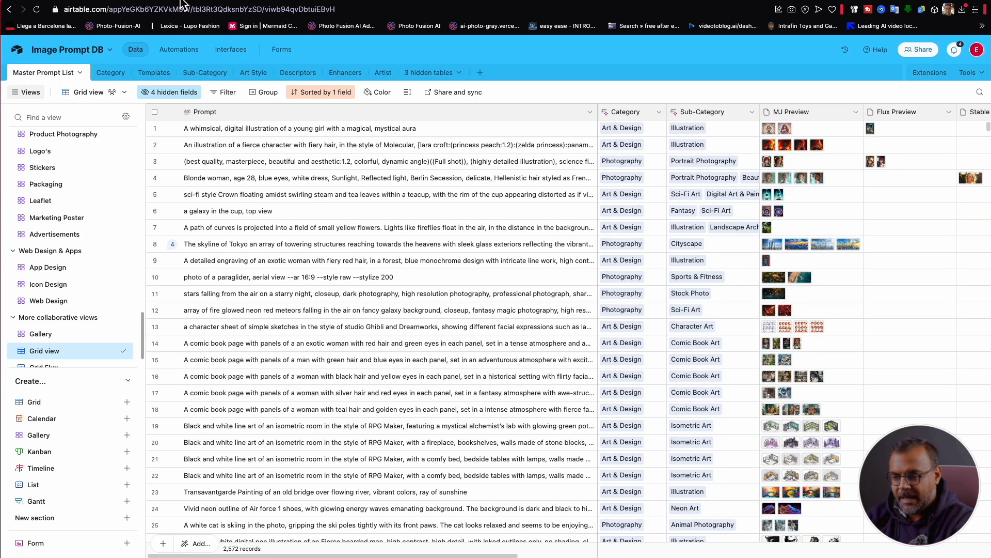
{"action": "mouse_move", "coordinate": [182, 6]}
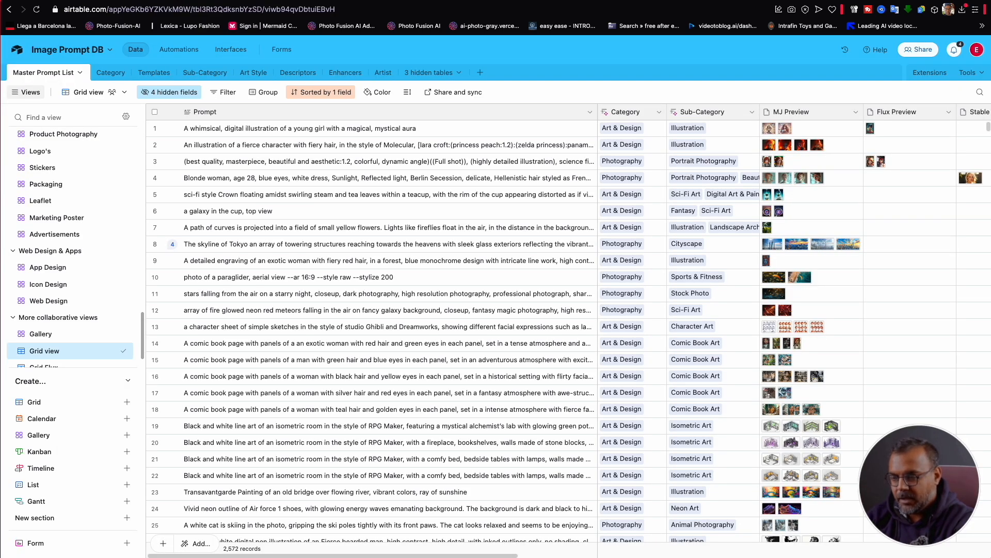
{"action": "mouse_move", "coordinate": [48, 300]}
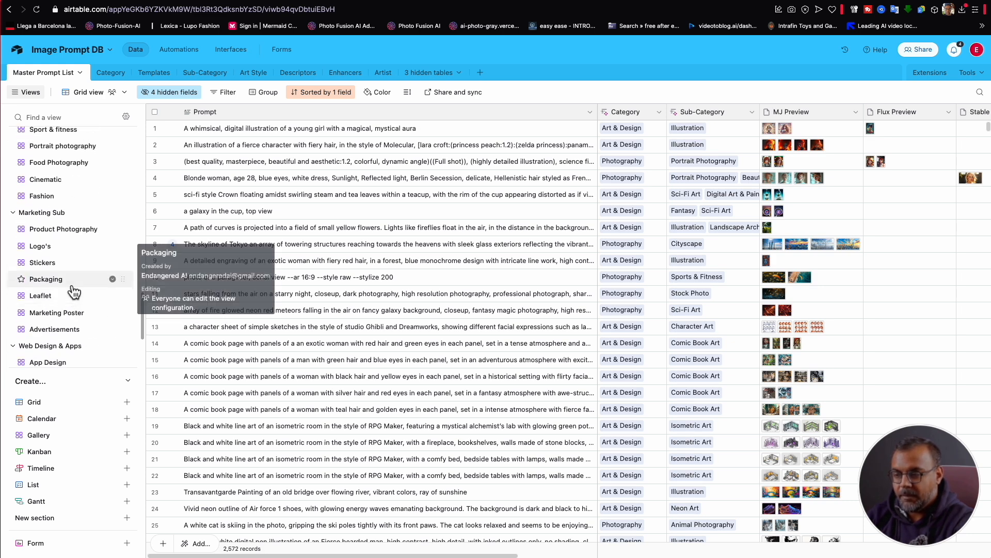
Step: Switch the Image Prompt DB to the Character Art gallery view
{"action": "scroll", "scroll_direction": "down", "scroll_amount": 3}
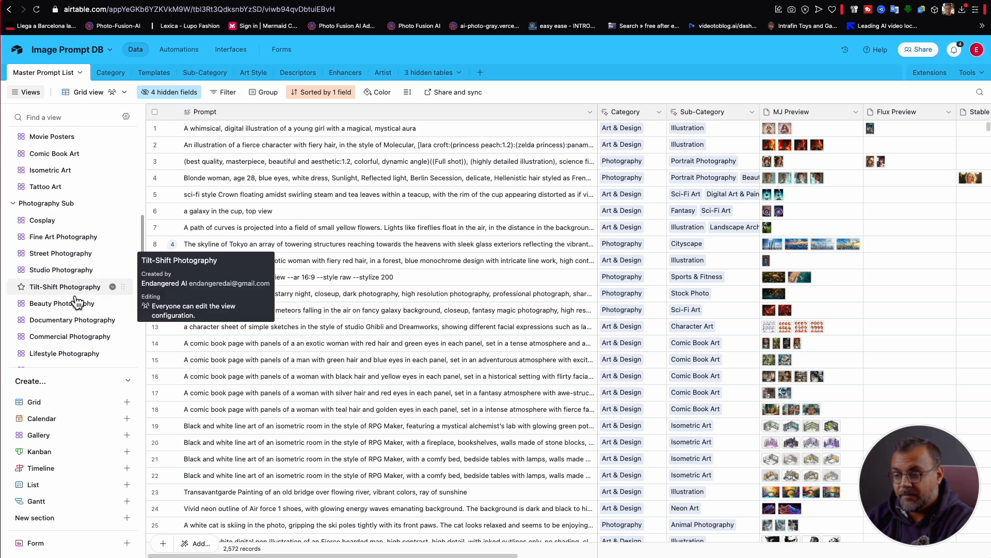
{"action": "mouse_move", "coordinate": [43, 219]}
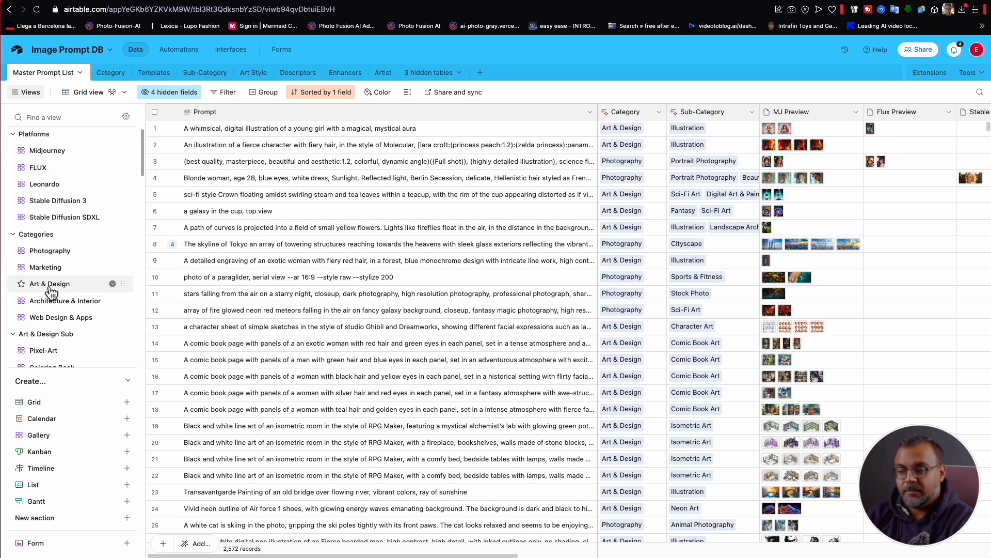
{"action": "scroll", "scroll_direction": "down", "scroll_amount": 3}
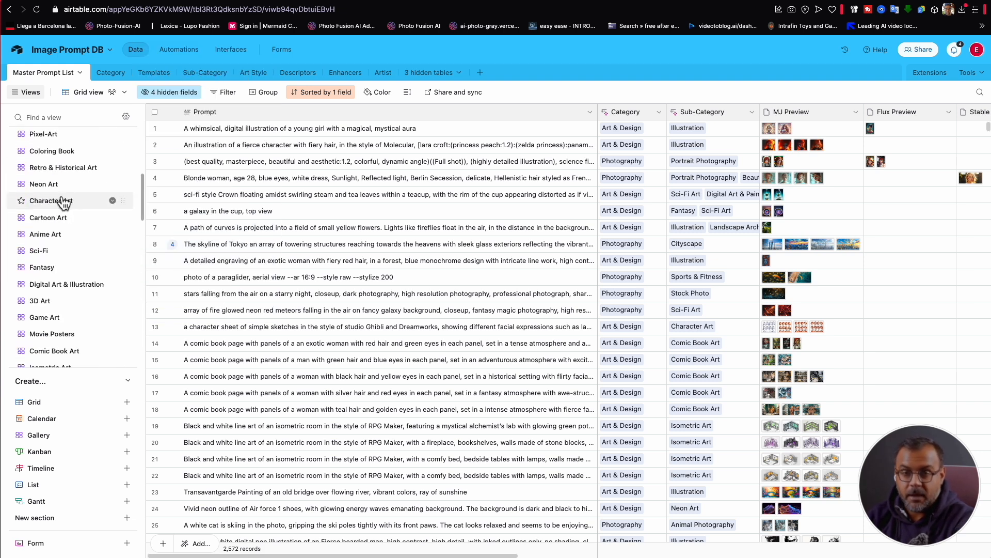
{"action": "left_click", "coordinate": [51, 200]}
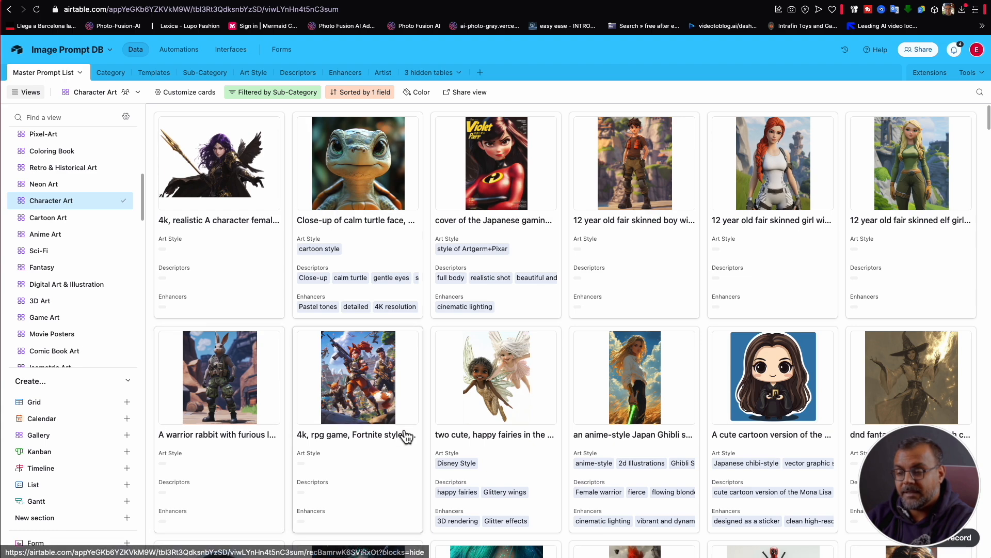
Step: Open the 8k wallpaper anime adventurer girl record and read its full prompt
{"action": "scroll", "scroll_direction": "down", "scroll_amount": 3}
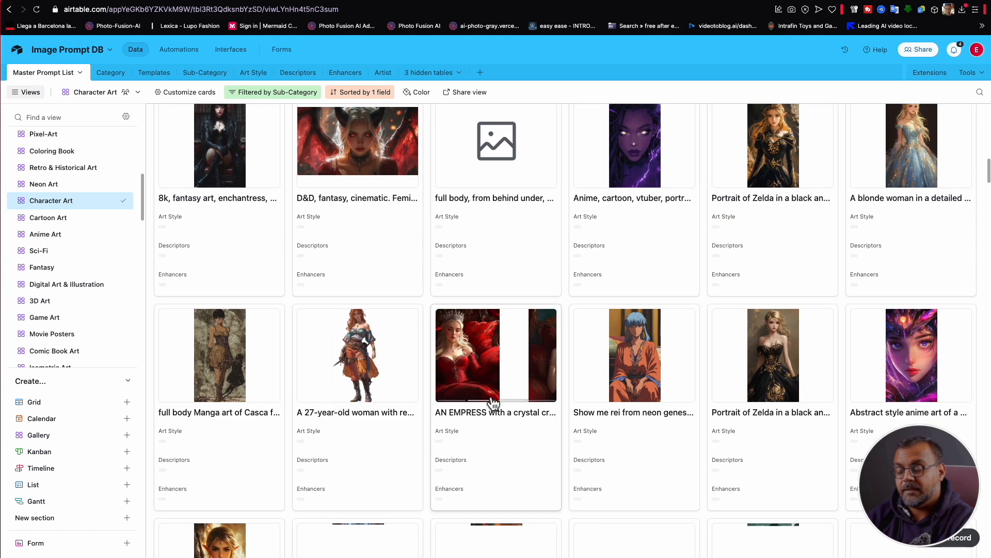
{"action": "left_click", "coordinate": [495, 354]}
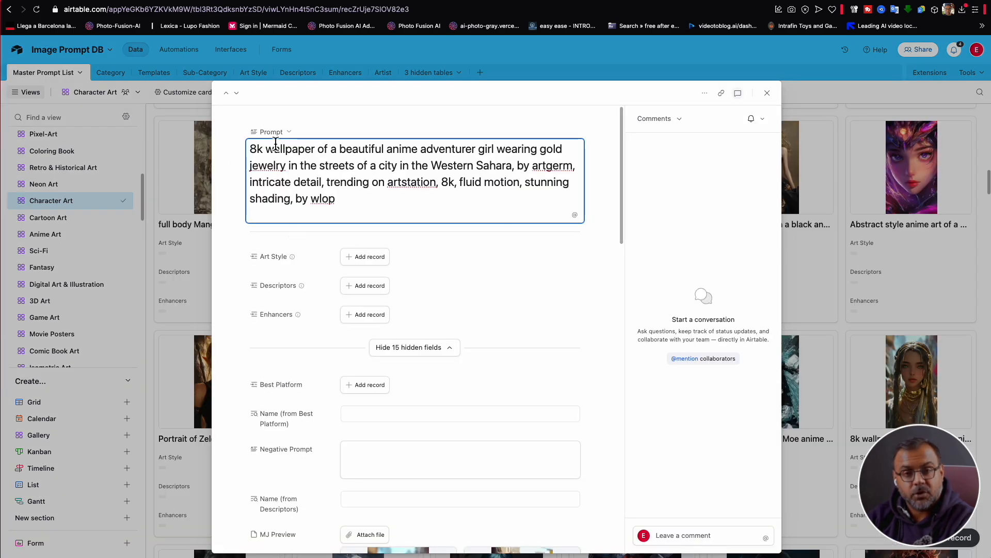
{"action": "scroll", "scroll_direction": "down", "scroll_amount": 3}
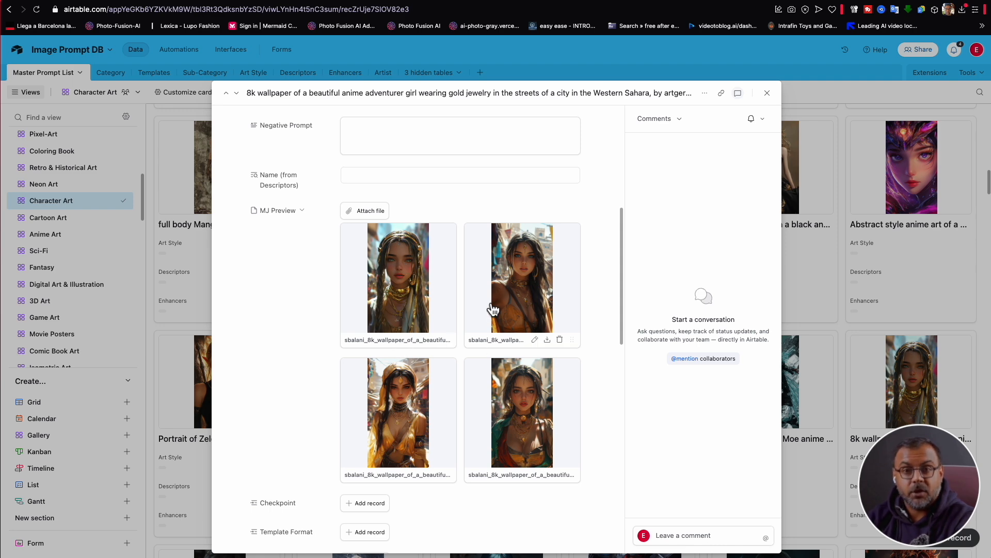
{"action": "scroll", "scroll_direction": "down", "scroll_amount": 3}
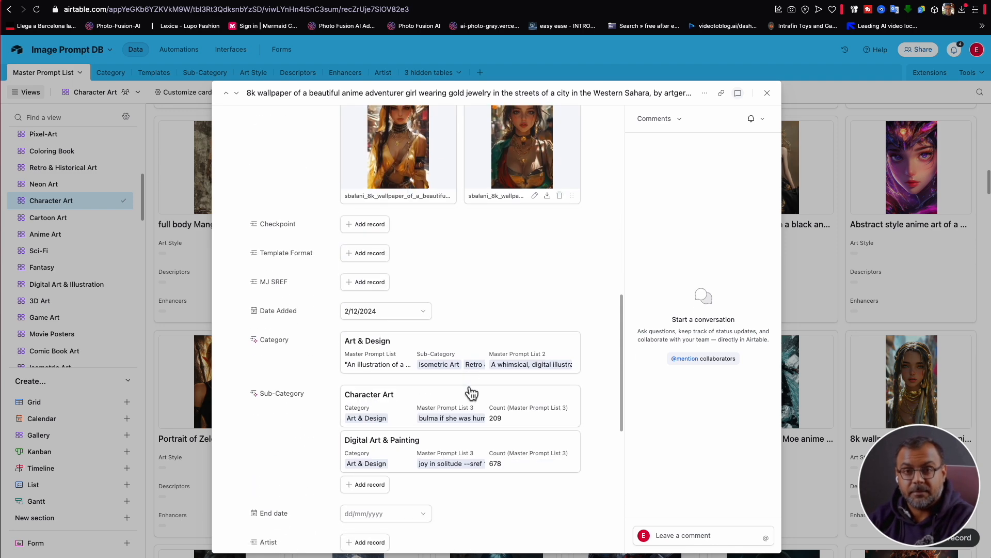
{"action": "scroll", "scroll_direction": "down", "scroll_amount": 3}
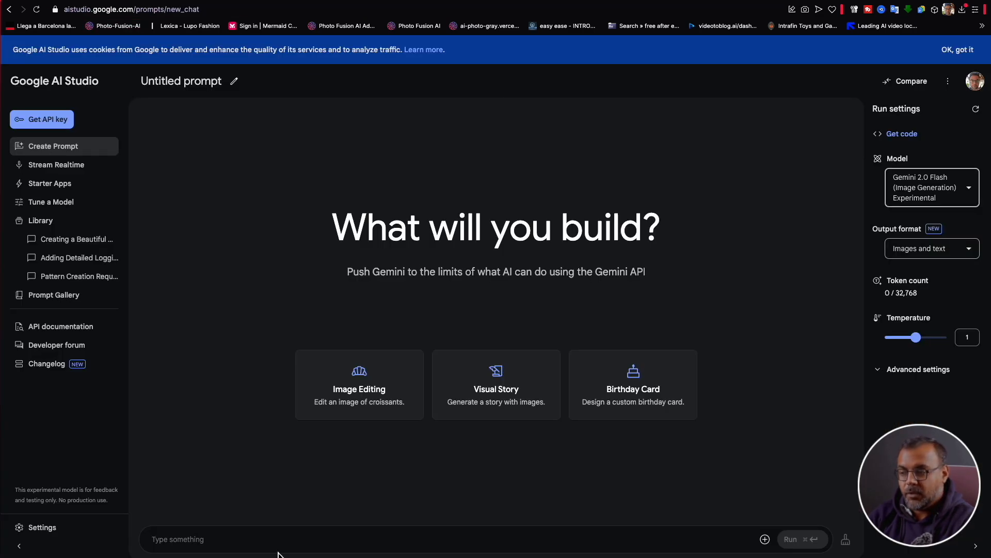
Step: Run 'create an image with the following' plus the Western Sahara adventurer girl prompt
{"action": "left_click", "coordinate": [265, 539]}
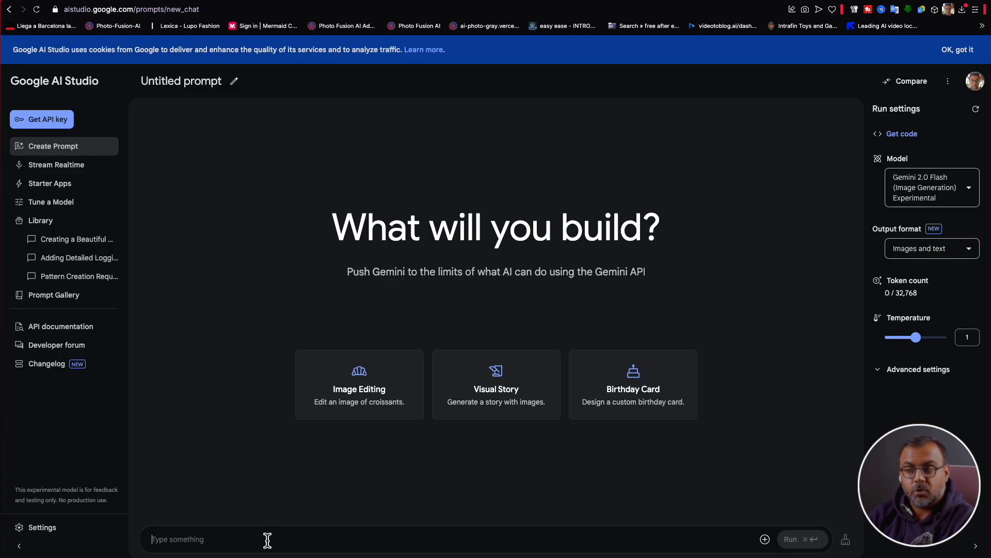
{"action": "type", "text": "create an image with the following"}
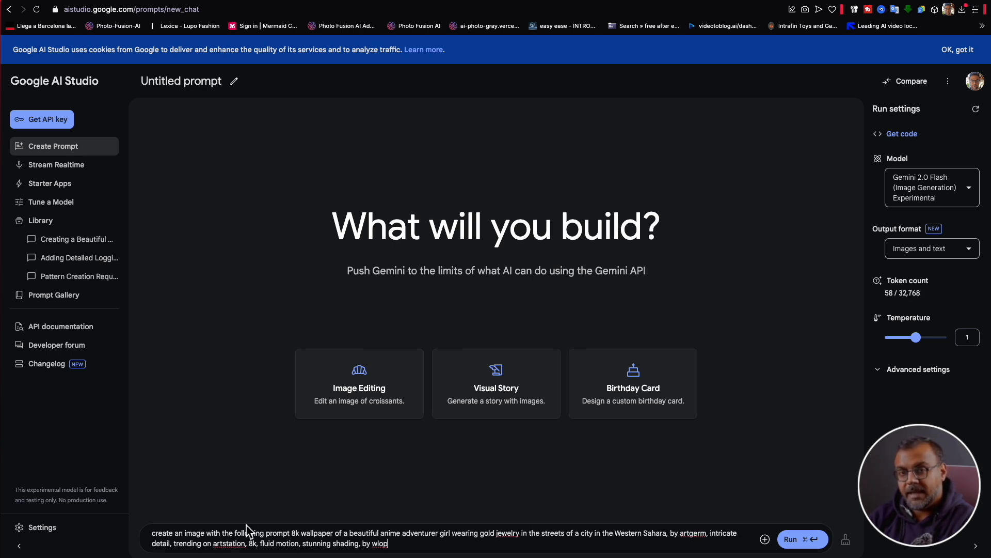
{"action": "mouse_move", "coordinate": [294, 532]}
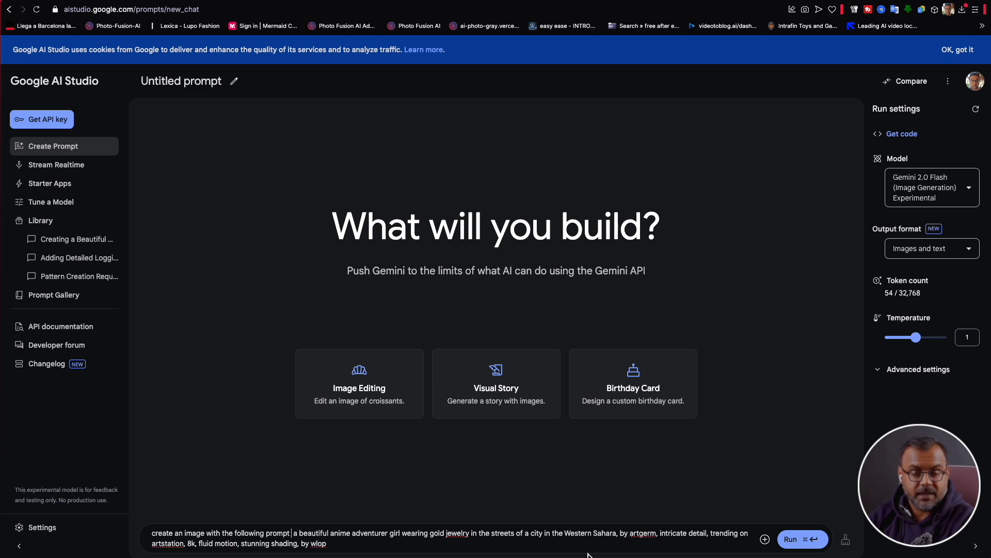
{"action": "mouse_move", "coordinate": [767, 524]}
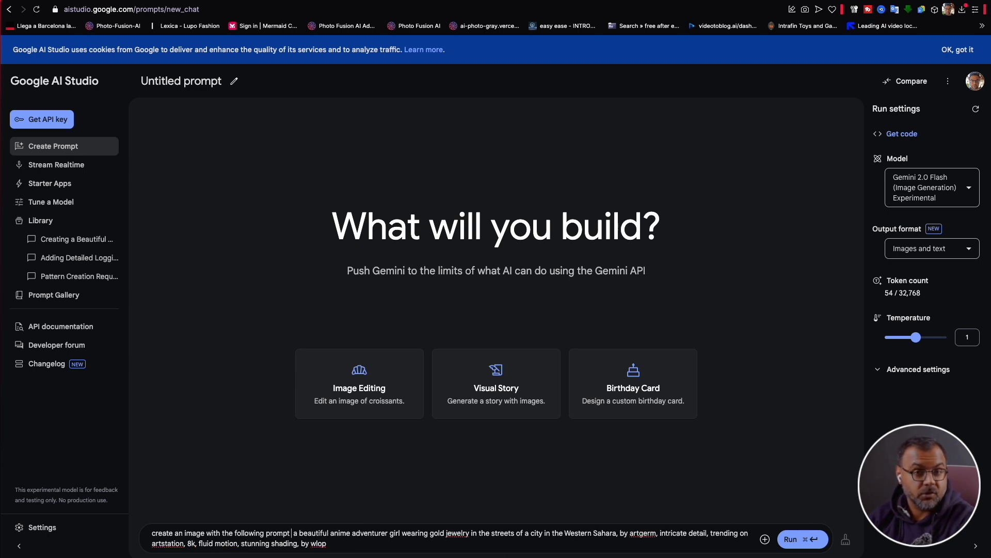
{"action": "mouse_move", "coordinate": [743, 523]}
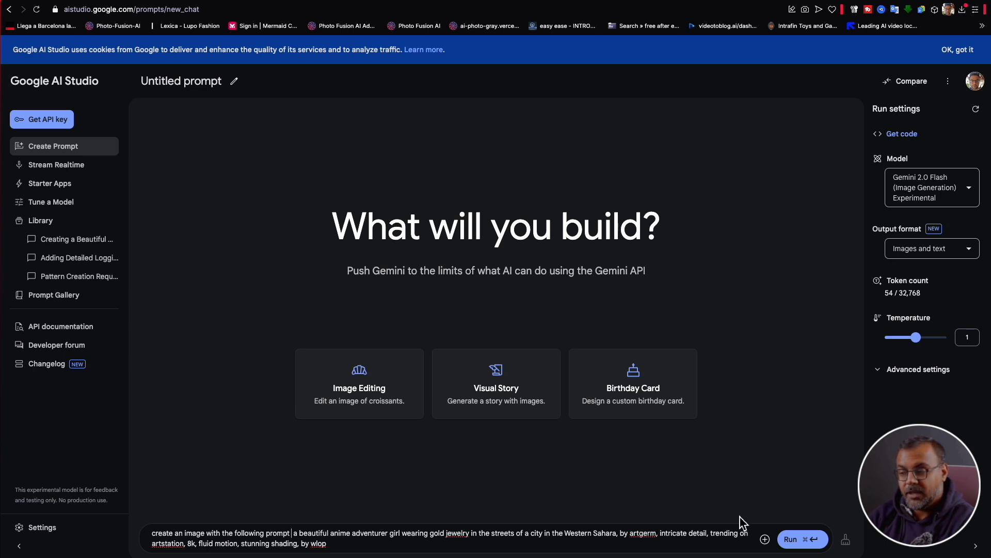
{"action": "mouse_move", "coordinate": [811, 543]}
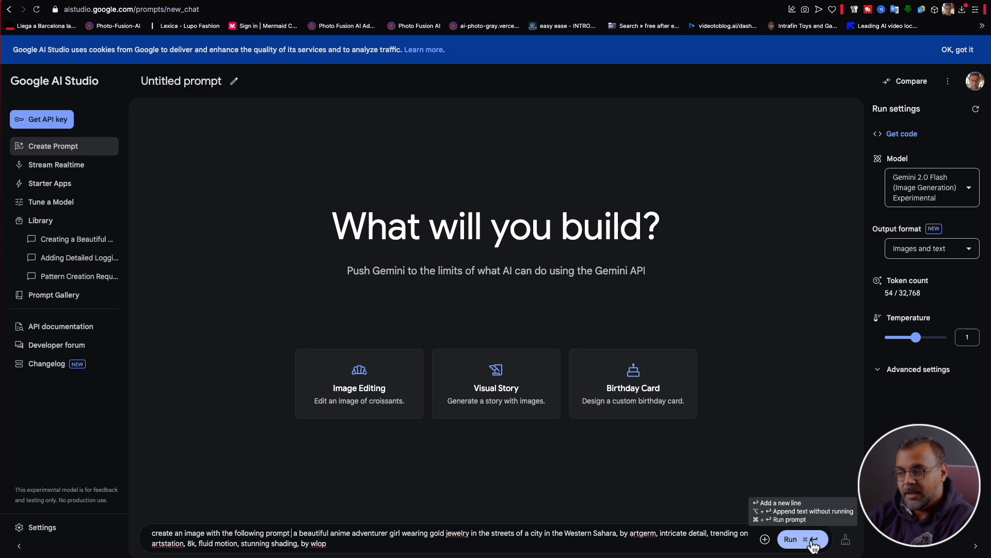
{"action": "left_click", "coordinate": [789, 538]}
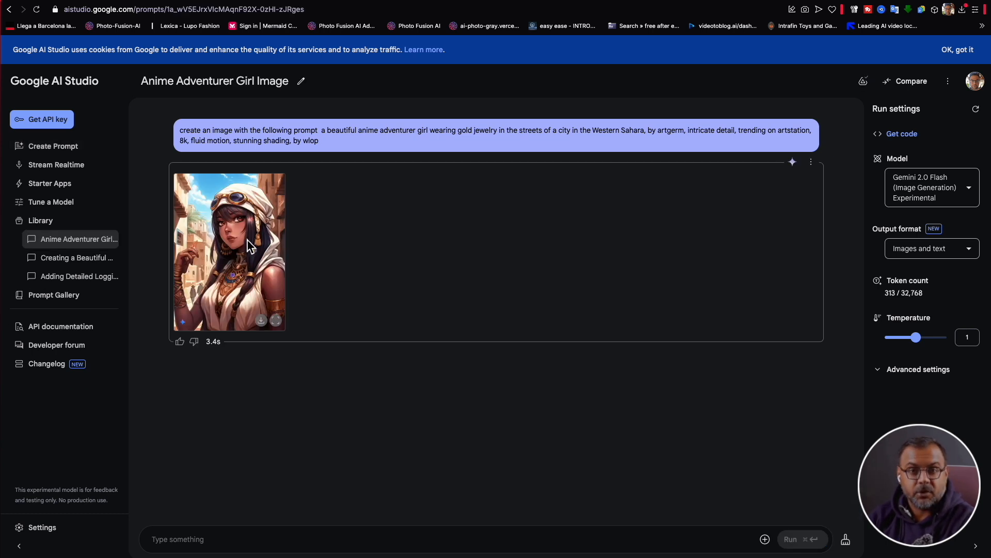
{"action": "left_click", "coordinate": [229, 251]}
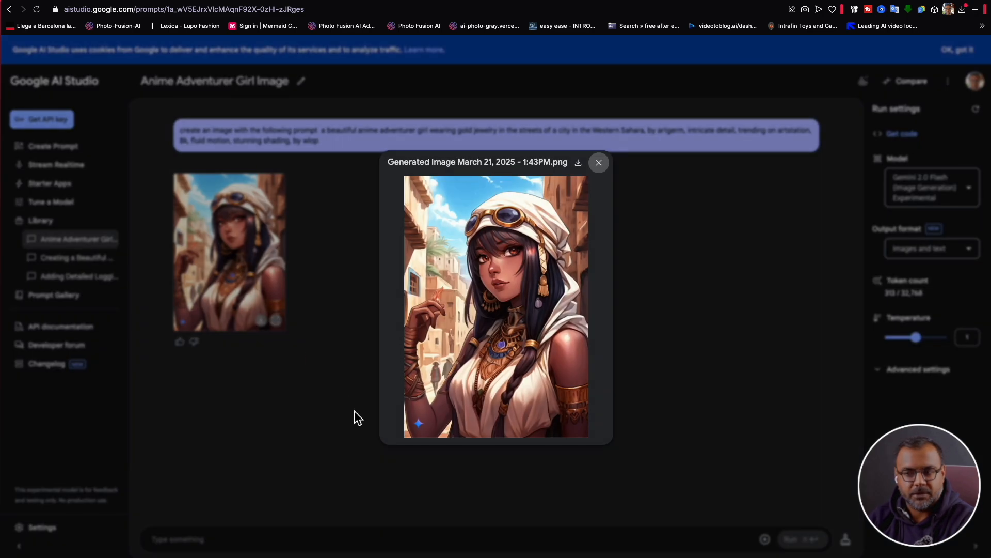
{"action": "mouse_move", "coordinate": [278, 372]}
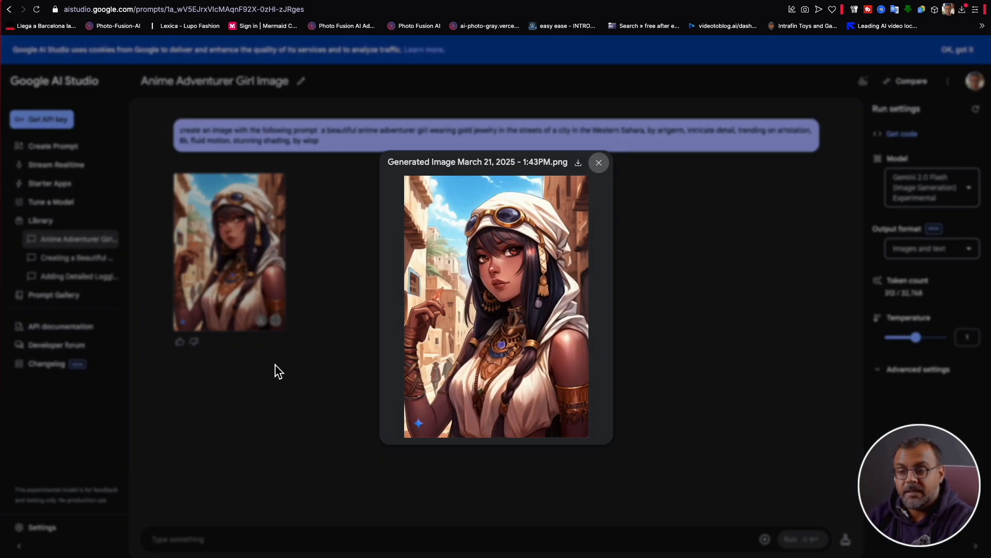
{"action": "mouse_move", "coordinate": [561, 196]}
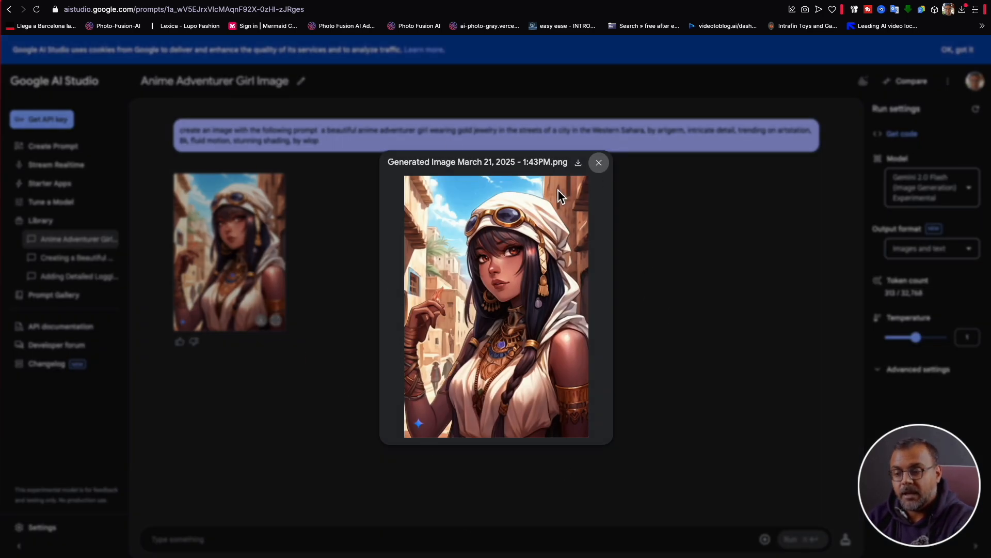
{"action": "mouse_move", "coordinate": [402, 349]}
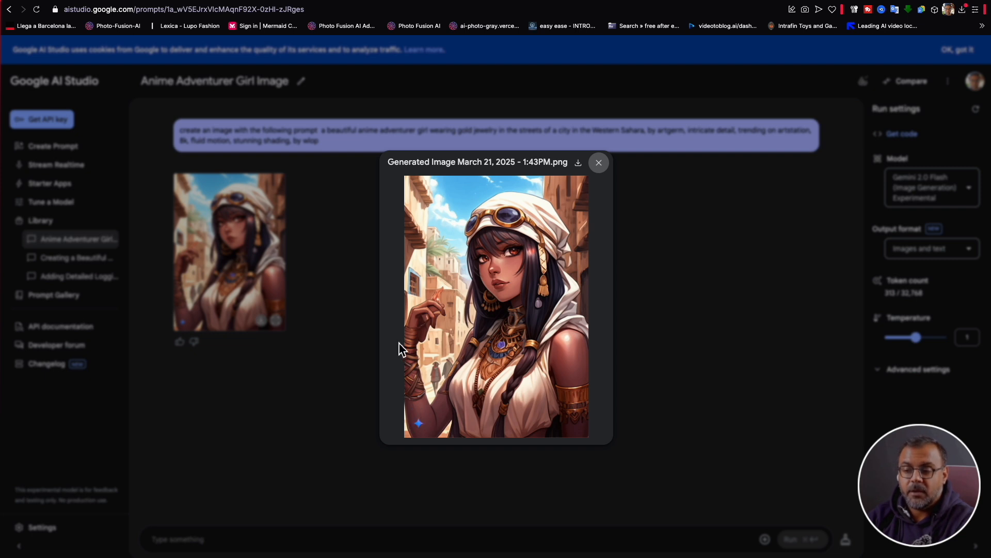
{"action": "mouse_move", "coordinate": [422, 352]}
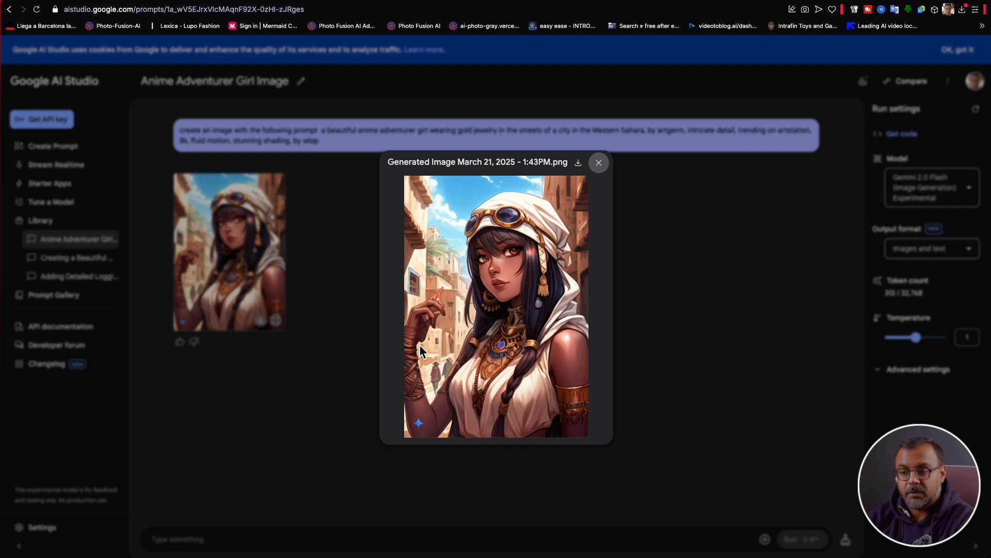
{"action": "mouse_move", "coordinate": [441, 323]}
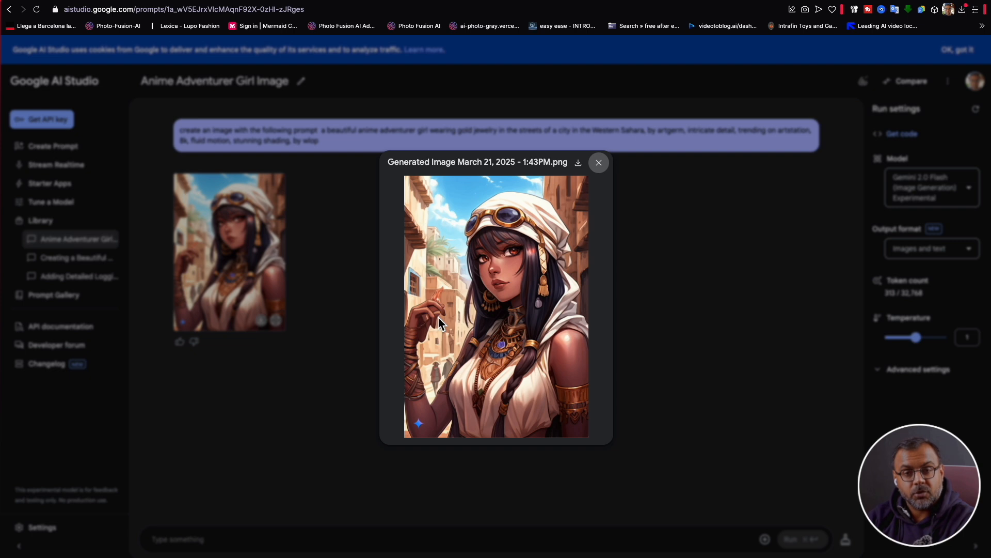
{"action": "mouse_move", "coordinate": [425, 217]}
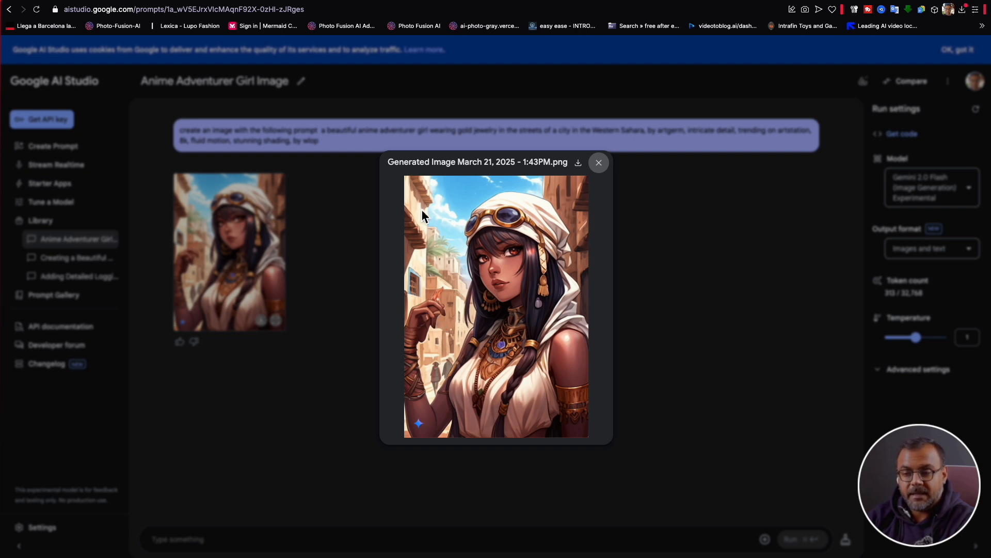
{"action": "left_click", "coordinate": [598, 163]}
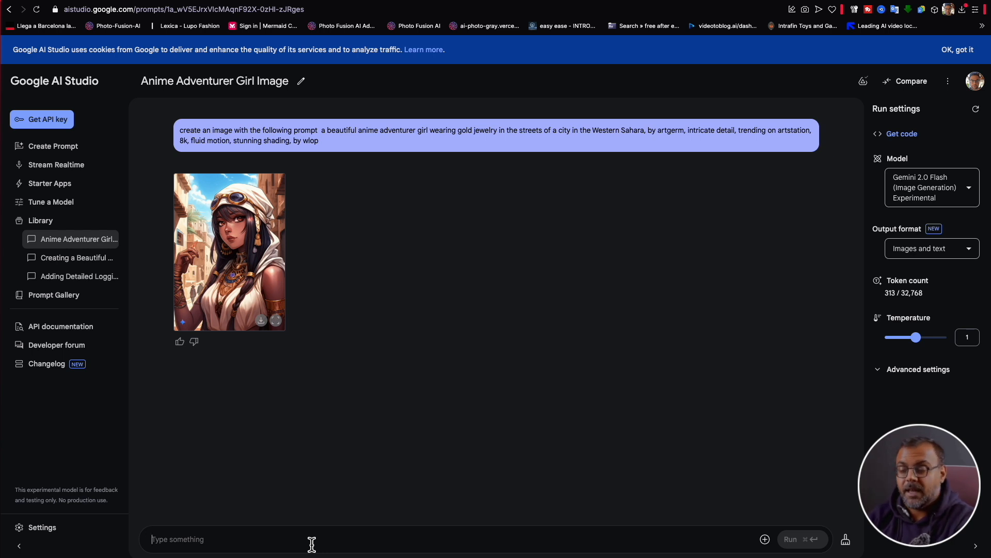
Step: Ask Gemini to 'Put this character in different locales' and view the new image
{"action": "type", "text": "Put this character in different locales"}
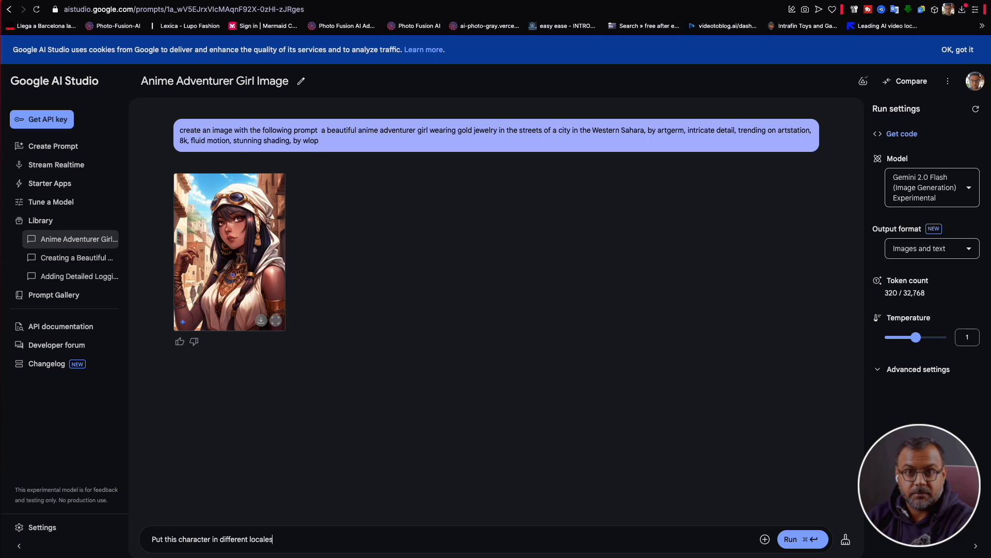
{"action": "left_click", "coordinate": [789, 538]}
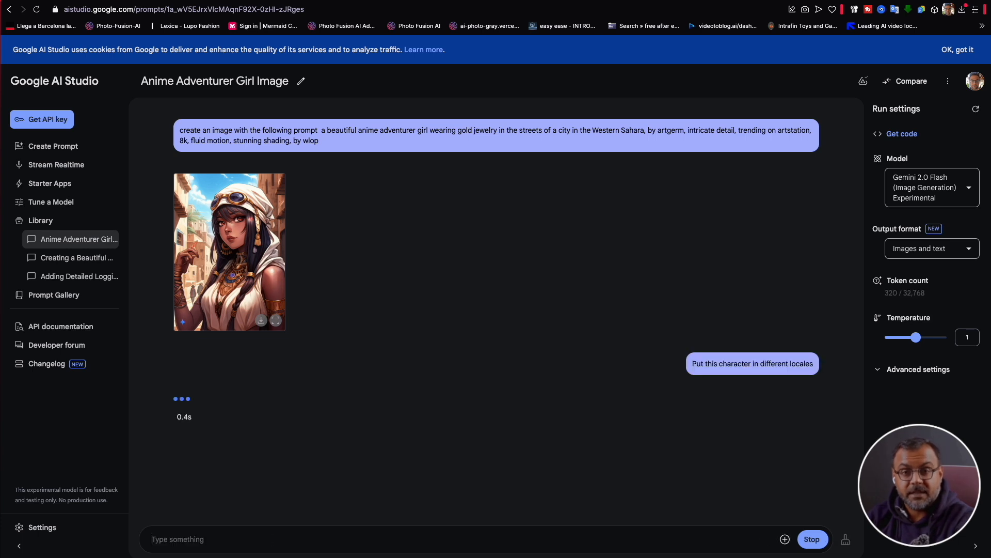
{"action": "scroll", "scroll_direction": "down", "scroll_amount": 3}
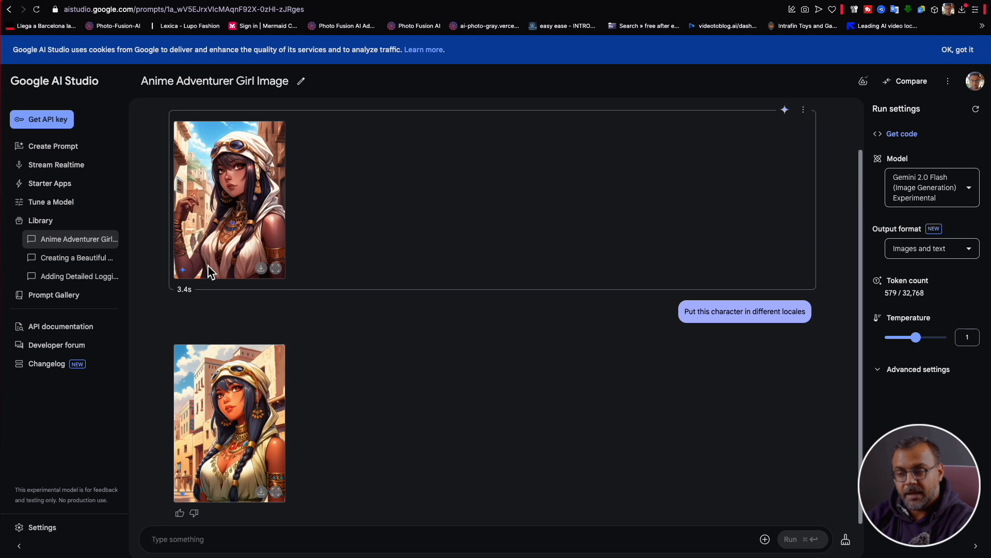
{"action": "mouse_move", "coordinate": [202, 233]}
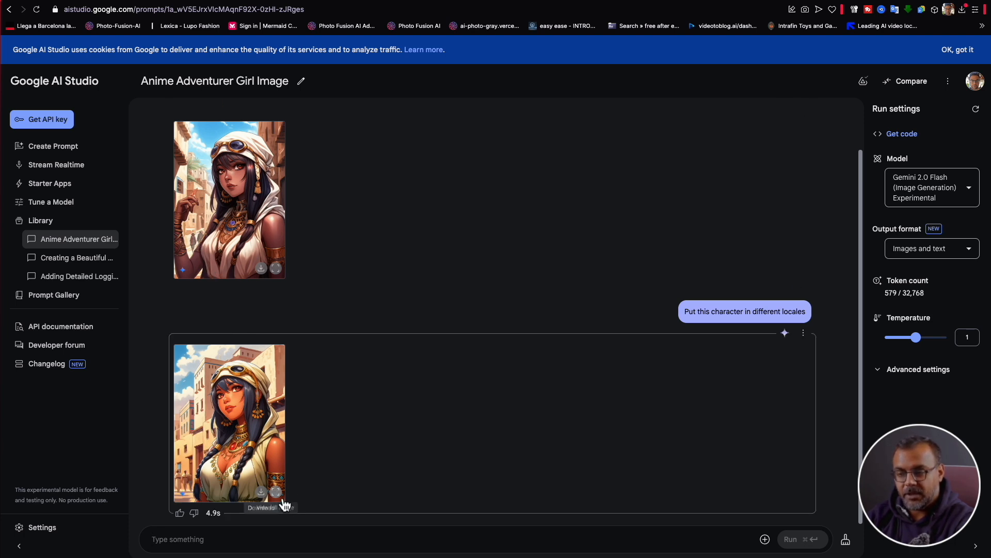
{"action": "mouse_move", "coordinate": [161, 450]}
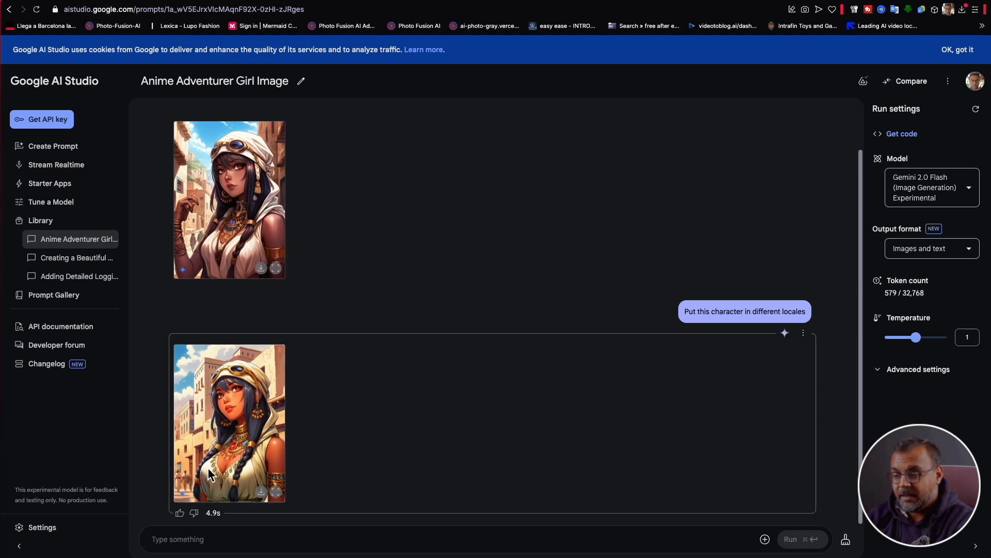
{"action": "mouse_move", "coordinate": [265, 533]}
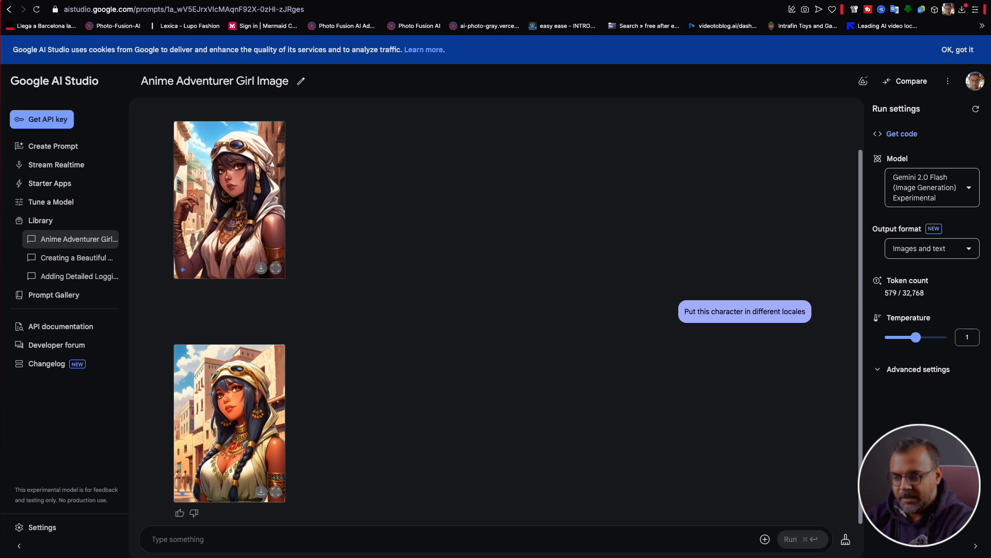
Step: Send the follow-up 'Put her in a futuristic cyberpunk city'
{"action": "type", "text": "Put her in"}
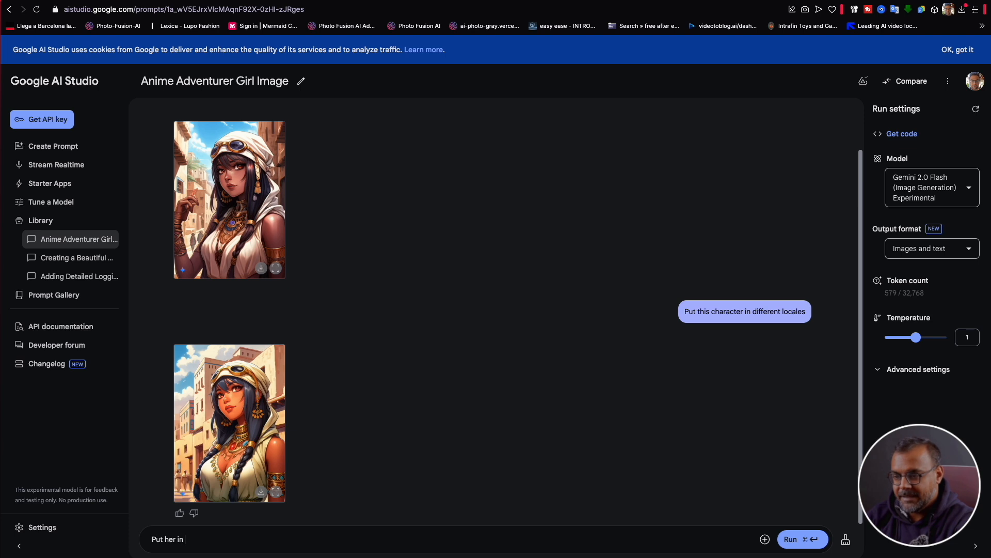
{"action": "type", "text": "a futuristic cy"}
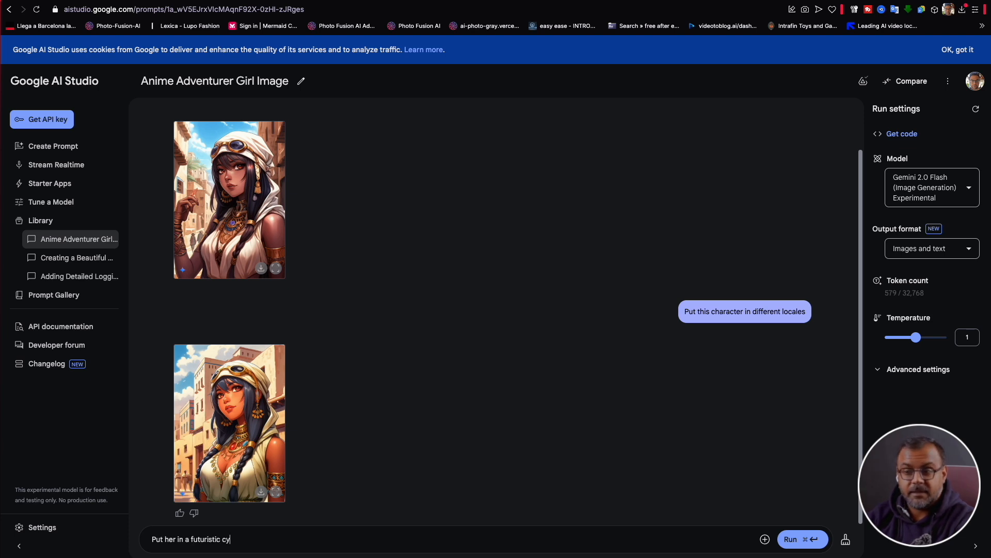
{"action": "left_click", "coordinate": [791, 538]}
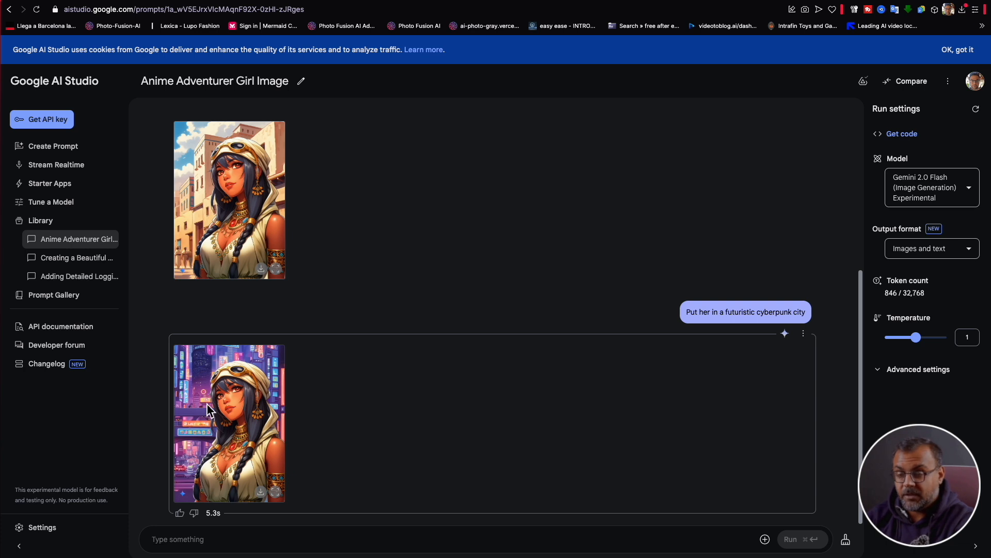
{"action": "mouse_move", "coordinate": [287, 356]}
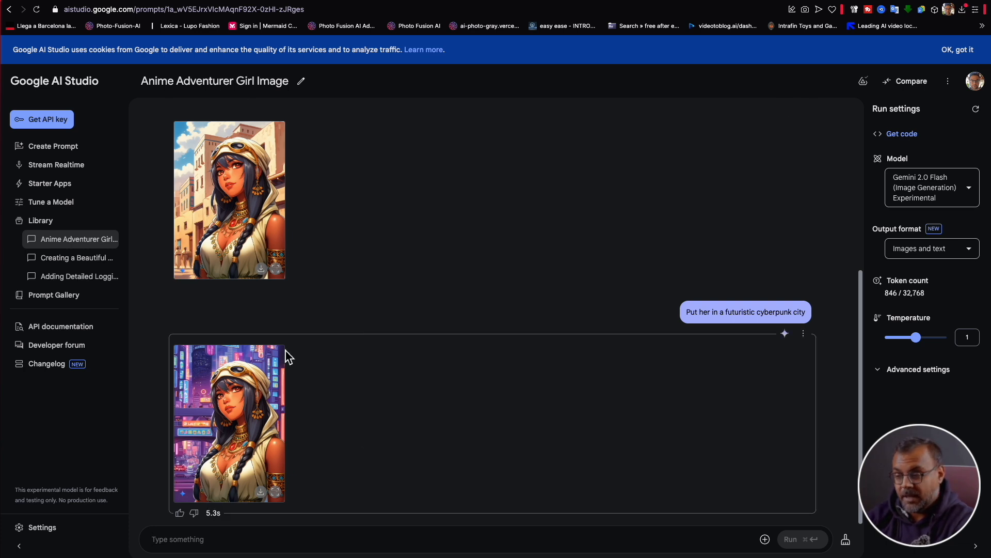
{"action": "mouse_move", "coordinate": [268, 443]}
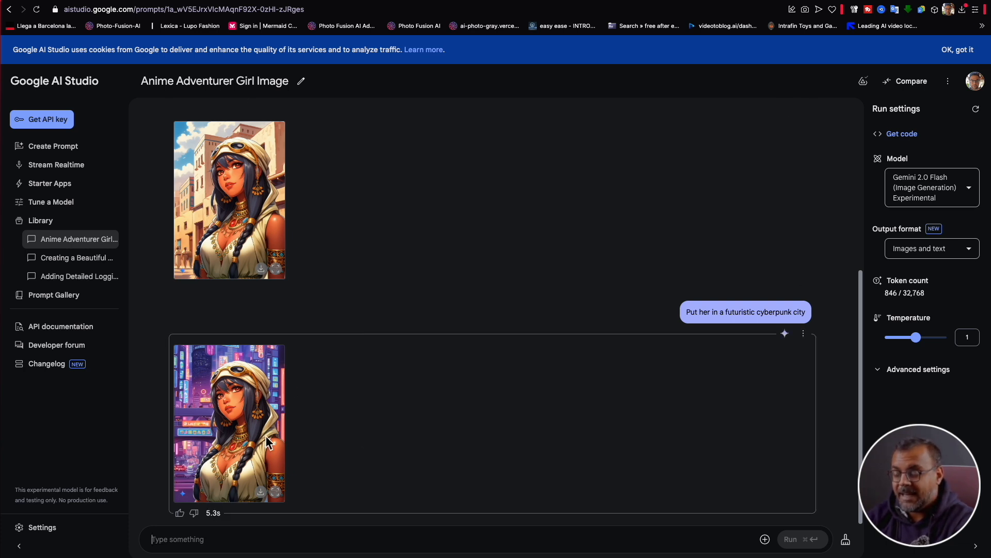
{"action": "mouse_move", "coordinate": [253, 337]}
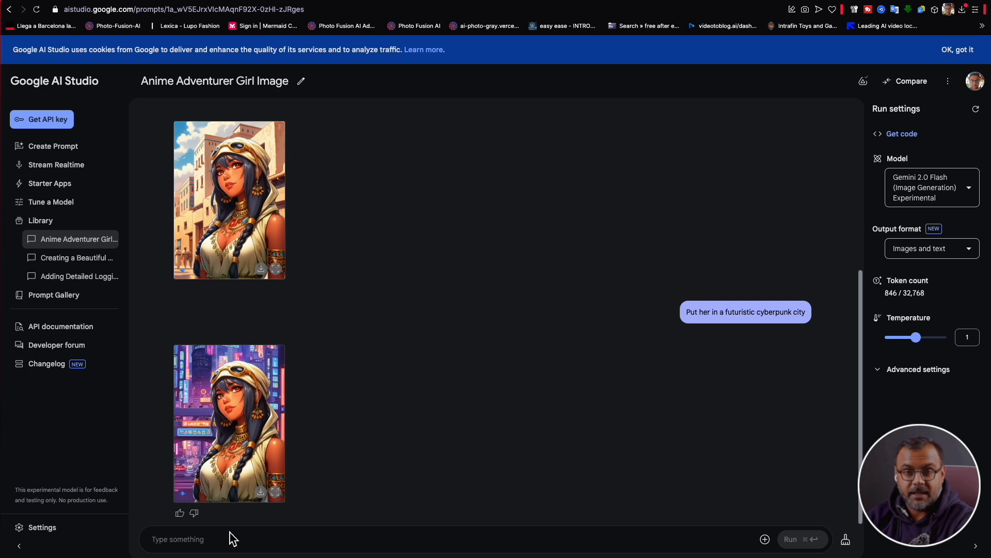
Step: Request hoop earrings for the girl and inspect that image full size
{"action": "type", "text": "make her earri"}
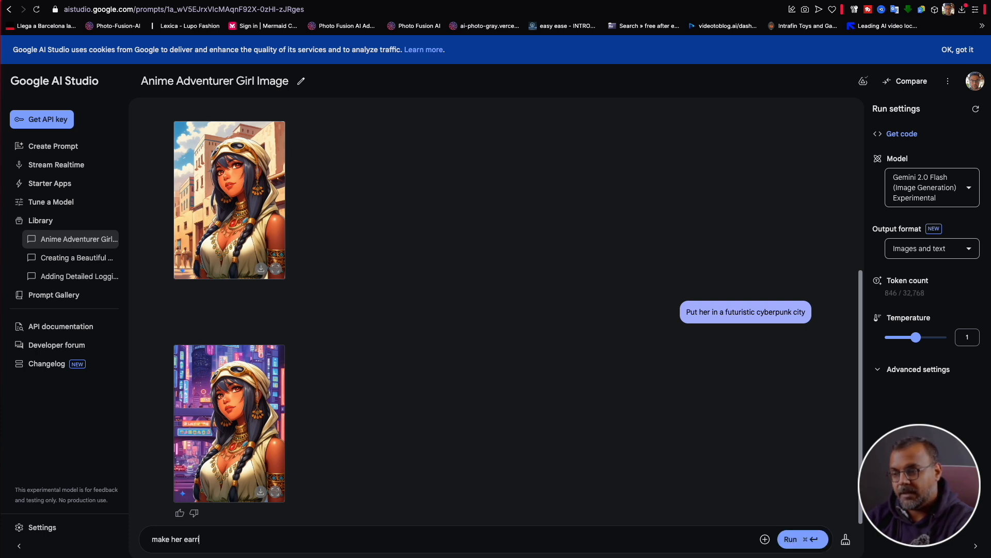
{"action": "left_click", "coordinate": [803, 538]}
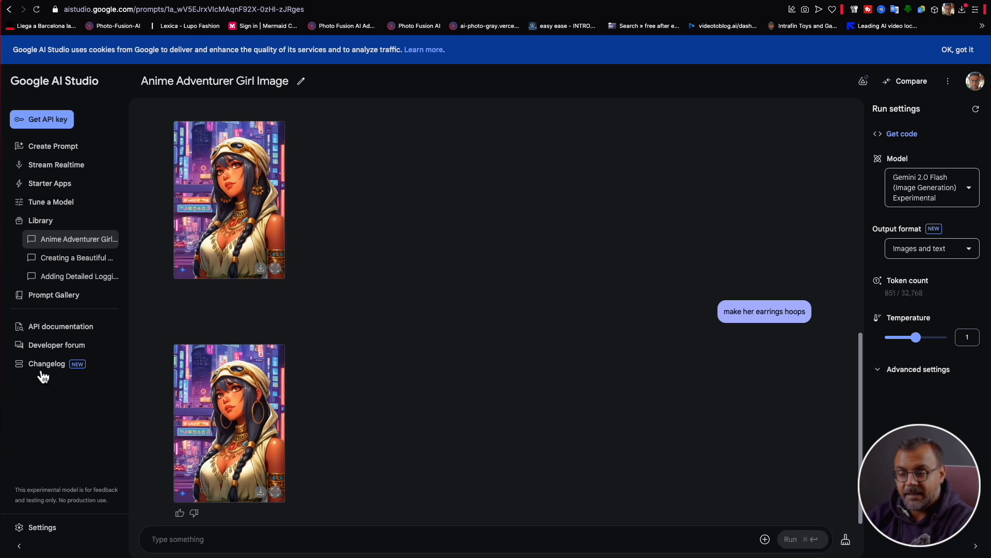
{"action": "left_click", "coordinate": [229, 422]}
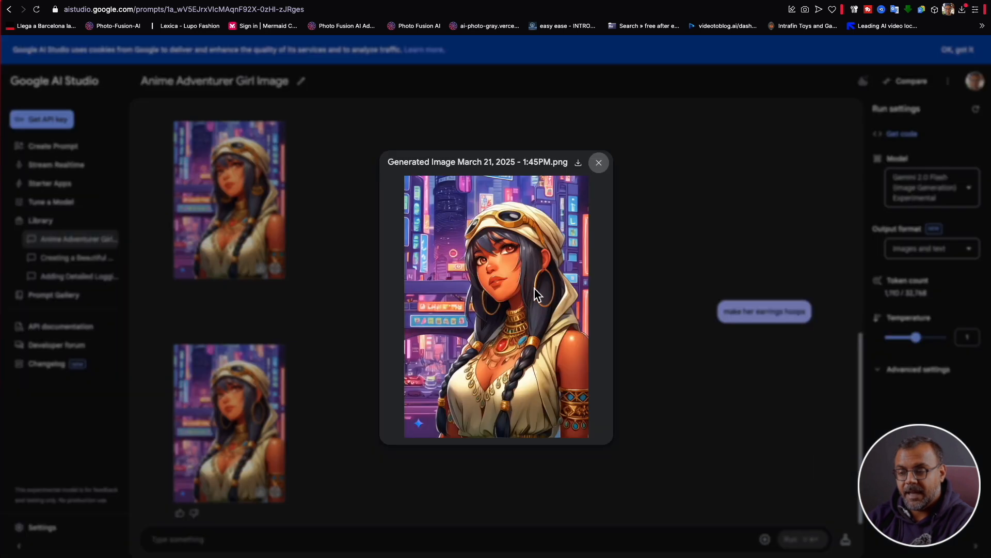
{"action": "mouse_move", "coordinate": [572, 291]}
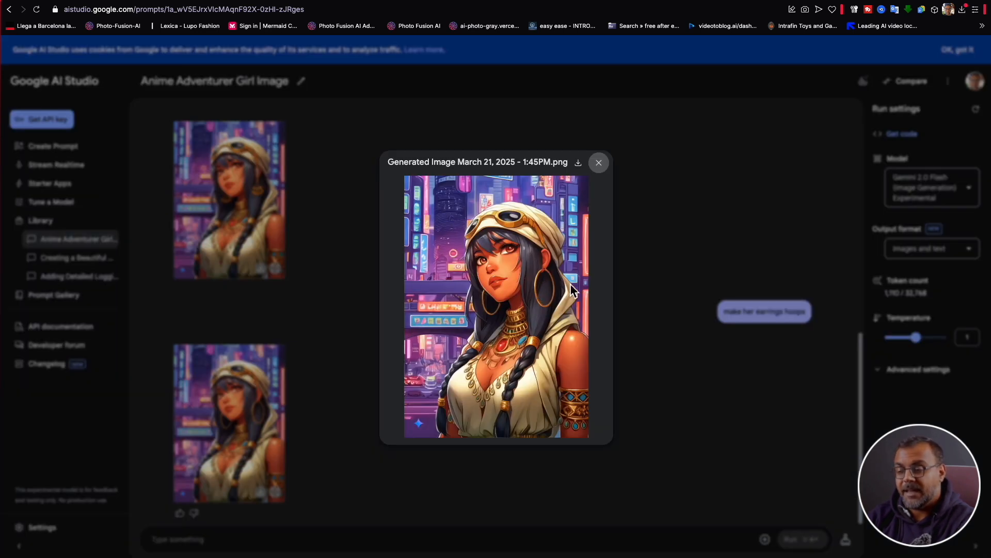
{"action": "mouse_move", "coordinate": [544, 270]}
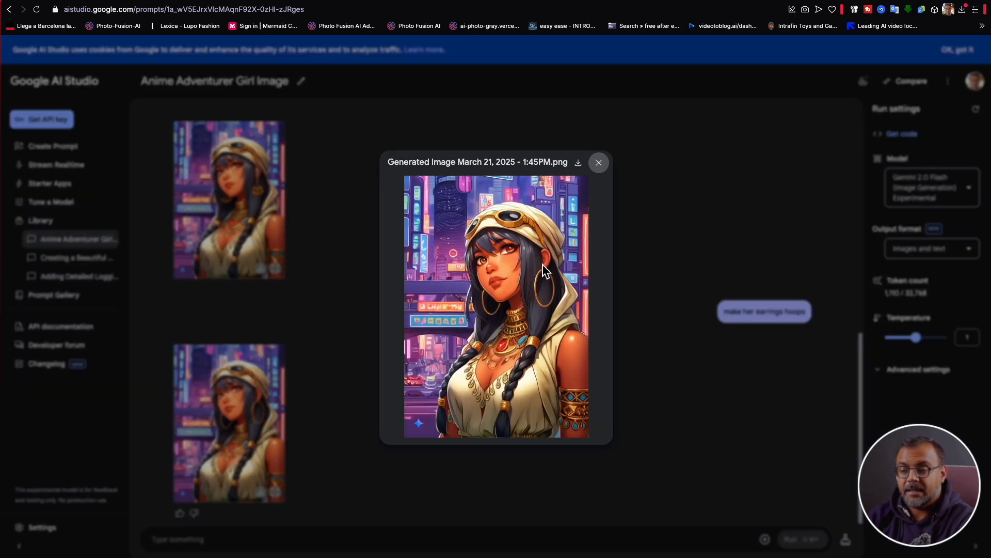
{"action": "mouse_move", "coordinate": [548, 275]}
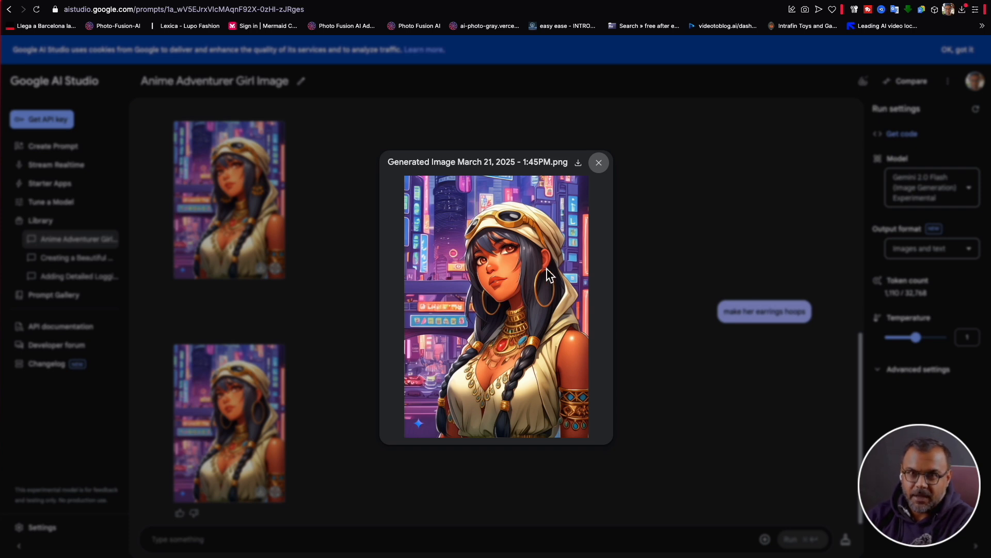
{"action": "mouse_move", "coordinate": [490, 308]}
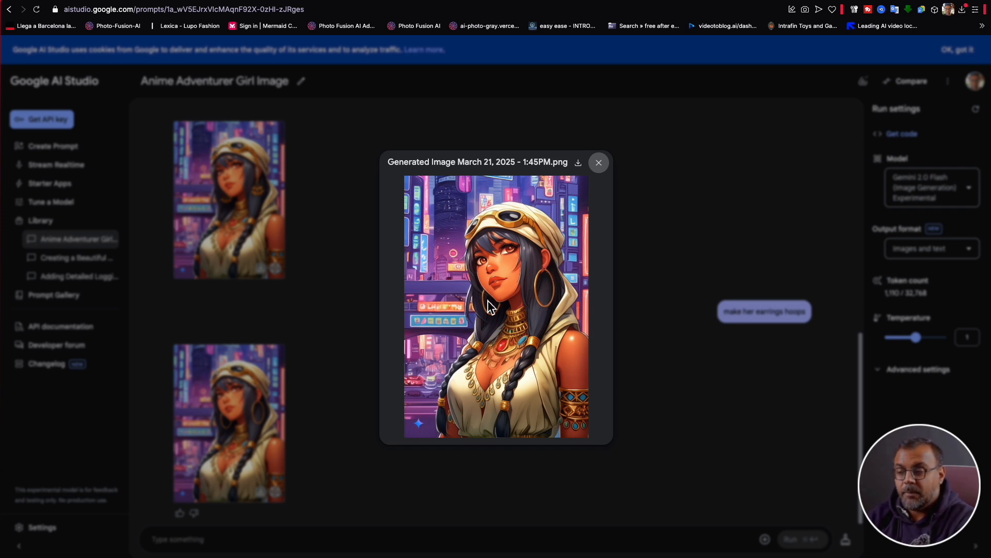
{"action": "mouse_move", "coordinate": [333, 277]}
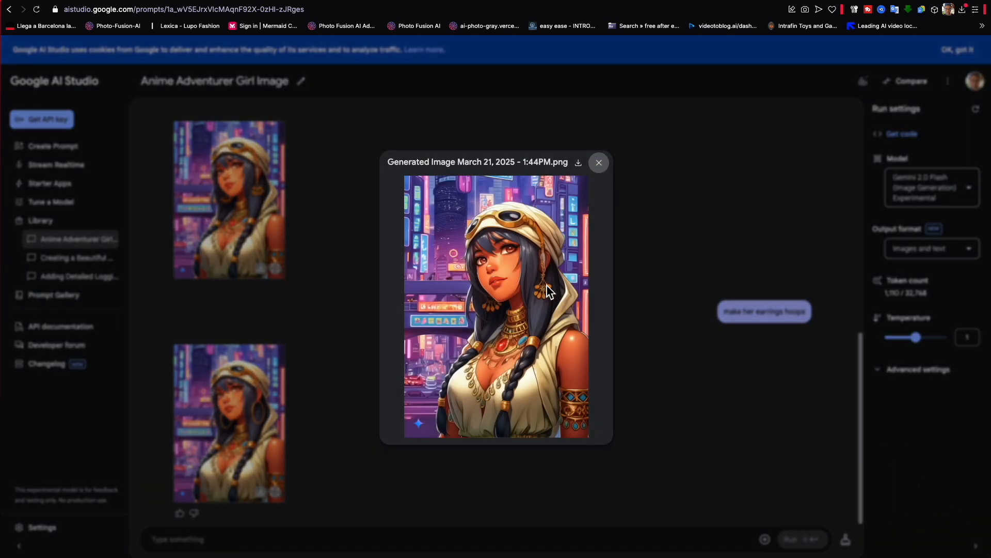
{"action": "mouse_move", "coordinate": [525, 316]}
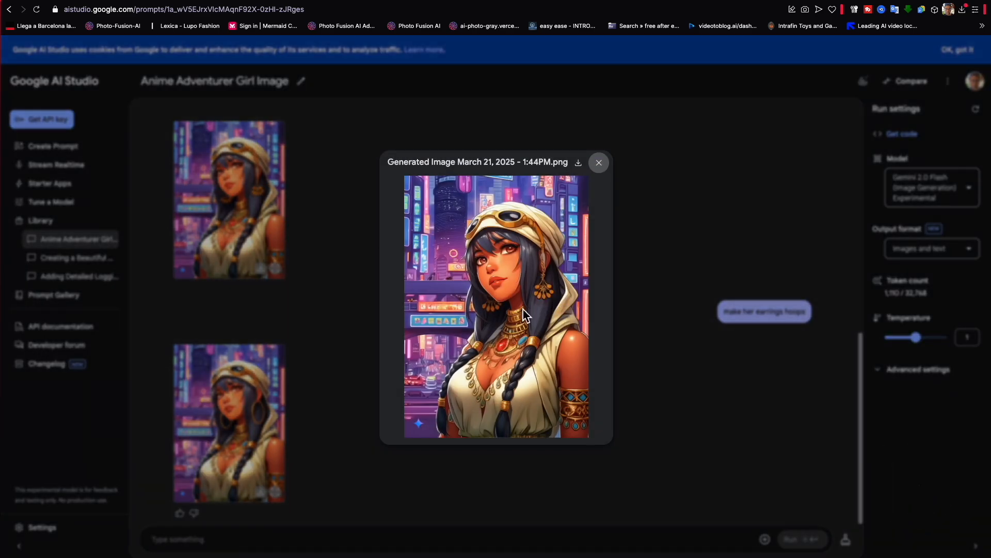
{"action": "mouse_move", "coordinate": [499, 370]}
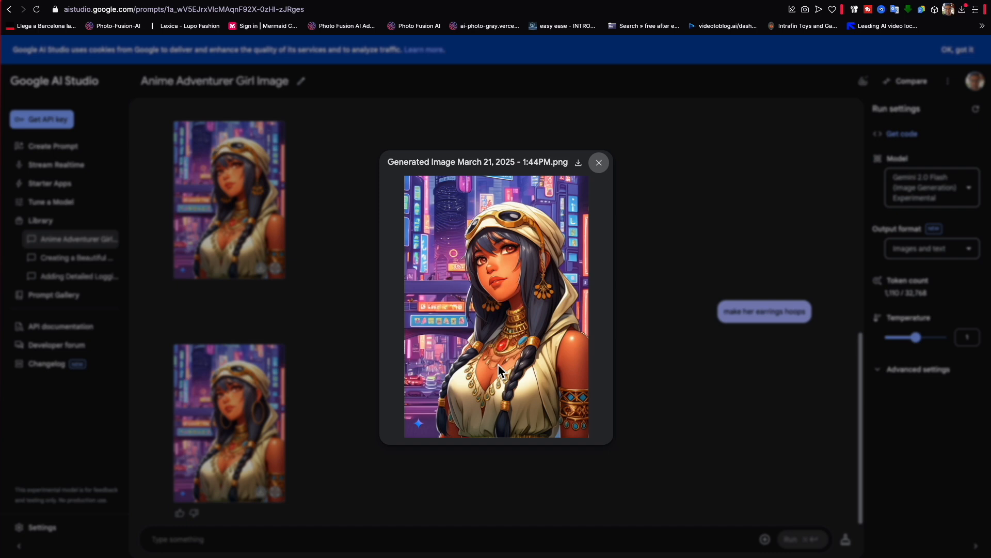
{"action": "left_click", "coordinate": [598, 163]}
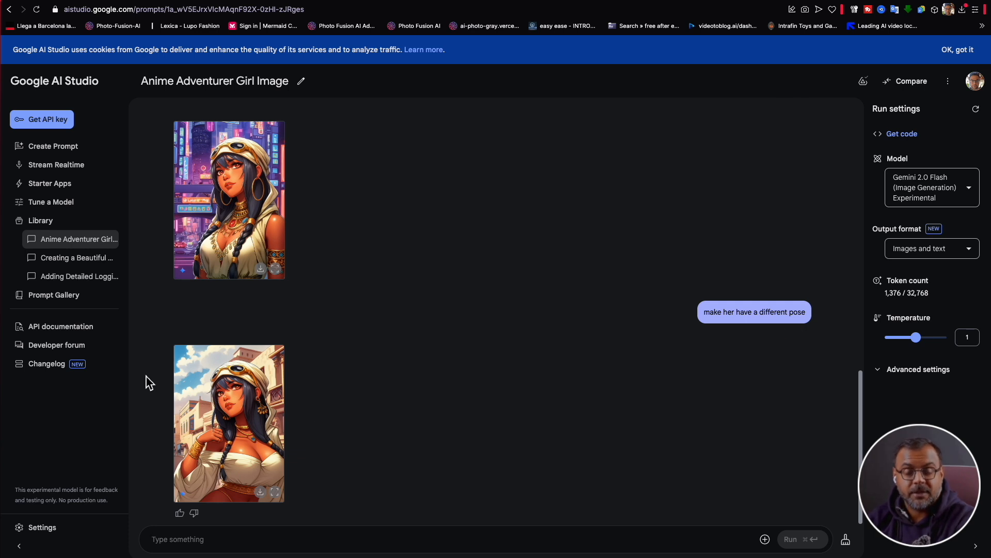
{"action": "mouse_move", "coordinate": [325, 525]}
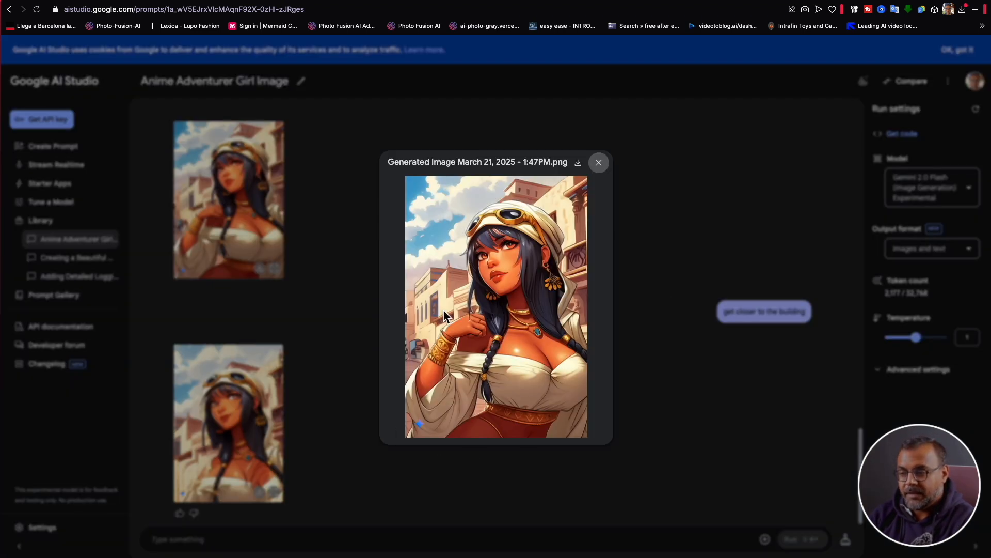
{"action": "mouse_move", "coordinate": [454, 276]}
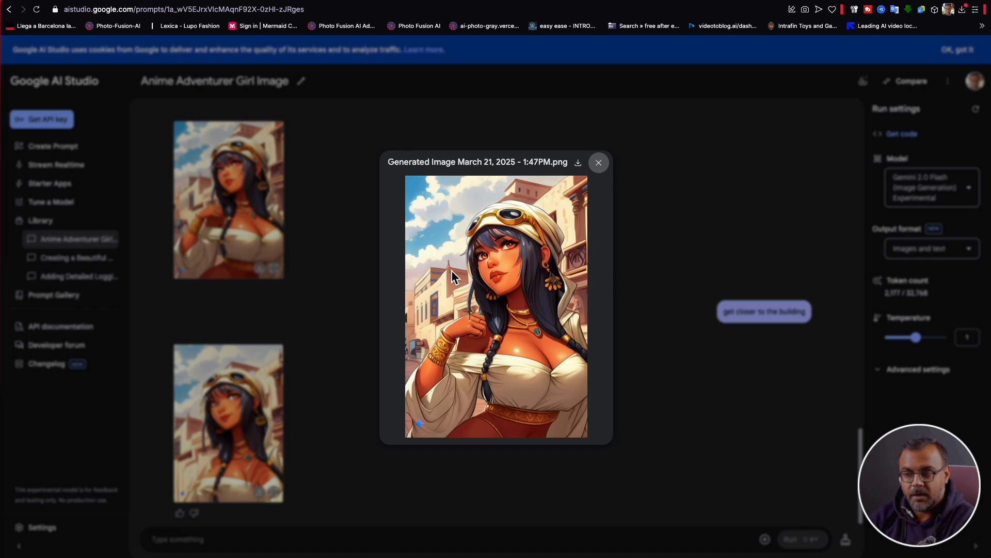
{"action": "mouse_move", "coordinate": [441, 282]}
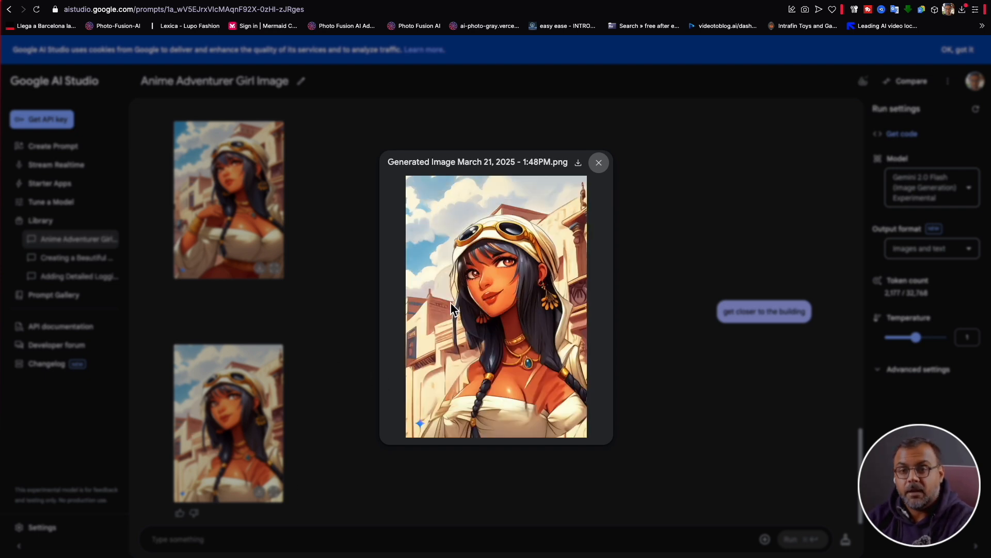
{"action": "mouse_move", "coordinate": [430, 314]}
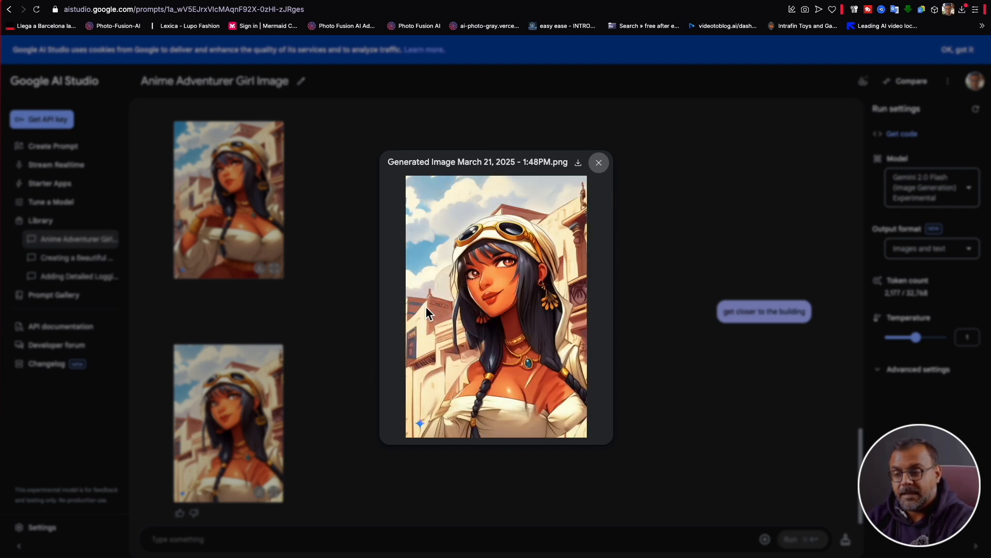
{"action": "mouse_move", "coordinate": [392, 319]}
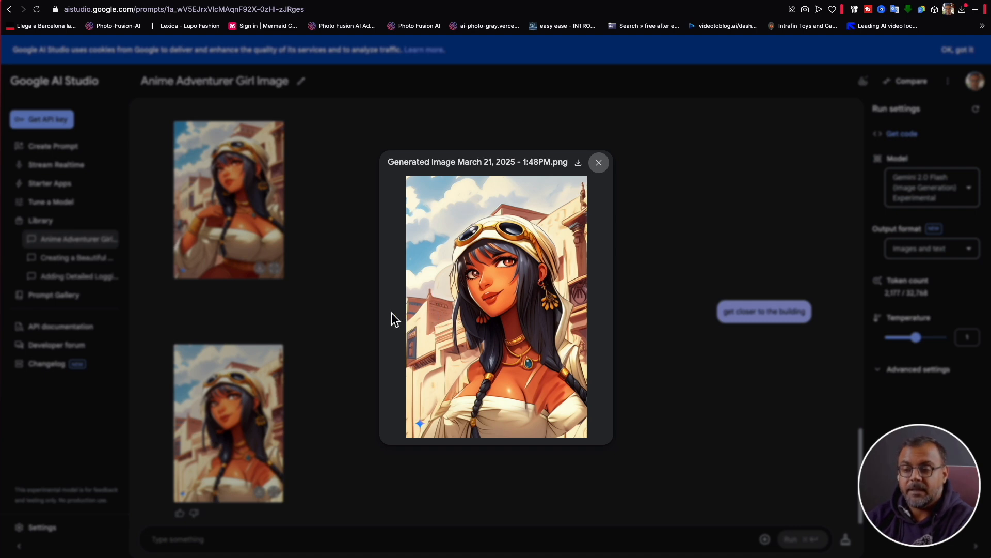
{"action": "mouse_move", "coordinate": [511, 283]}
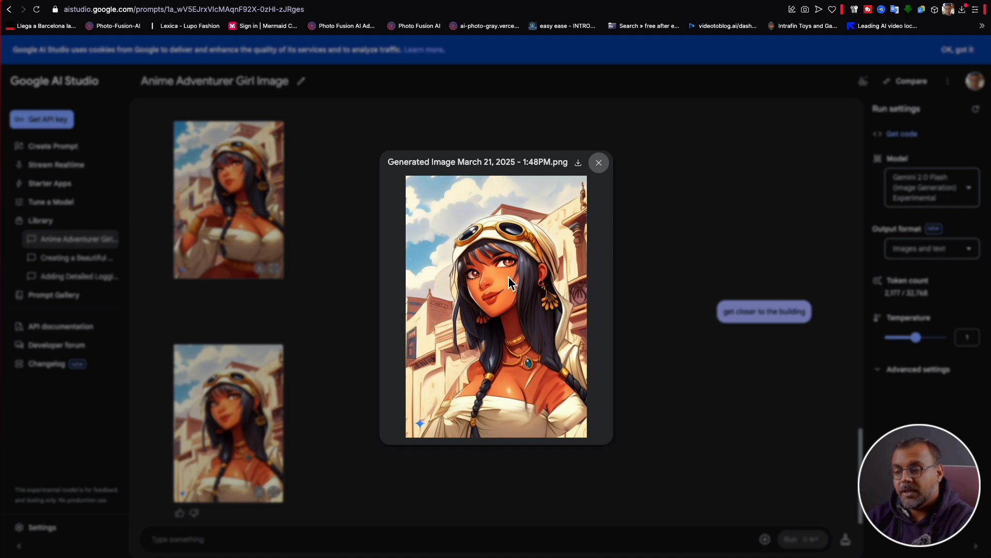
{"action": "mouse_move", "coordinate": [490, 262]}
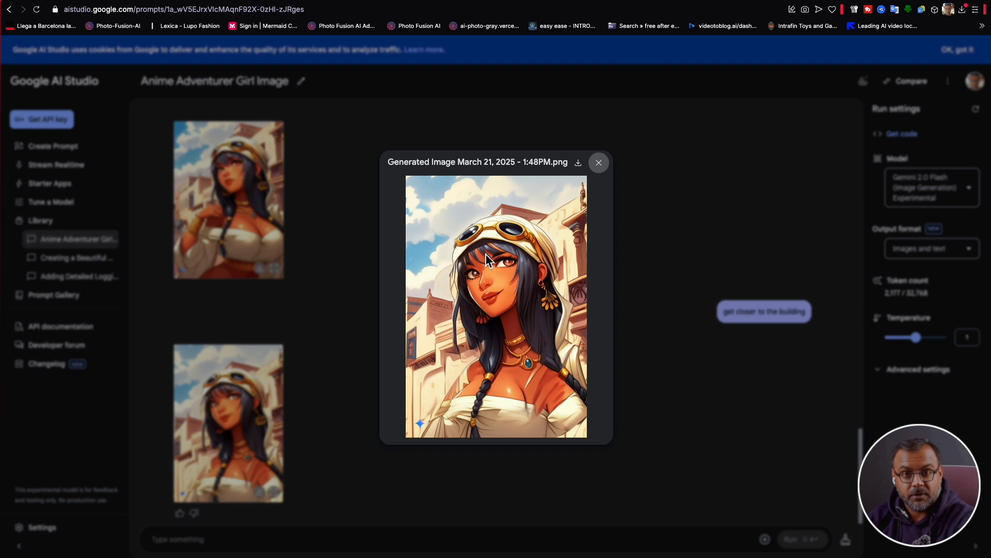
{"action": "mouse_move", "coordinate": [496, 225]}
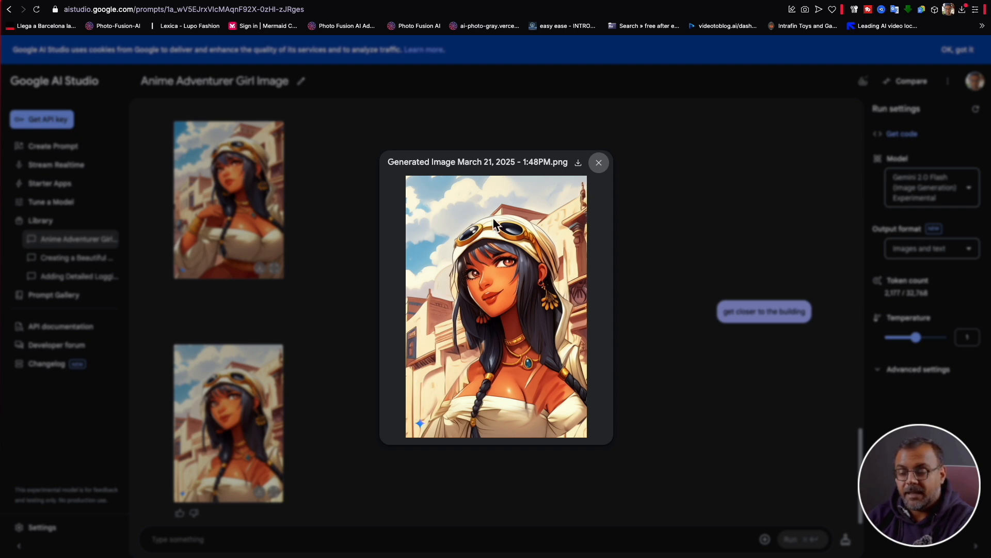
{"action": "mouse_move", "coordinate": [518, 201]}
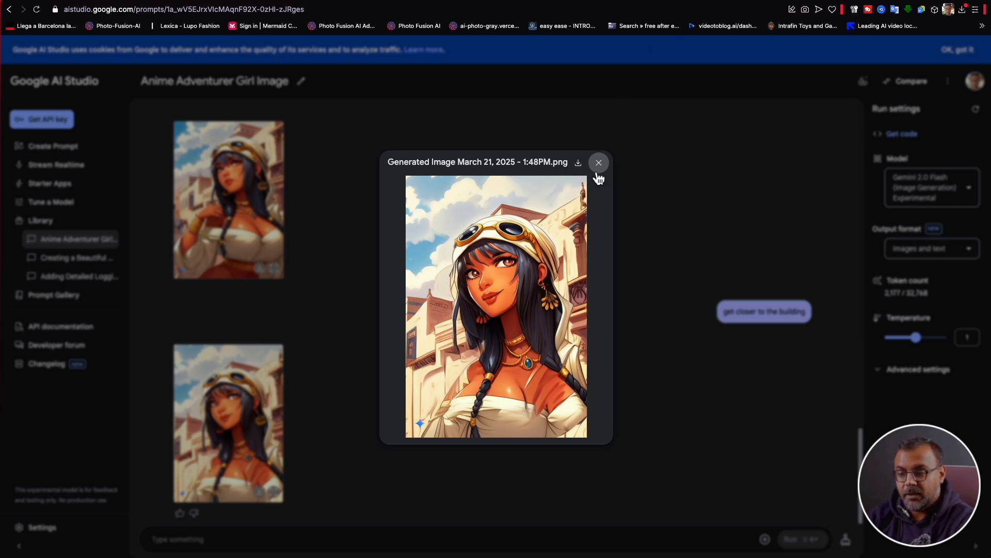
Step: Close the enlarged close-up image of the girl near the building
{"action": "left_click", "coordinate": [598, 162]}
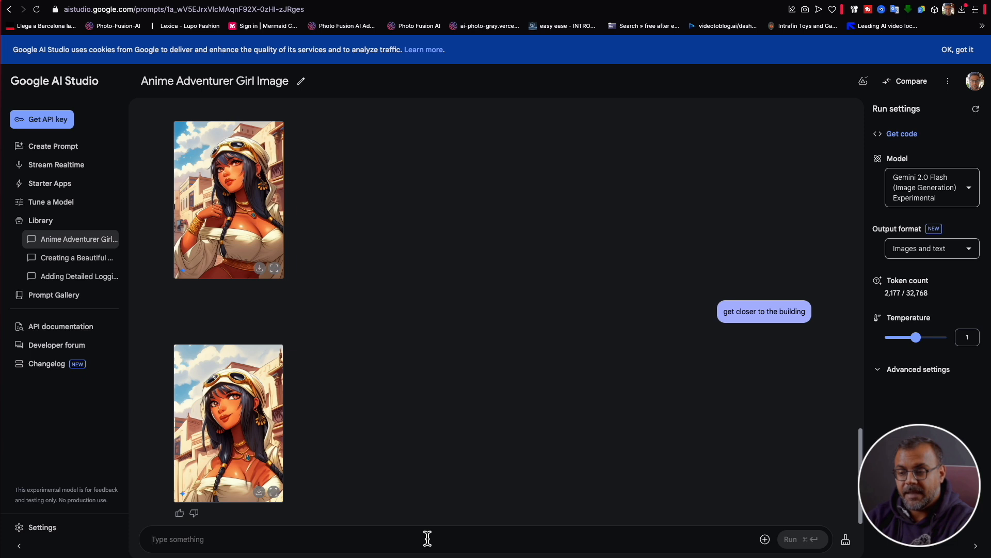
Step: Ask Gemini to move the character next to the tree, then scroll to review the edit
{"action": "left_click", "coordinate": [790, 539]}
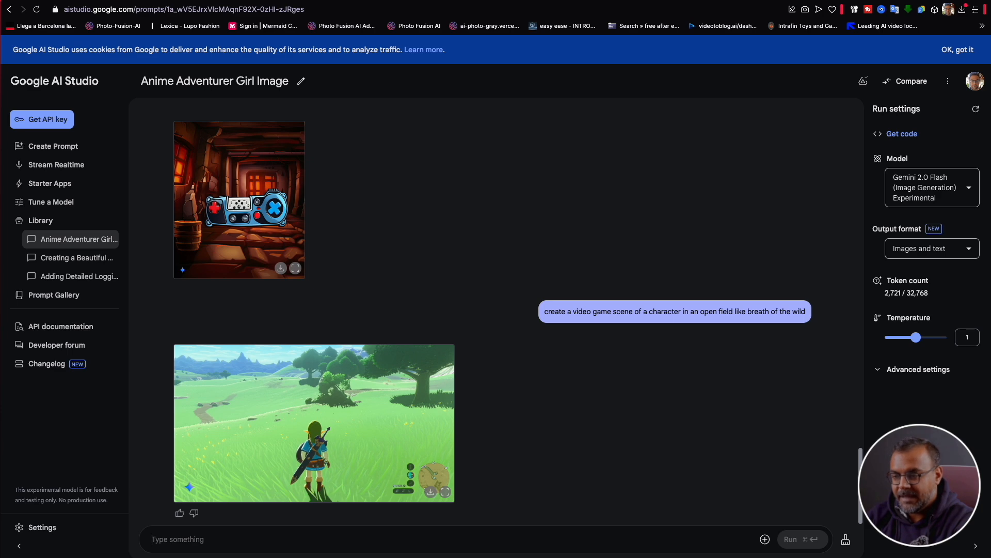
{"action": "scroll", "scroll_direction": "down", "scroll_amount": 3}
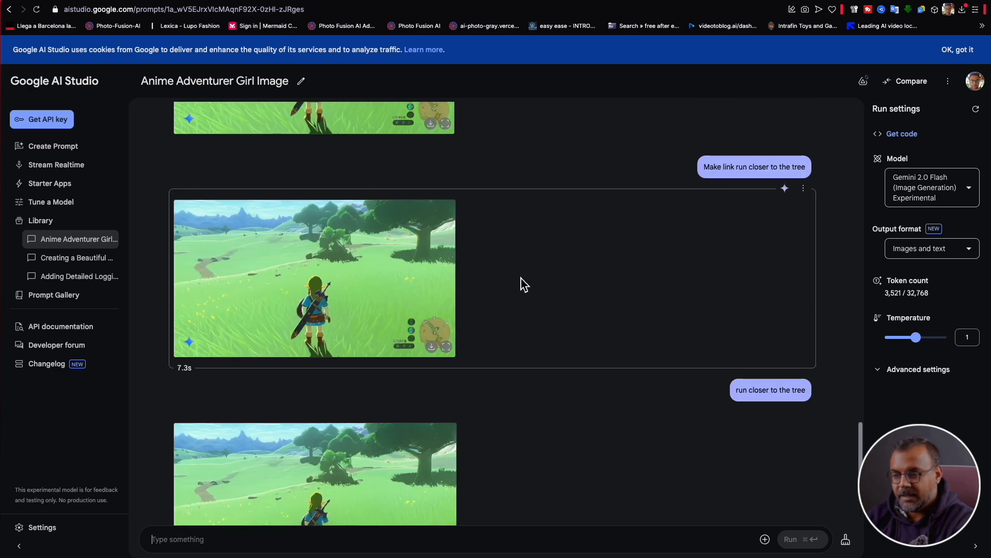
{"action": "scroll", "scroll_direction": "down", "scroll_amount": 3}
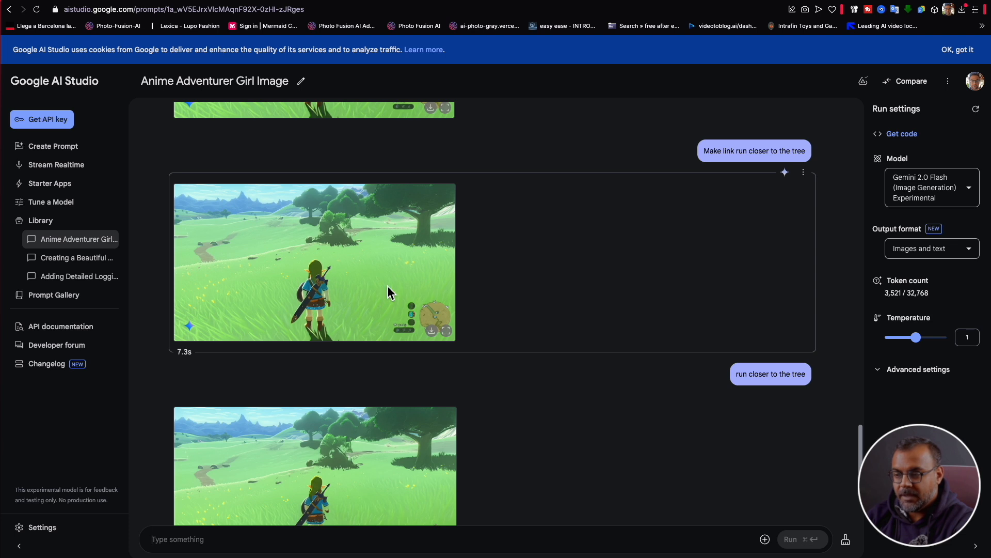
{"action": "mouse_move", "coordinate": [310, 316]}
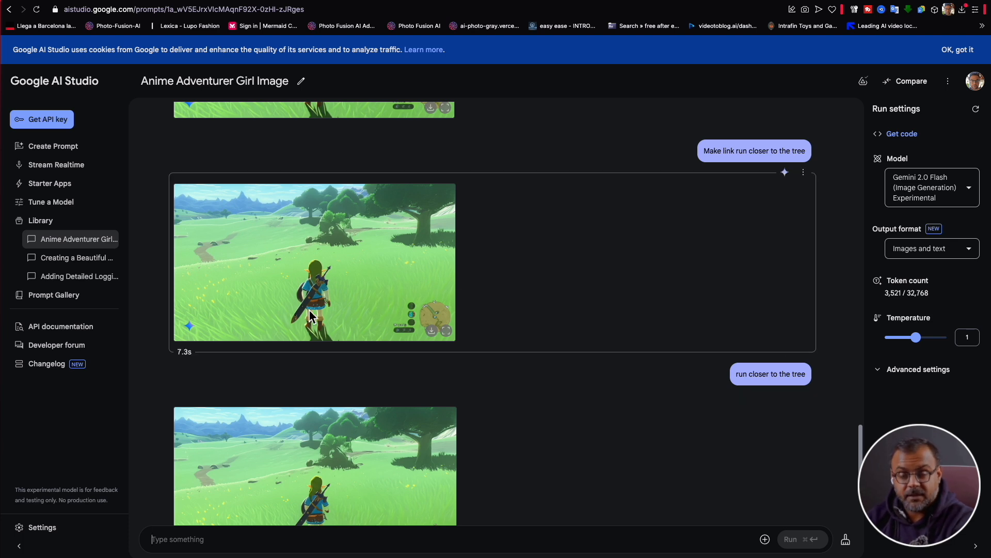
{"action": "mouse_move", "coordinate": [306, 292]}
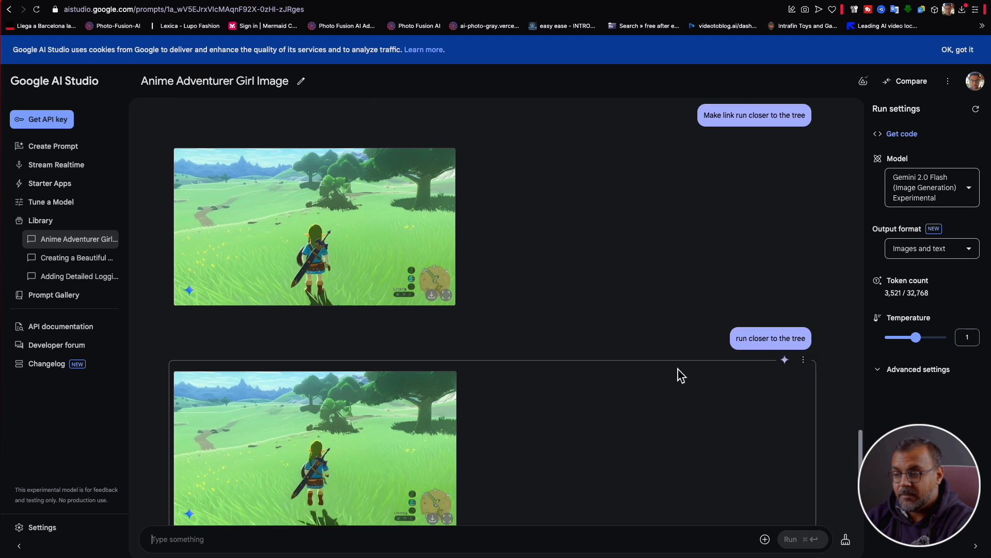
{"action": "scroll", "scroll_direction": "down", "scroll_amount": 3}
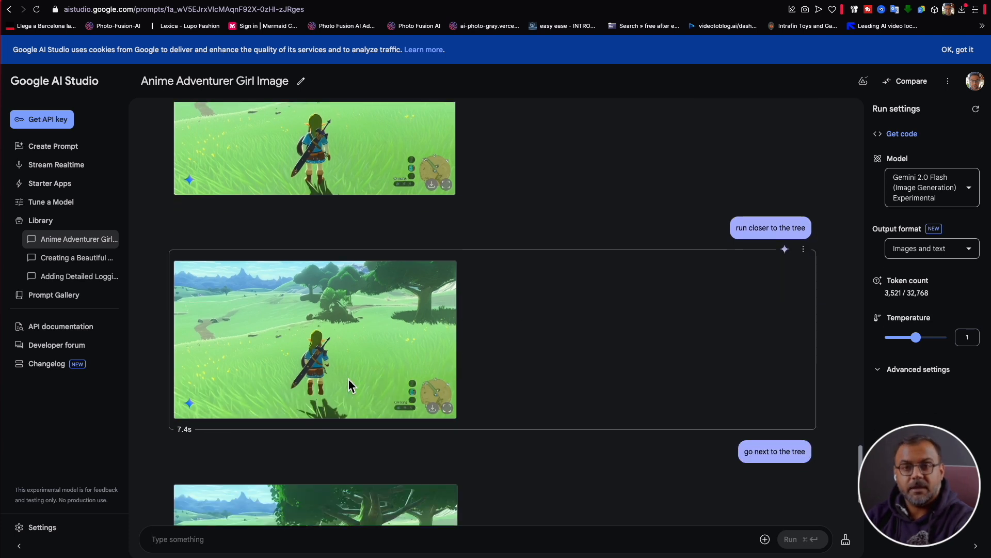
{"action": "scroll", "scroll_direction": "down", "scroll_amount": 3}
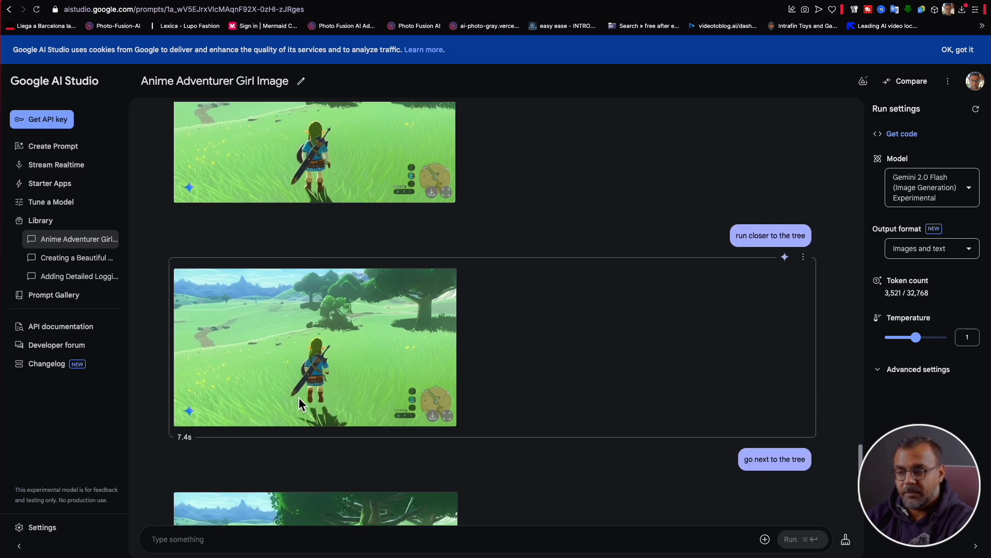
{"action": "mouse_move", "coordinate": [310, 405]}
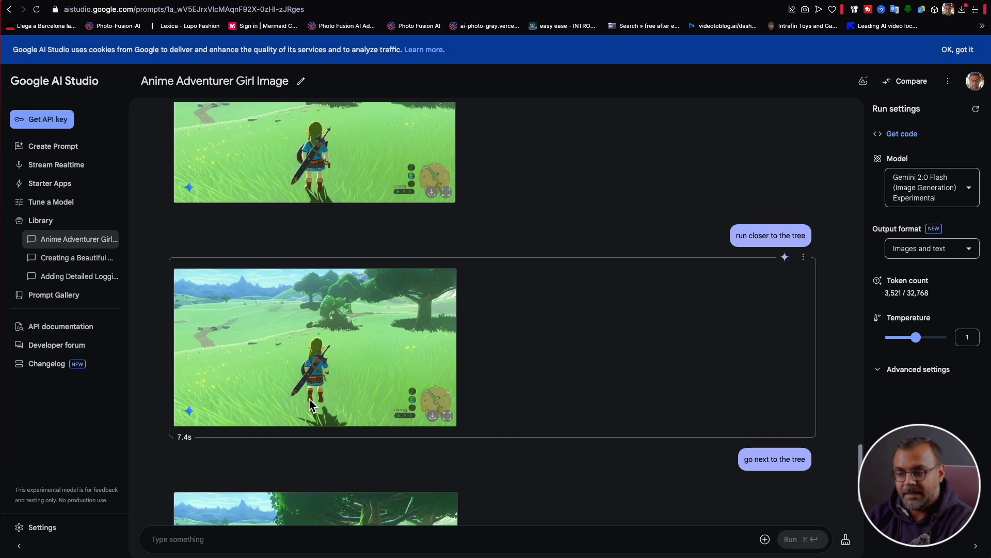
{"action": "mouse_move", "coordinate": [326, 392]}
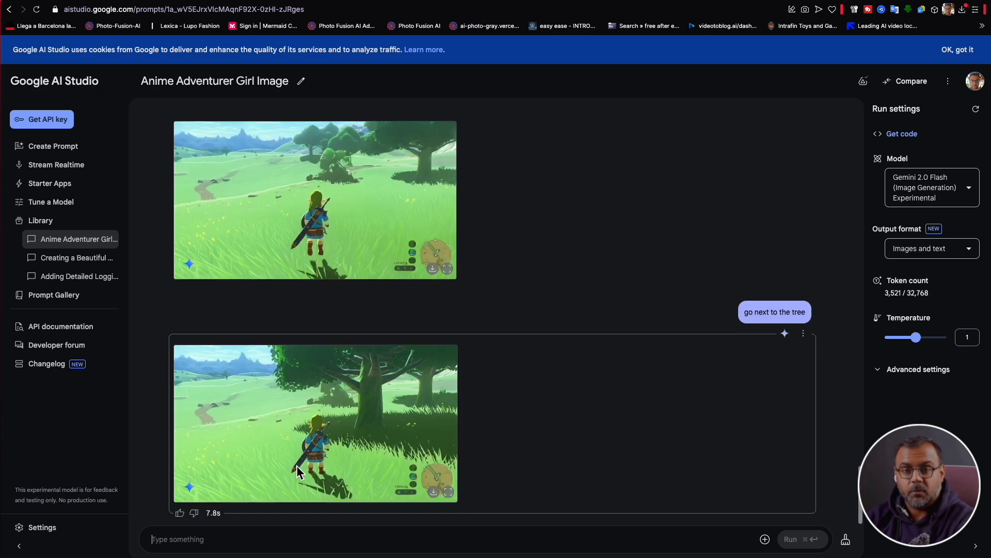
{"action": "mouse_move", "coordinate": [345, 425]}
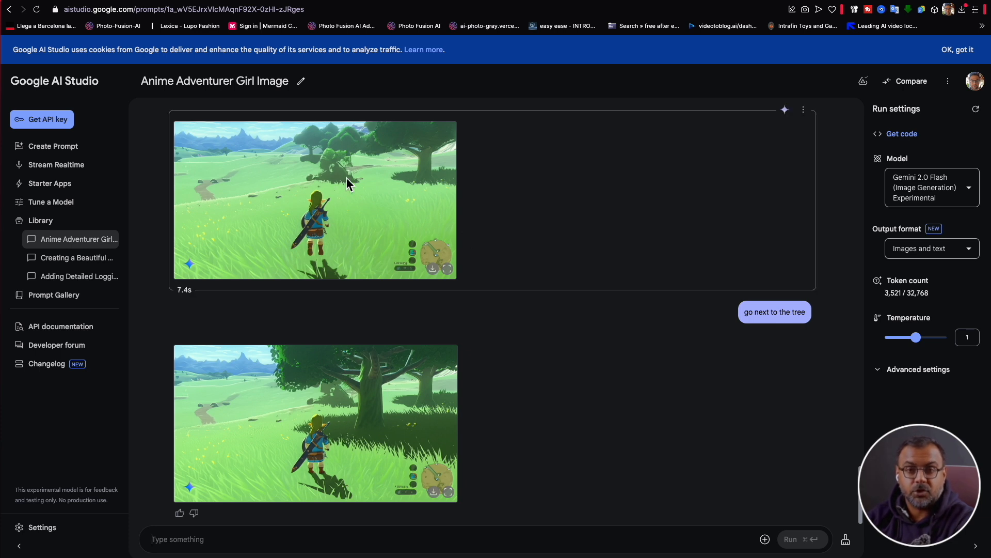
{"action": "mouse_move", "coordinate": [210, 201]}
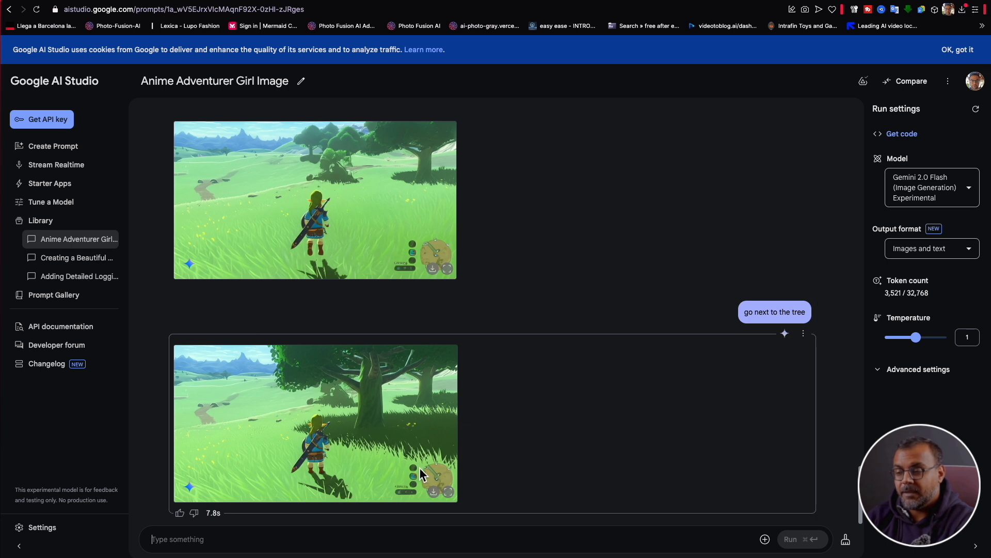
{"action": "mouse_move", "coordinate": [477, 439]}
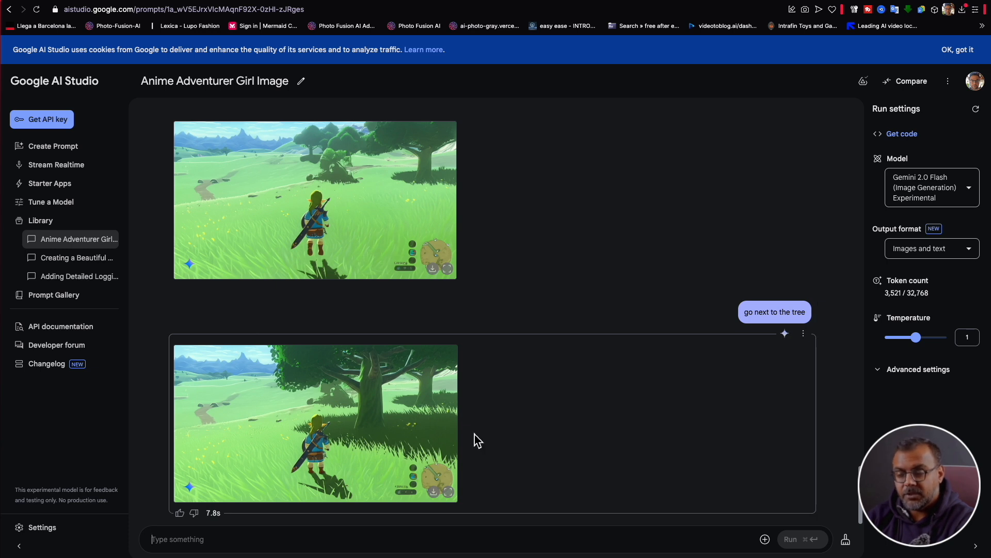
{"action": "left_click", "coordinate": [790, 539]}
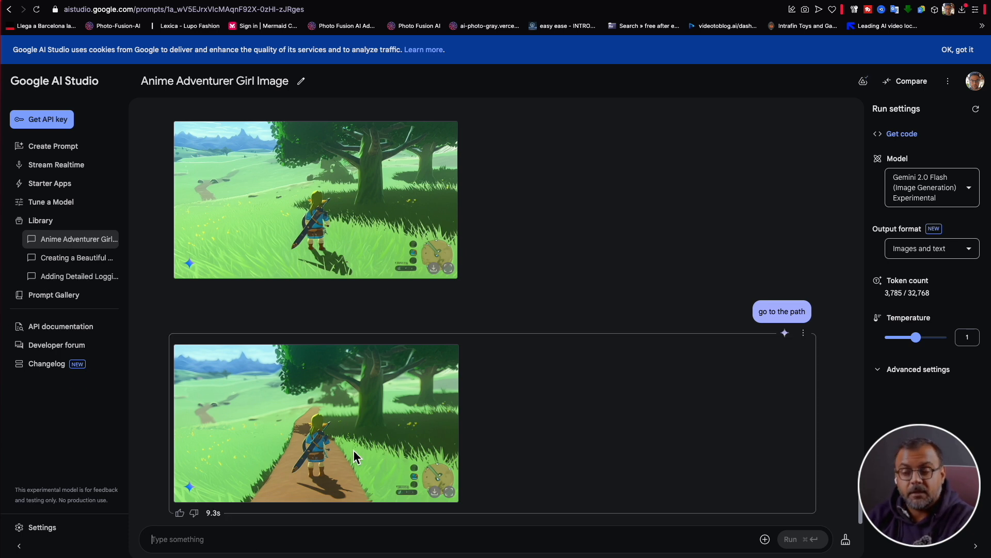
{"action": "mouse_move", "coordinate": [319, 436]}
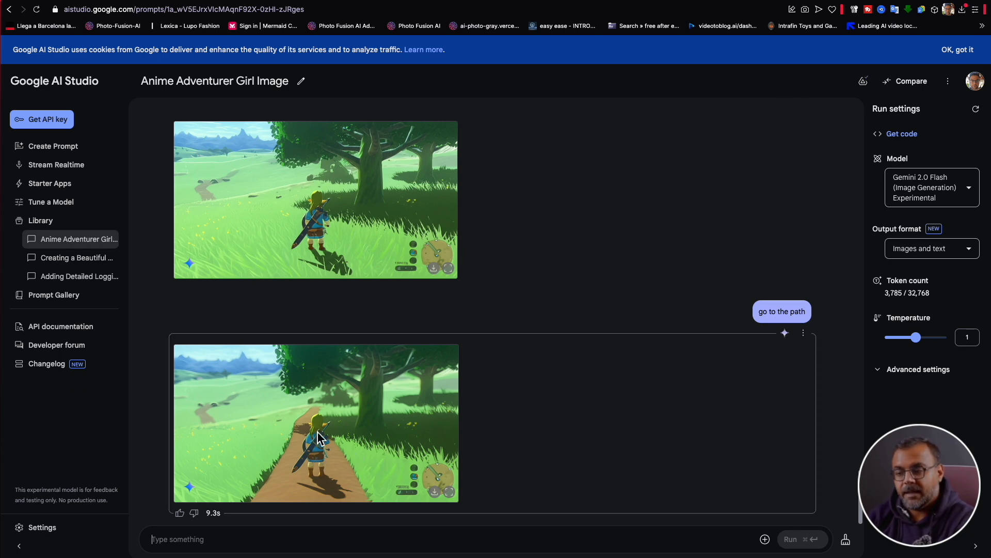
{"action": "mouse_move", "coordinate": [205, 422]}
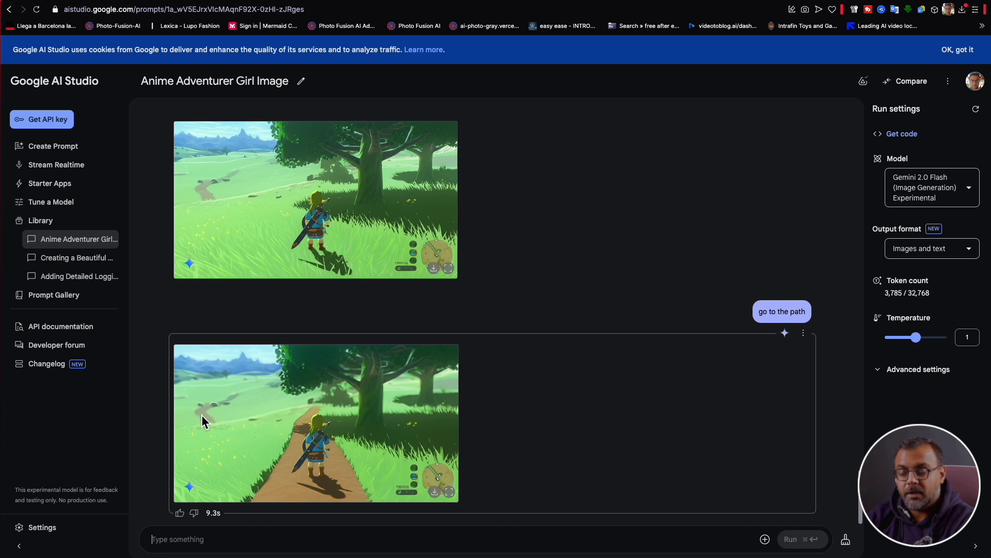
{"action": "mouse_move", "coordinate": [142, 466]}
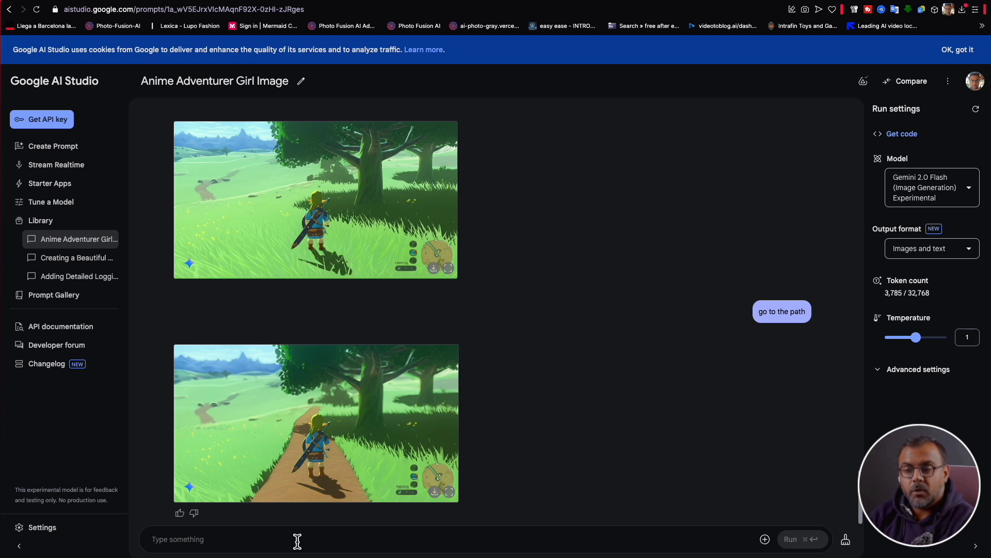
Step: Start typing the vegan brownie recipe prompt 'Create a reci…'
{"action": "type", "text": "Create a recipe for vegan browni"}
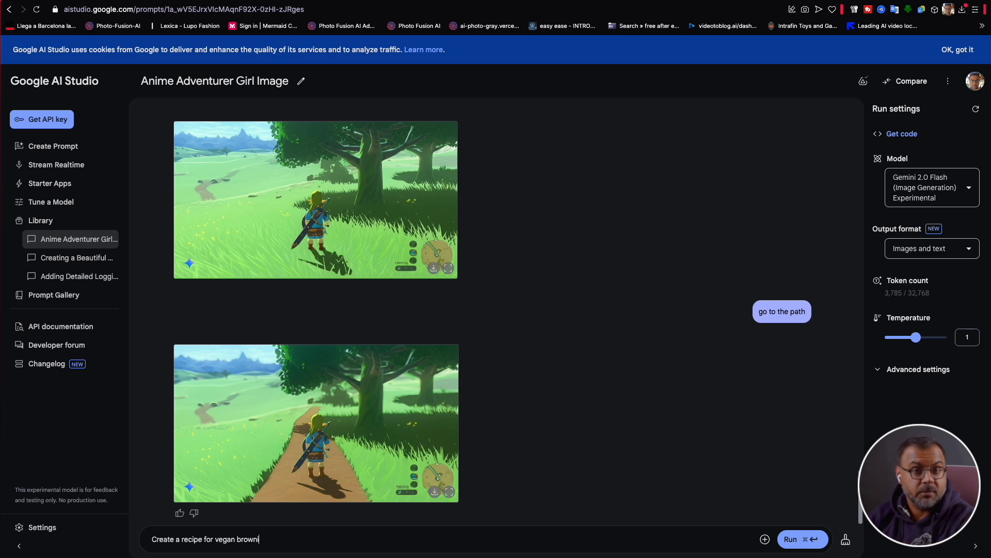
Step: Send the vegan brownie recipe request and type 'Create images for each step in the recpie'
{"action": "left_click", "coordinate": [789, 538]}
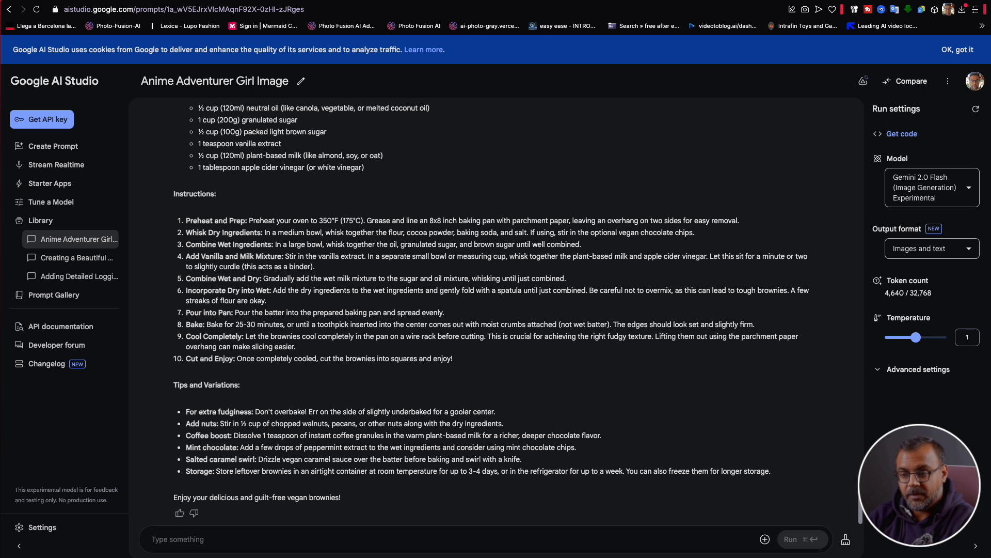
{"action": "type", "text": "Create images"}
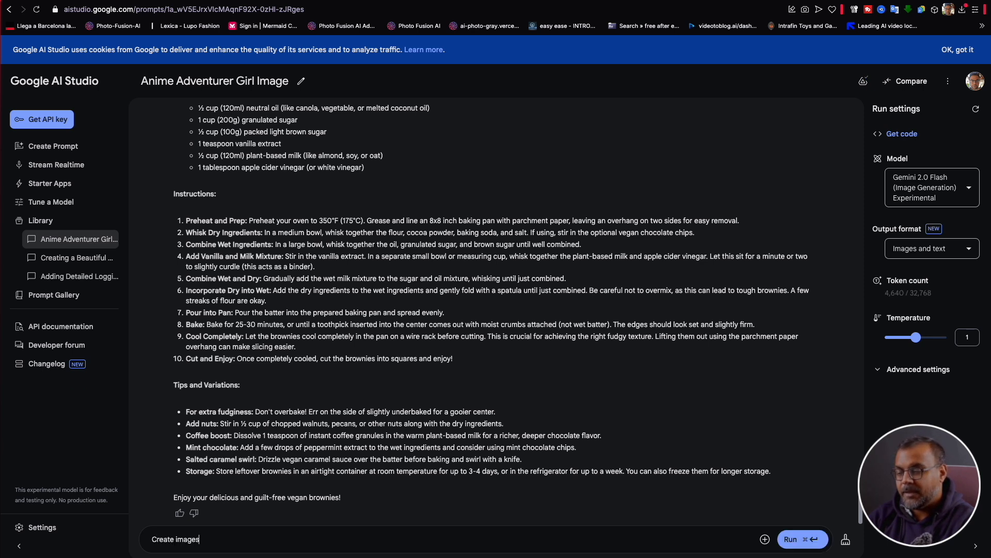
{"action": "type", "text": "for each step in"}
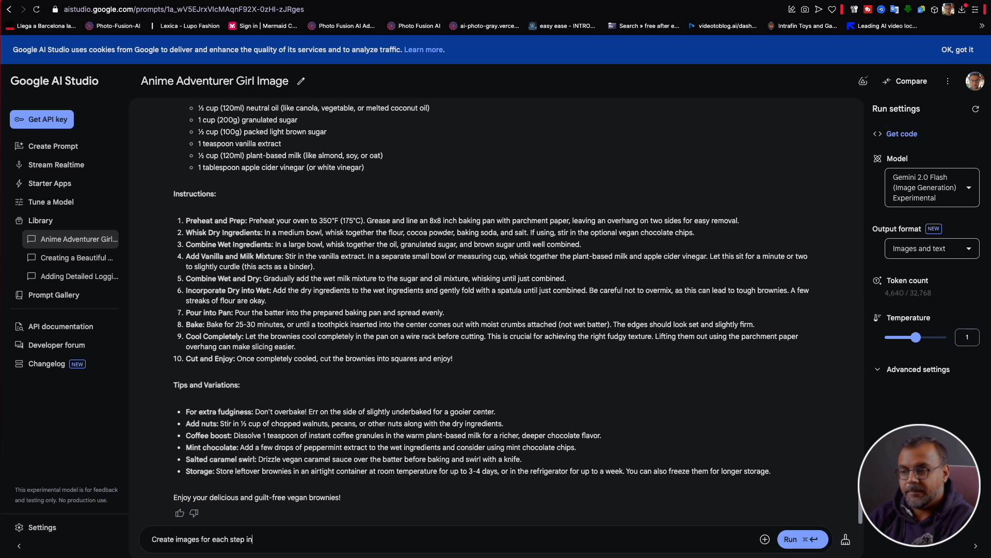
{"action": "type", "text": "the recpie"}
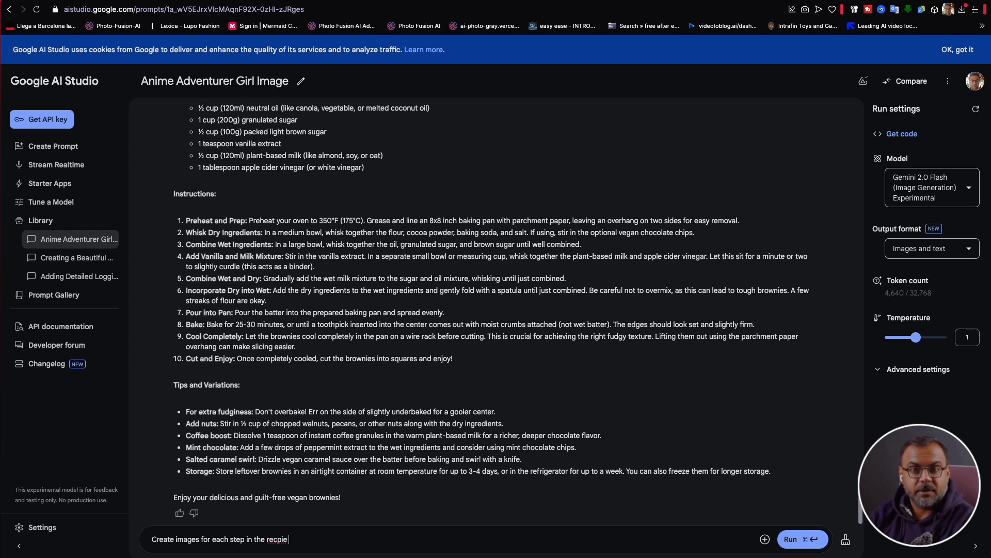
Step: Send the step-illustration request and scroll through the nine brownie step images
{"action": "left_click", "coordinate": [789, 538]}
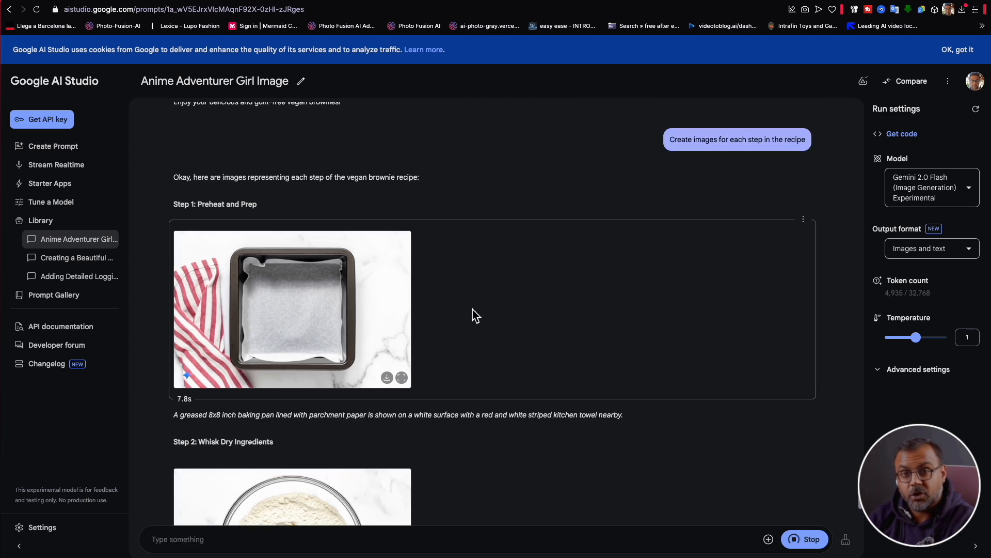
{"action": "mouse_move", "coordinate": [372, 330]}
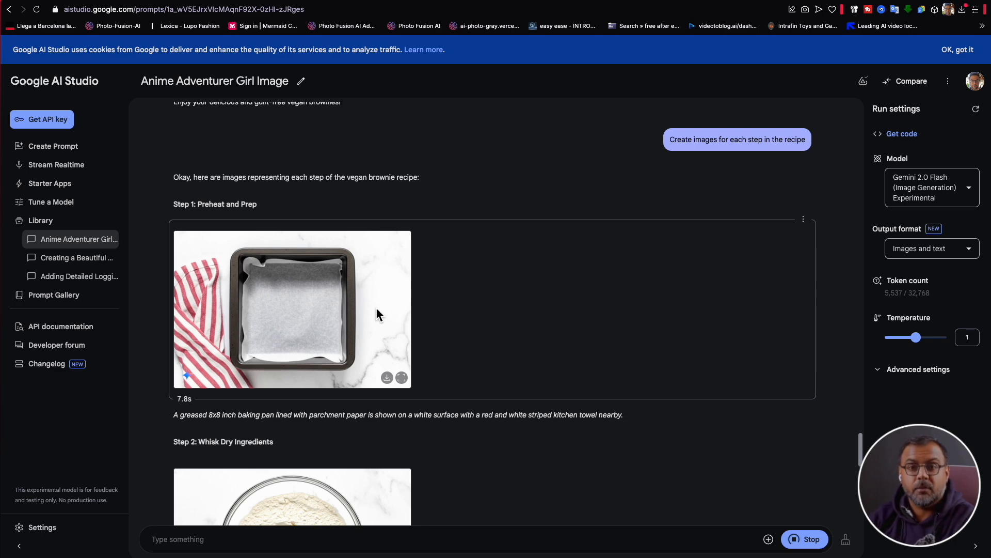
{"action": "scroll", "scroll_direction": "down", "scroll_amount": 3}
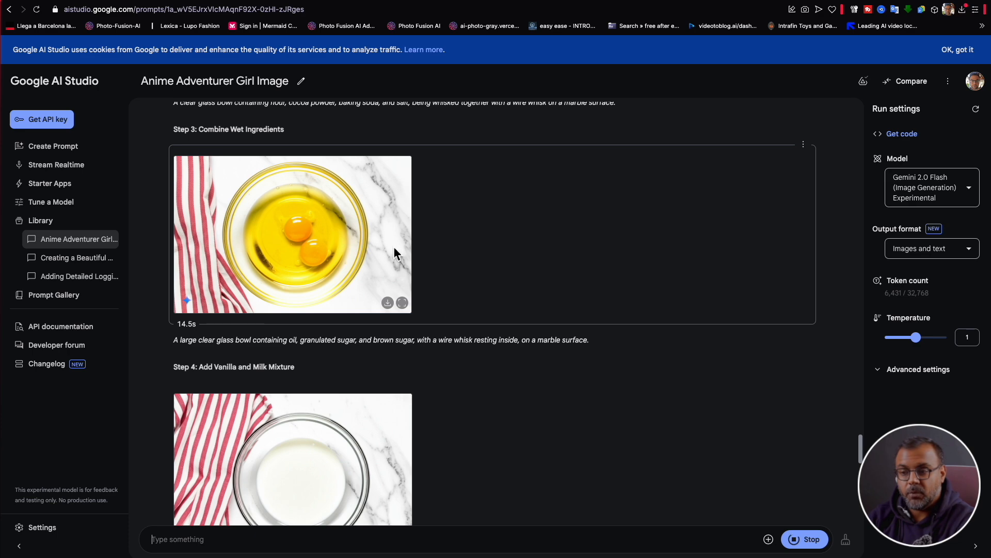
{"action": "scroll", "scroll_direction": "down", "scroll_amount": 3}
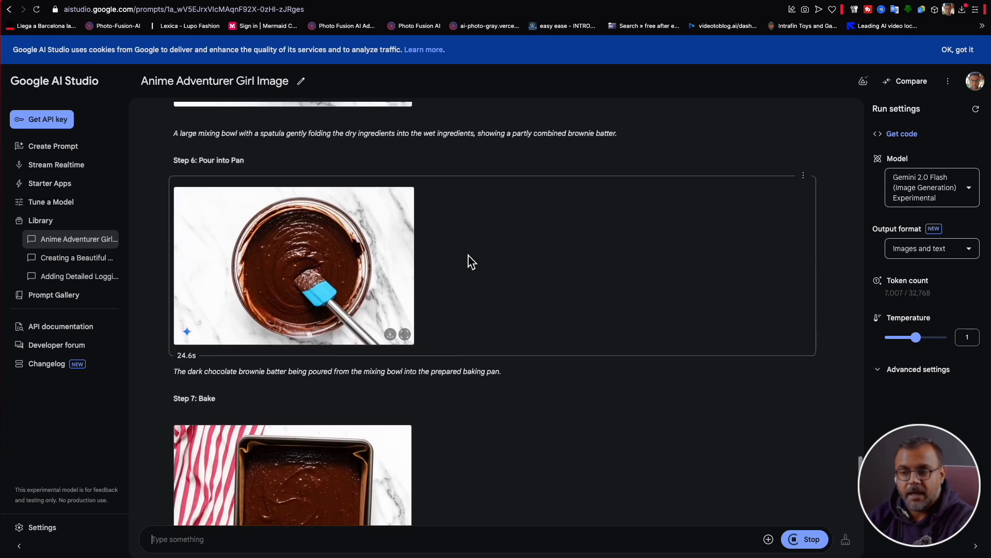
{"action": "scroll", "scroll_direction": "up", "scroll_amount": 3}
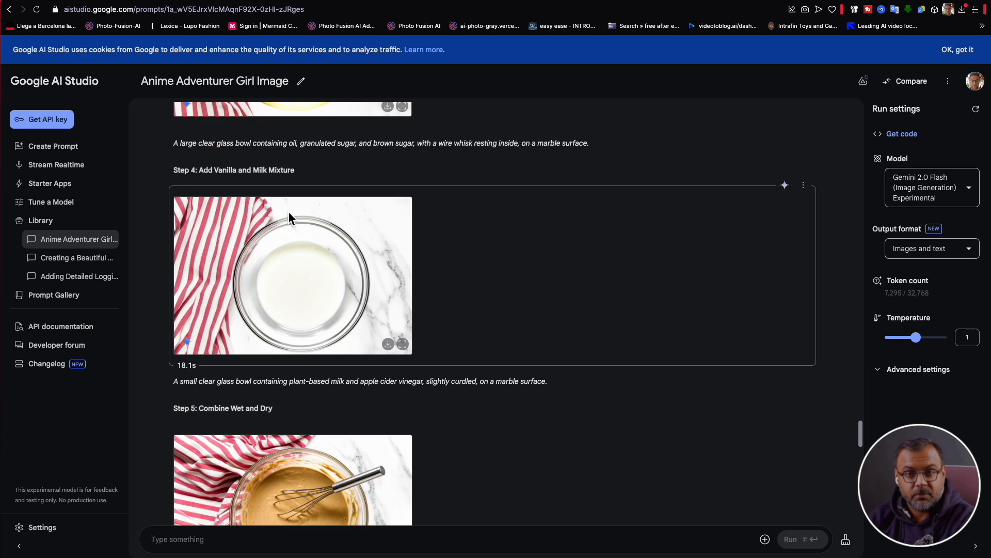
{"action": "mouse_move", "coordinate": [215, 245]}
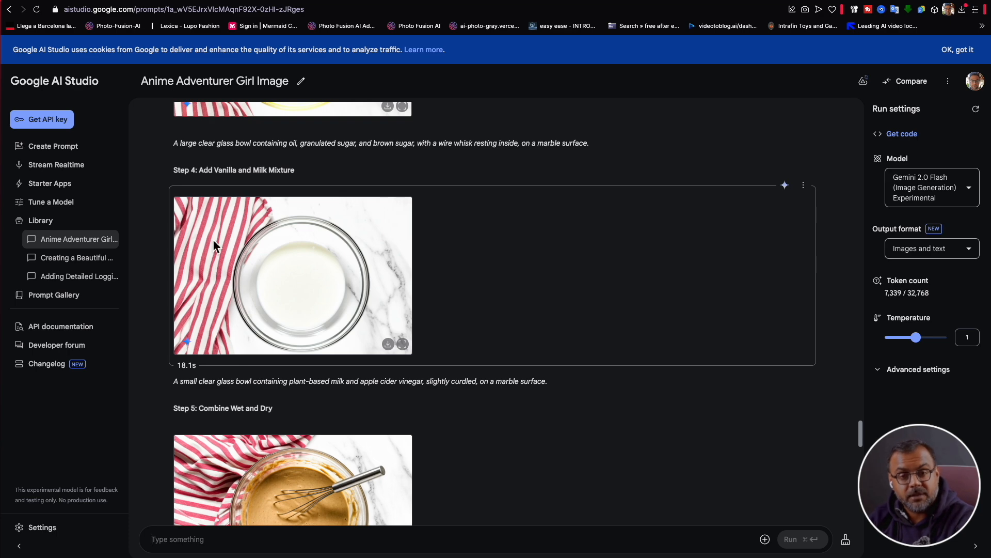
{"action": "scroll", "scroll_direction": "down", "scroll_amount": 3}
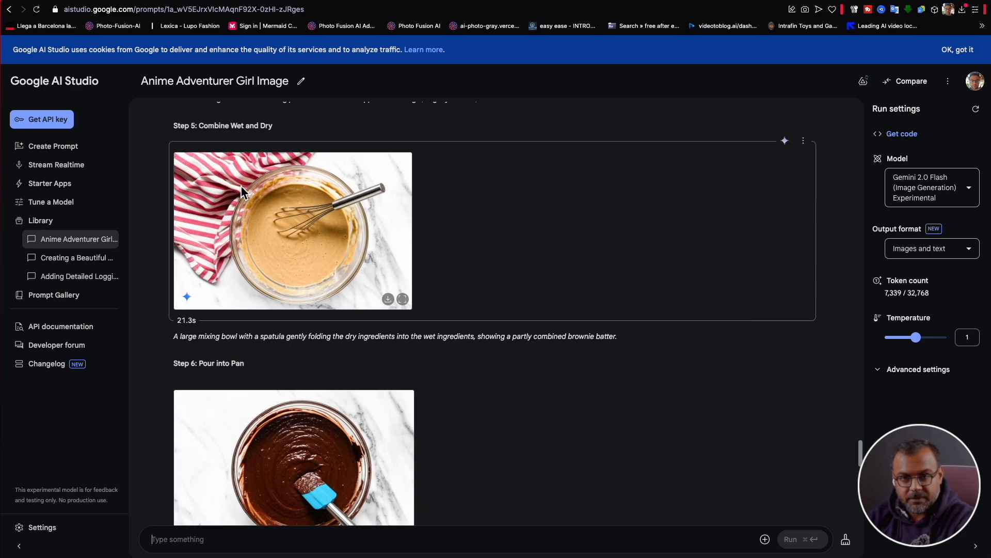
{"action": "scroll", "scroll_direction": "down", "scroll_amount": 3}
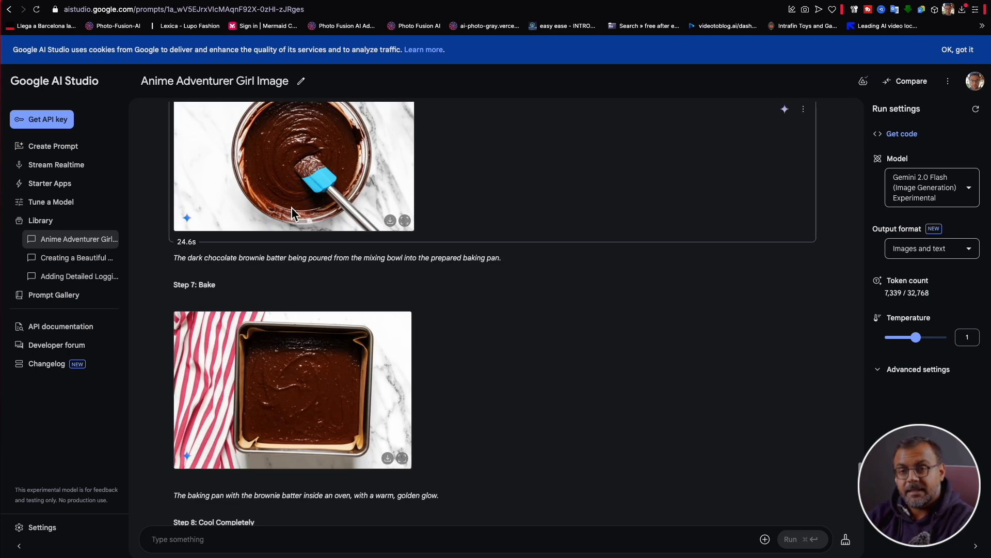
{"action": "scroll", "scroll_direction": "down", "scroll_amount": 3}
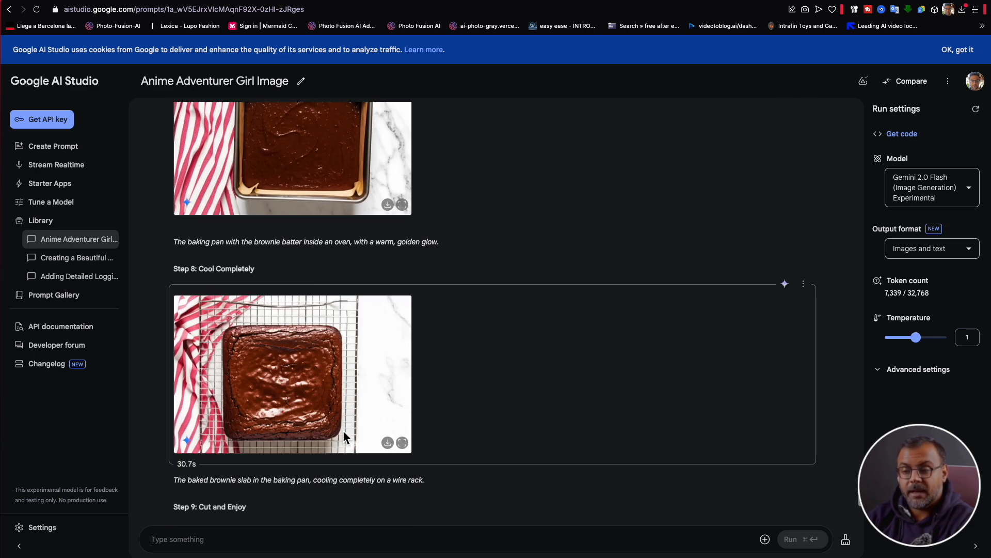
{"action": "scroll", "scroll_direction": "down", "scroll_amount": 3}
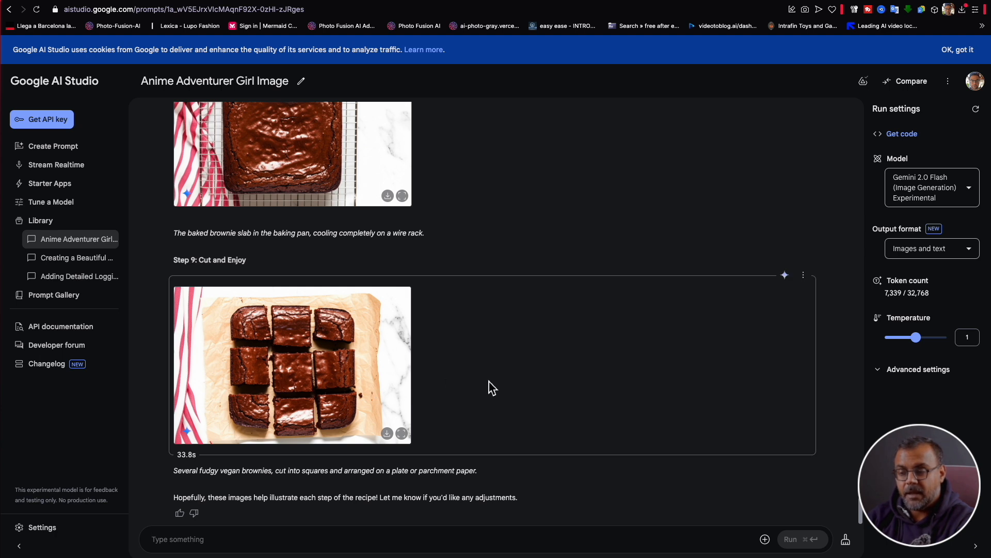
{"action": "mouse_move", "coordinate": [555, 385]}
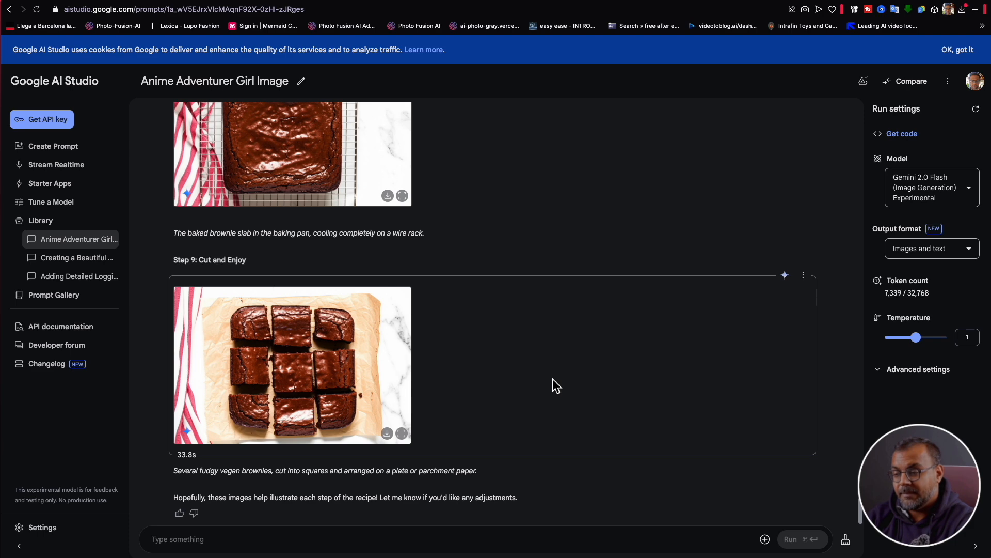
{"action": "scroll", "scroll_direction": "up", "scroll_amount": 3}
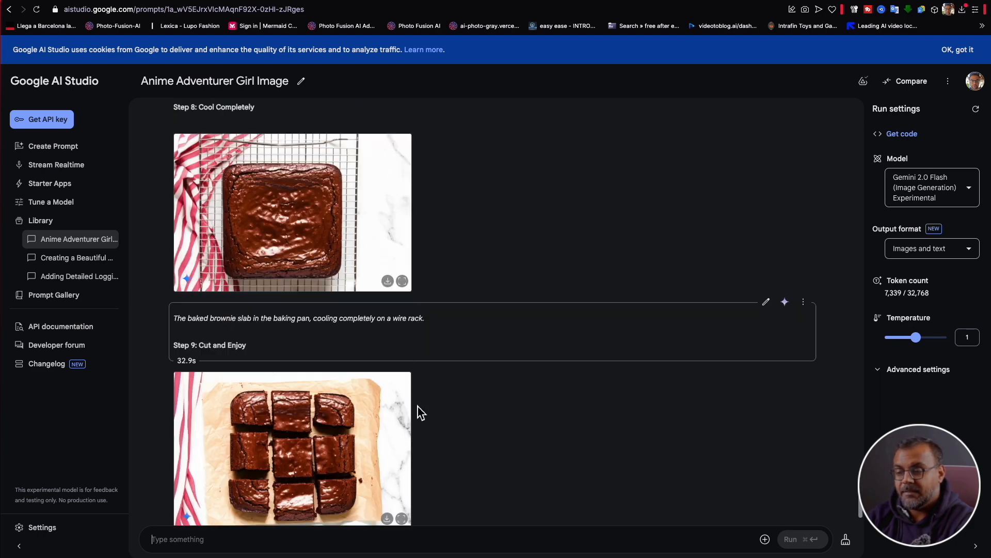
{"action": "scroll", "scroll_direction": "down", "scroll_amount": 3}
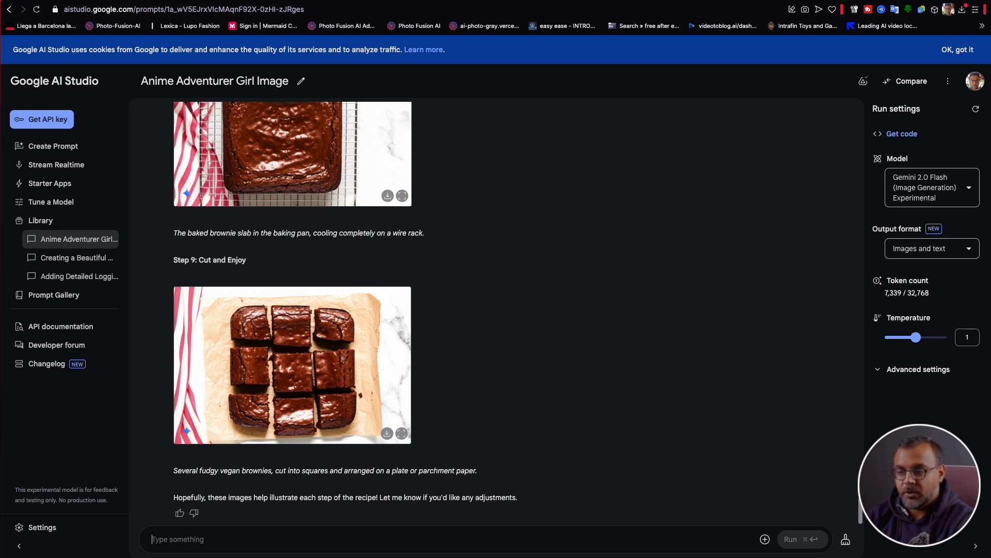
Step: Request a futuristic cyberpunk western street with street signs sticking out of buildings
{"action": "type", "text": "Create a futuristic cyberpunk western street, with streetsigns s"}
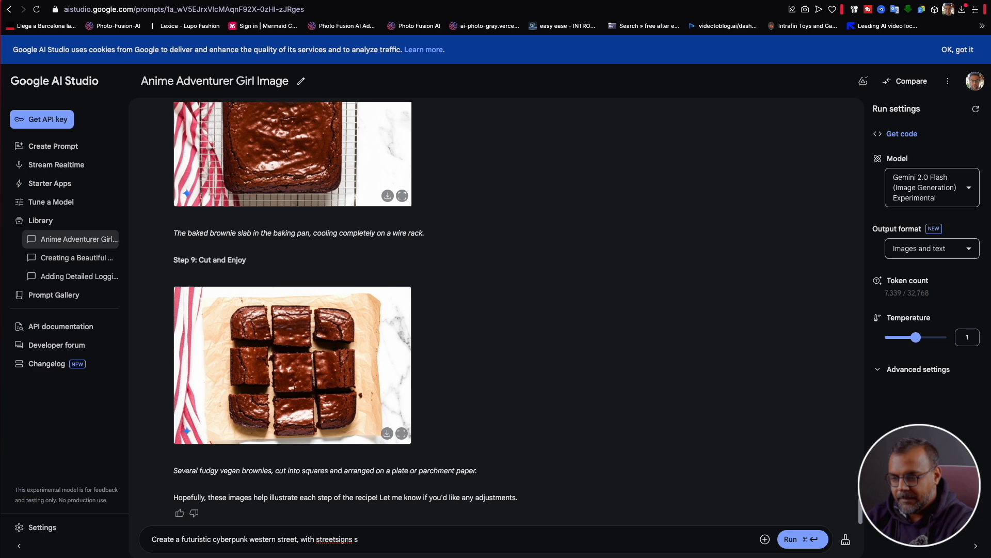
{"action": "type", "text": "ticking out of bui"}
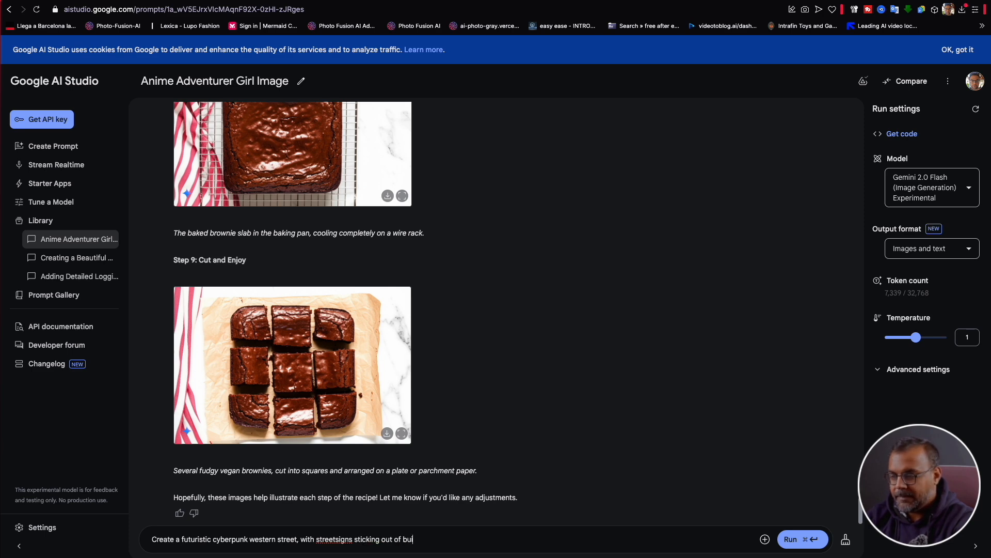
{"action": "left_click", "coordinate": [802, 539]}
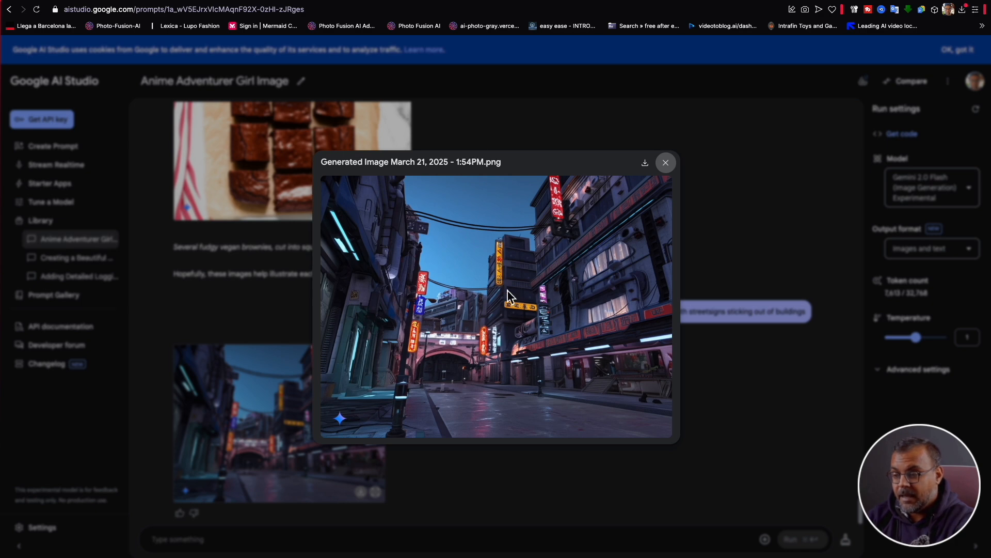
{"action": "mouse_move", "coordinate": [465, 211]}
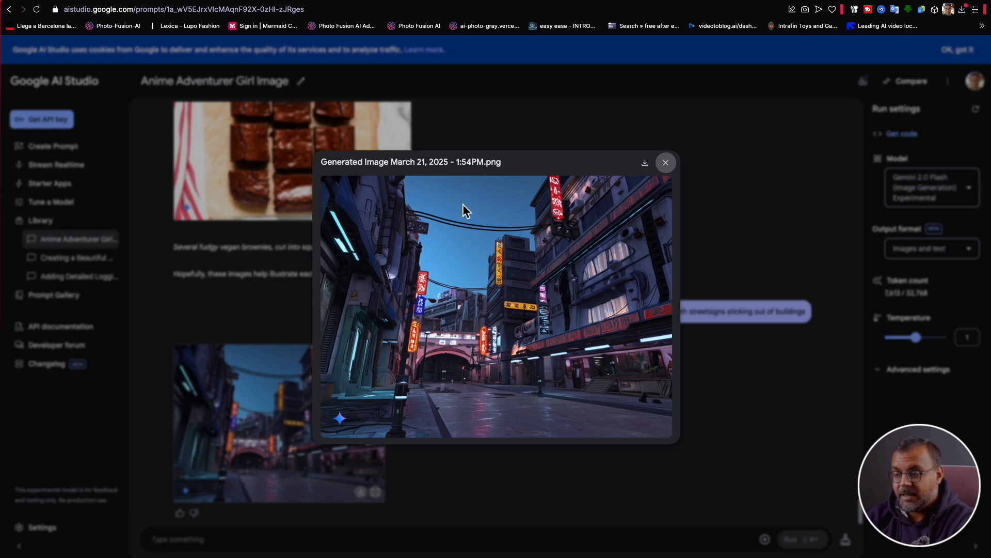
{"action": "mouse_move", "coordinate": [455, 553]}
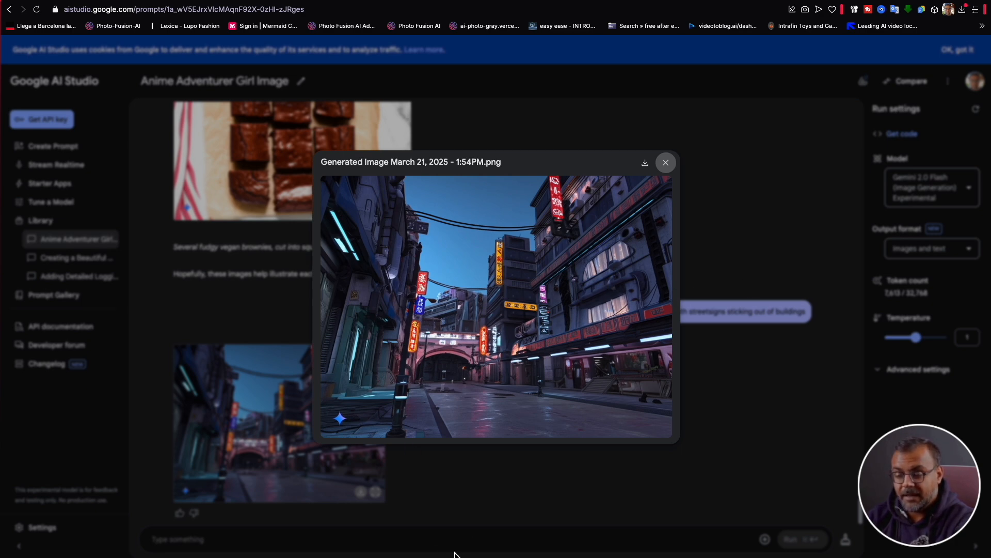
Step: Close the enlarged street image and ask to change a street sign's text
{"action": "left_click", "coordinate": [665, 163]}
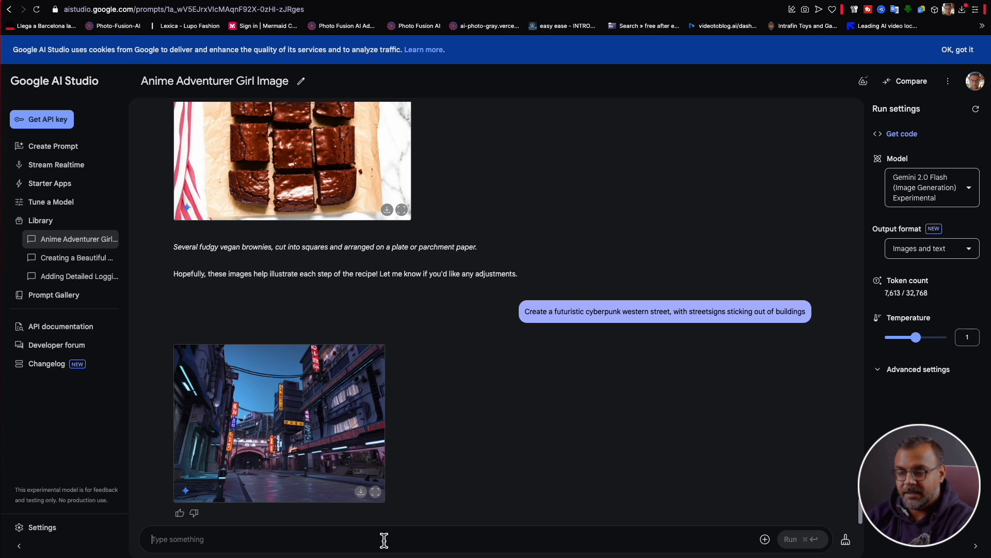
{"action": "type", "text": "Change one of the streetsigns to say"}
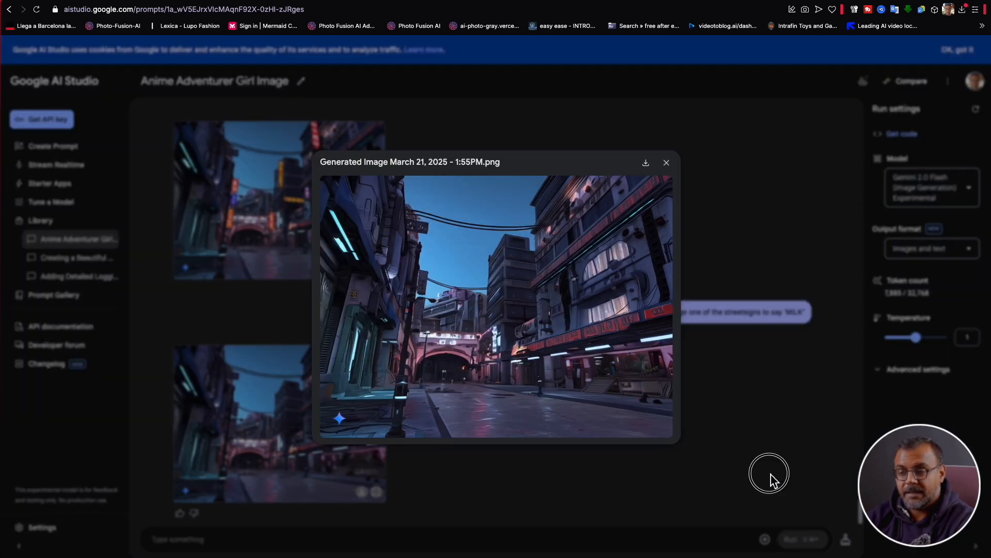
{"action": "left_click", "coordinate": [665, 163]}
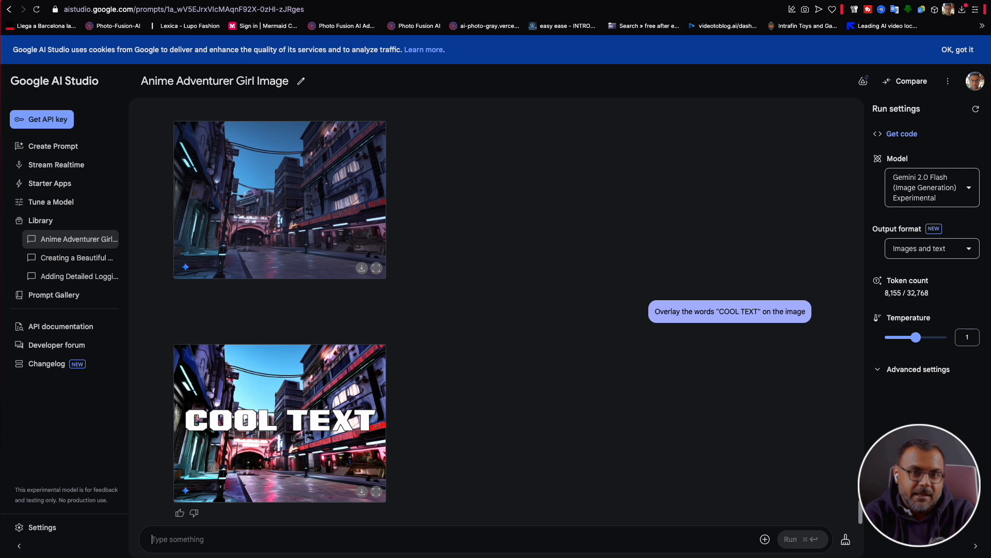
Step: Send 'Change the font', then preview and close the new COOL TEXT image
{"action": "left_click", "coordinate": [790, 539]}
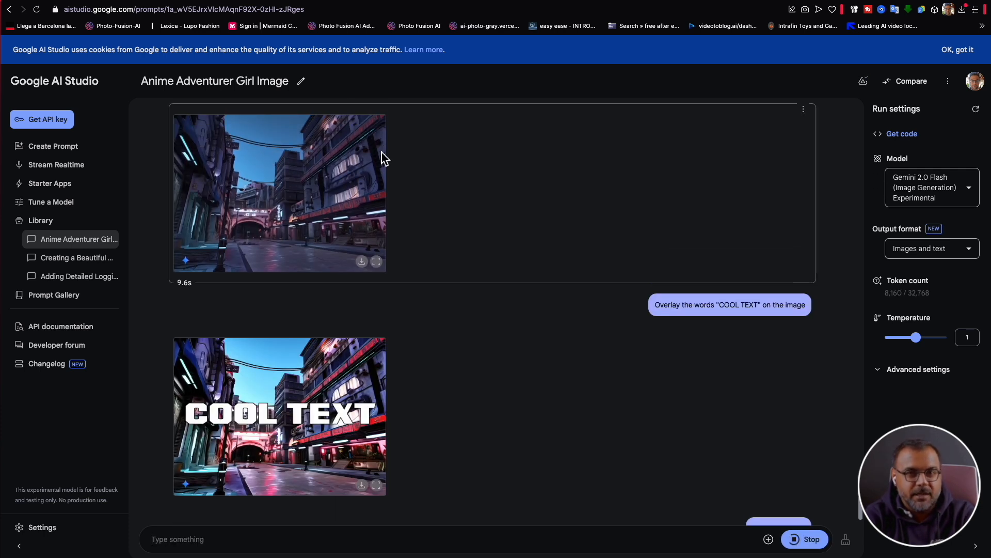
{"action": "mouse_move", "coordinate": [302, 159]}
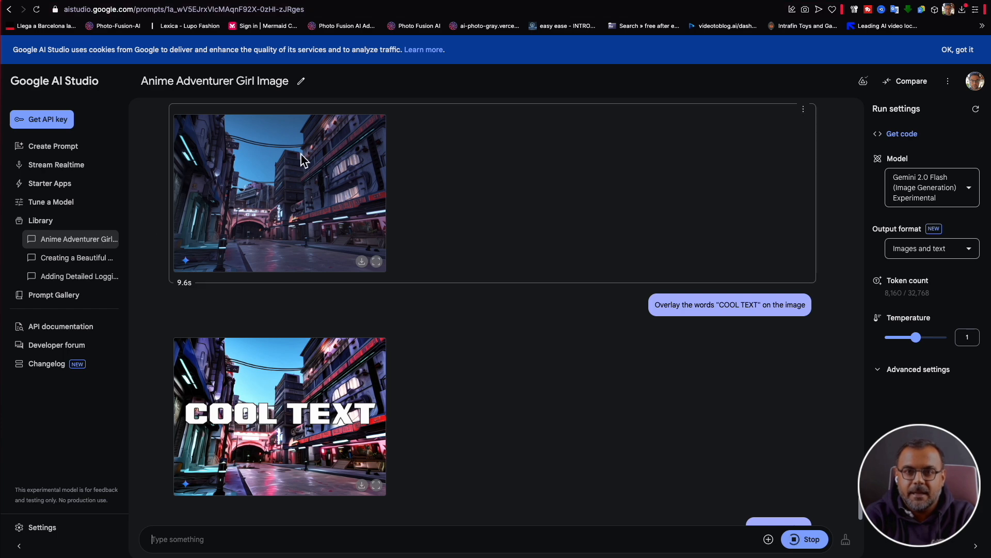
{"action": "mouse_move", "coordinate": [351, 186]}
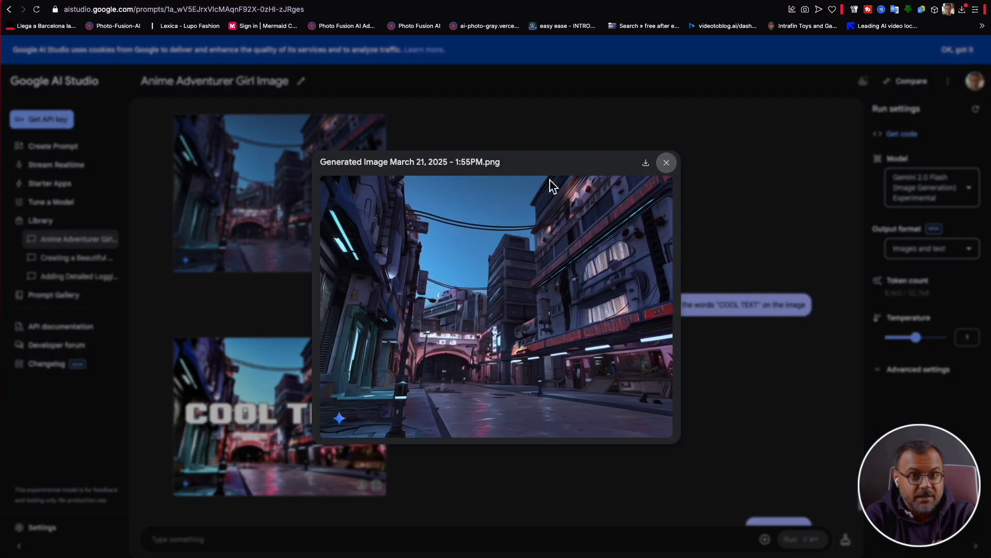
{"action": "left_click", "coordinate": [666, 162]}
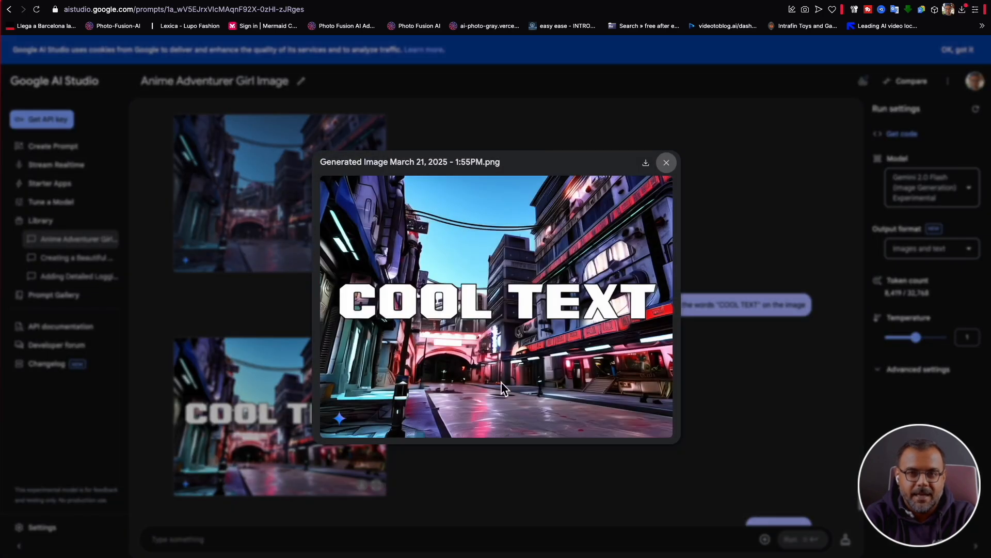
{"action": "mouse_move", "coordinate": [645, 344]}
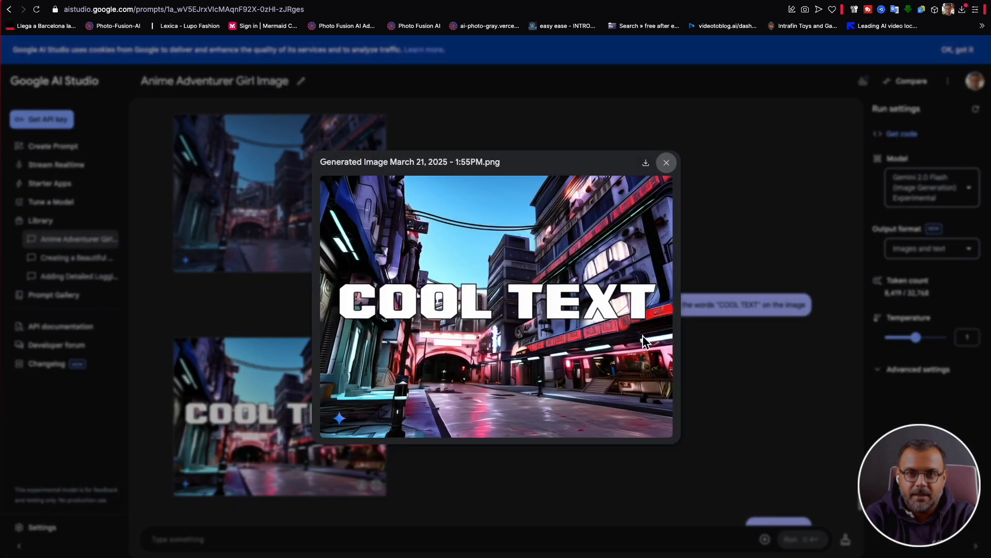
{"action": "mouse_move", "coordinate": [465, 197]}
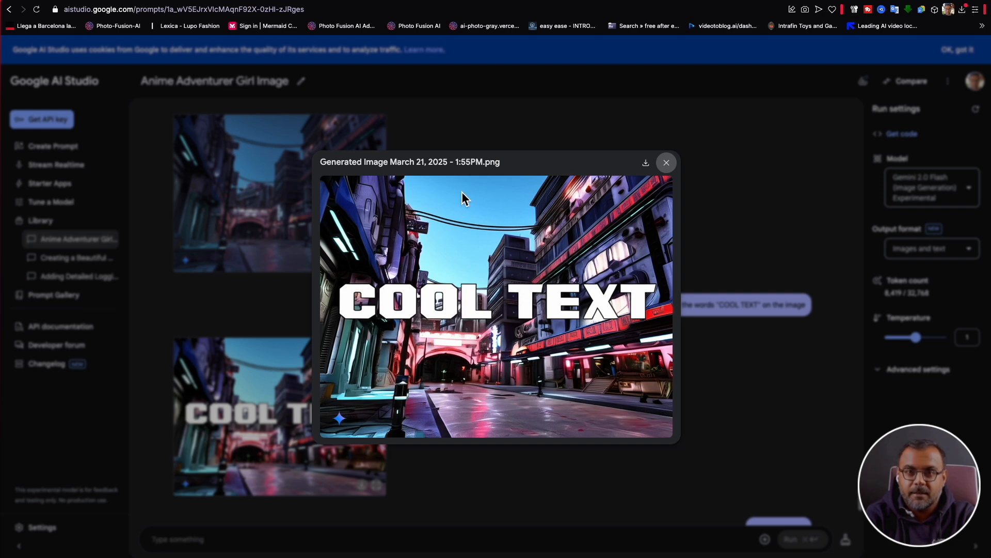
{"action": "mouse_move", "coordinate": [637, 171]}
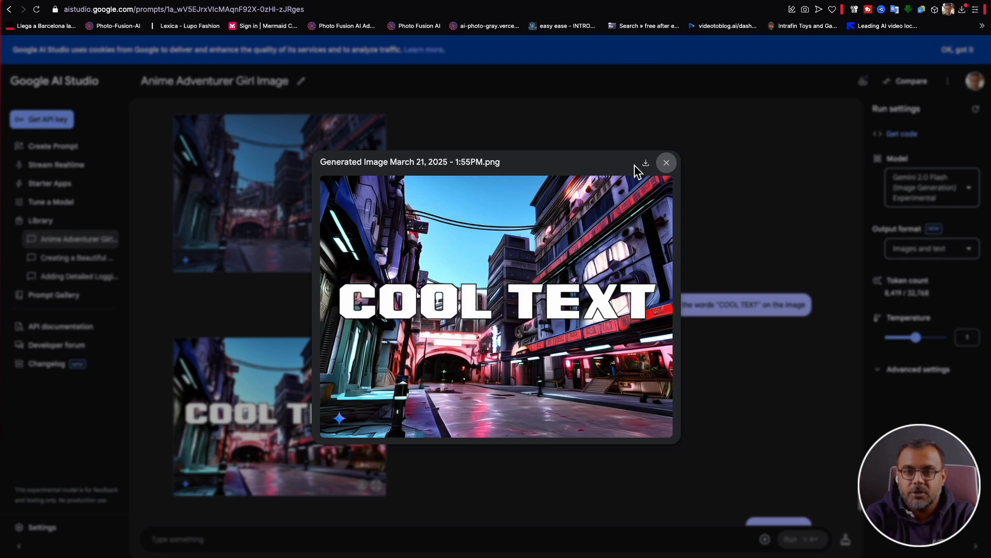
{"action": "left_click", "coordinate": [666, 163]}
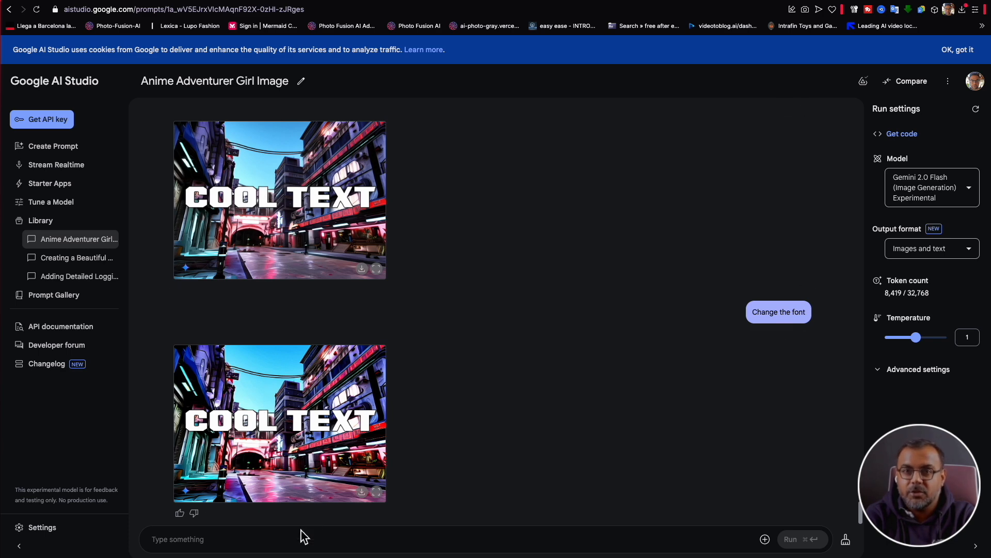
Step: Send 'Make the font handwriting style' and scroll to review the handwritten COOL TEXT image
{"action": "type", "text": "Make the font handwriting style"}
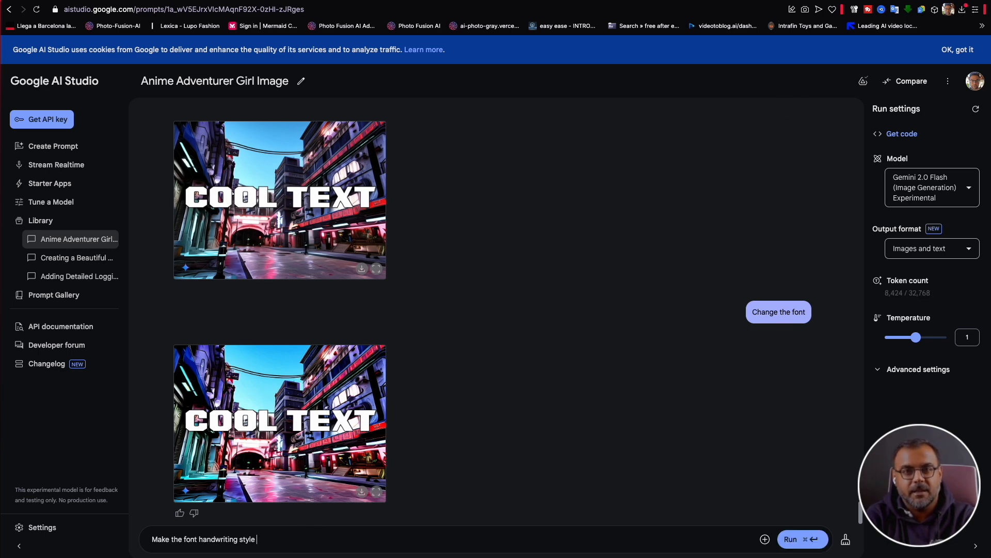
{"action": "left_click", "coordinate": [789, 539]}
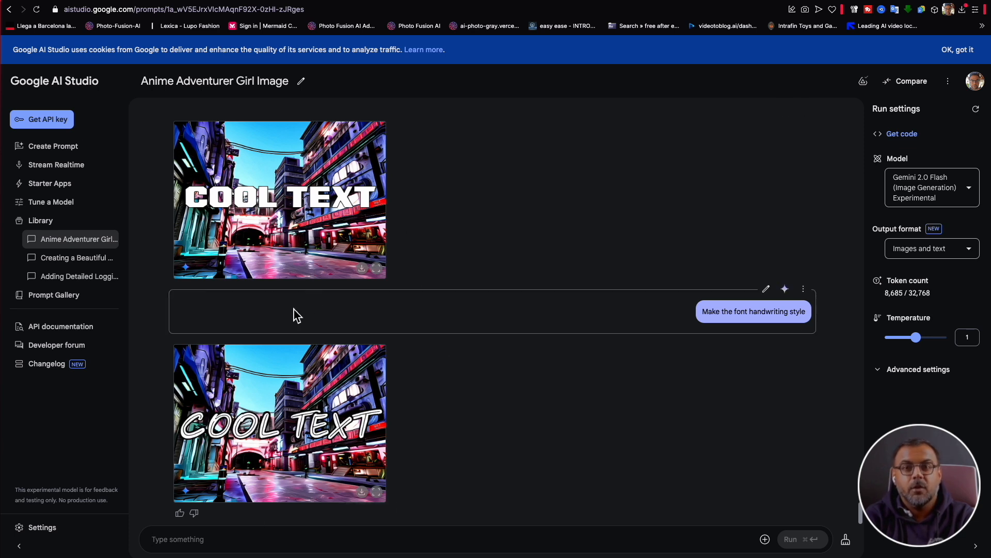
{"action": "scroll", "scroll_direction": "up", "scroll_amount": 3}
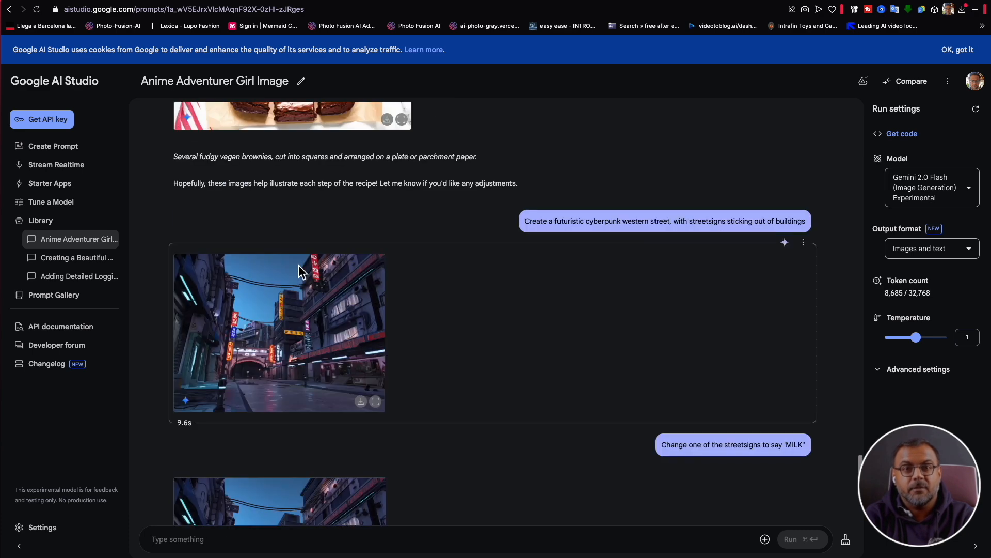
{"action": "scroll", "scroll_direction": "down", "scroll_amount": 3}
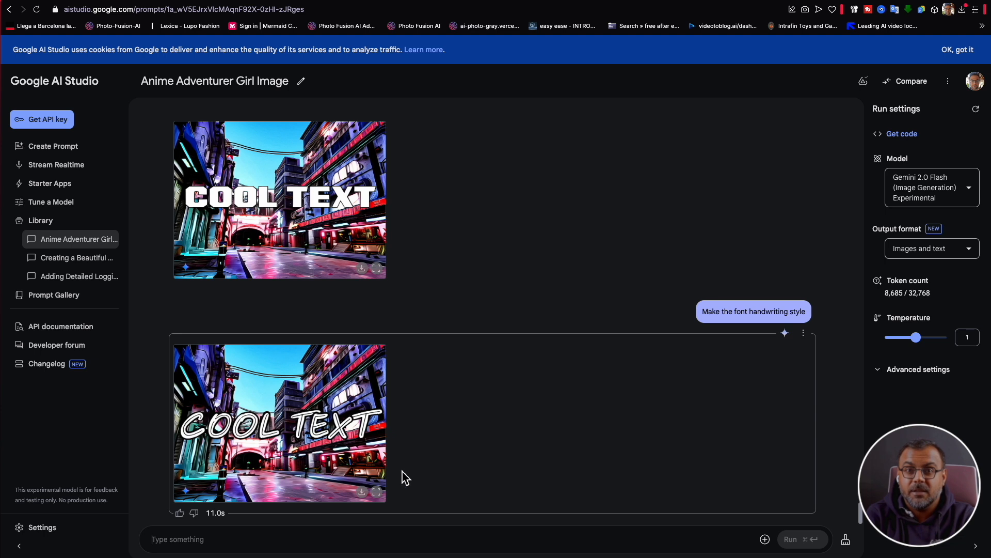
{"action": "mouse_move", "coordinate": [340, 509]}
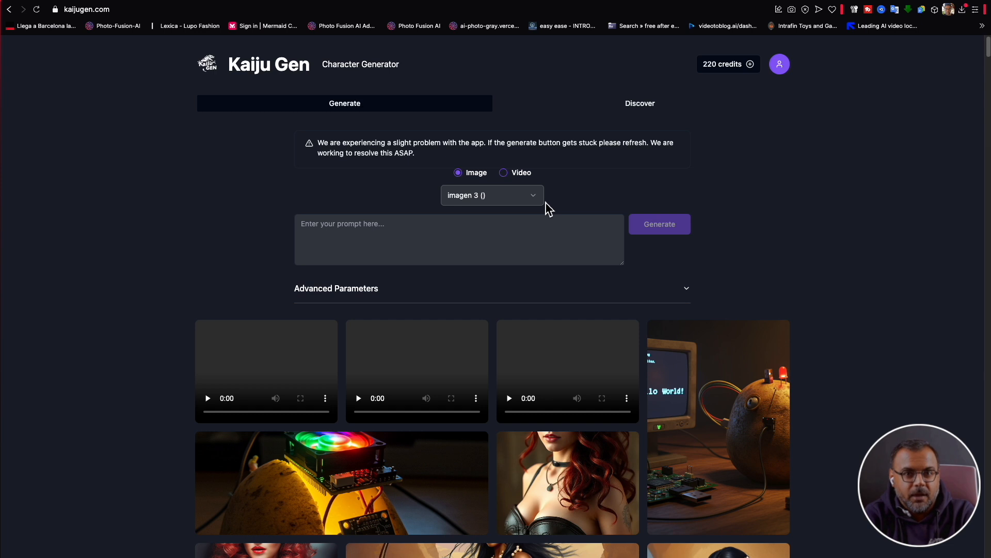
{"action": "mouse_move", "coordinate": [522, 200]}
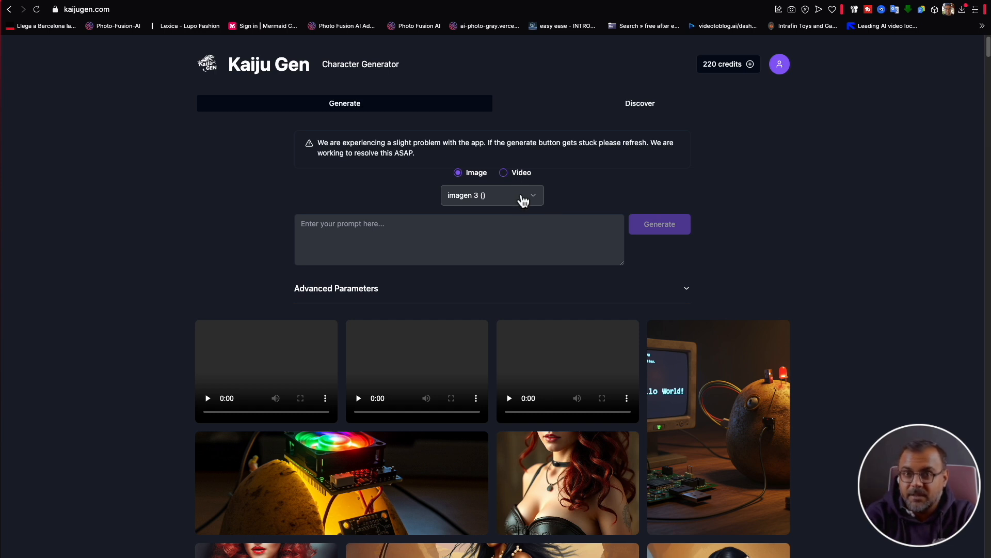
{"action": "left_click", "coordinate": [492, 195]}
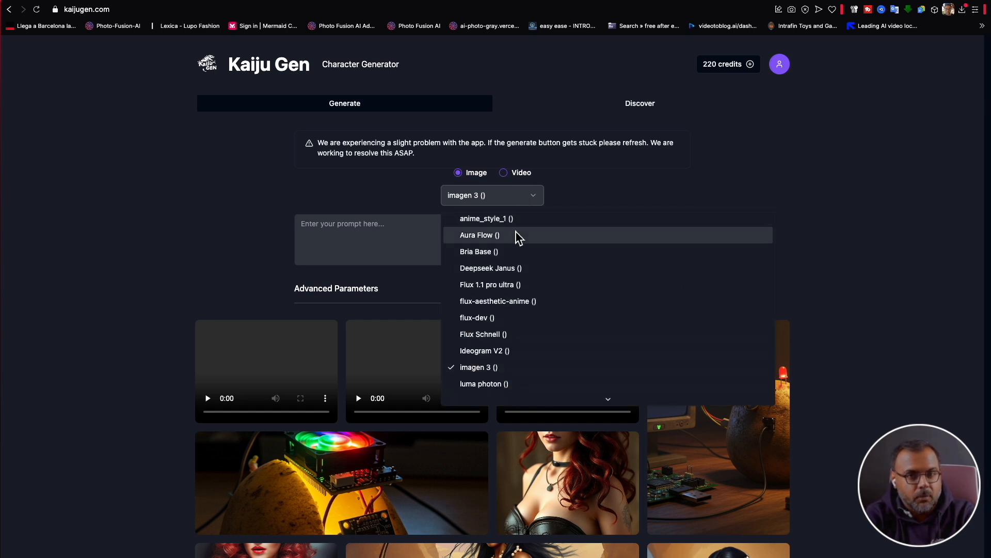
{"action": "mouse_move", "coordinate": [506, 301]}
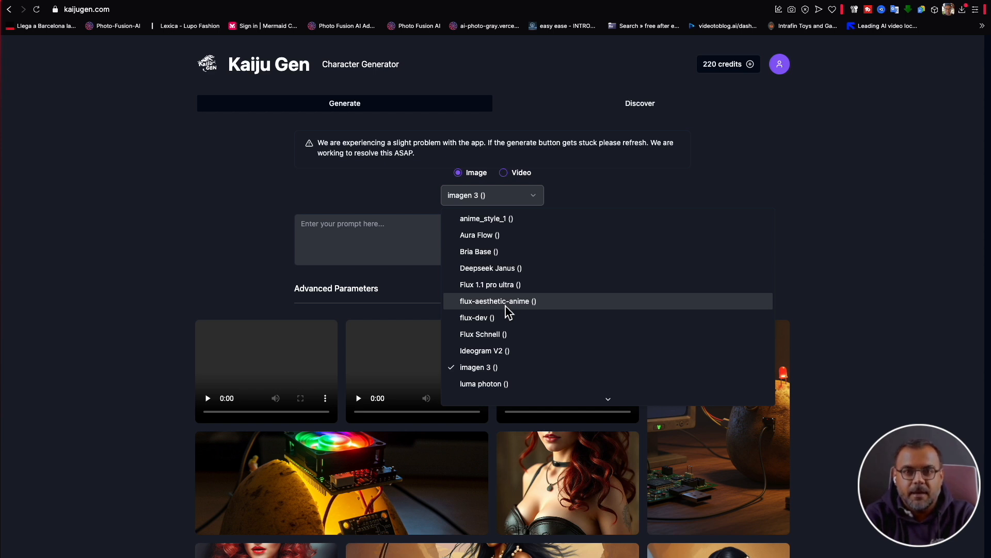
{"action": "left_click", "coordinate": [251, 177]}
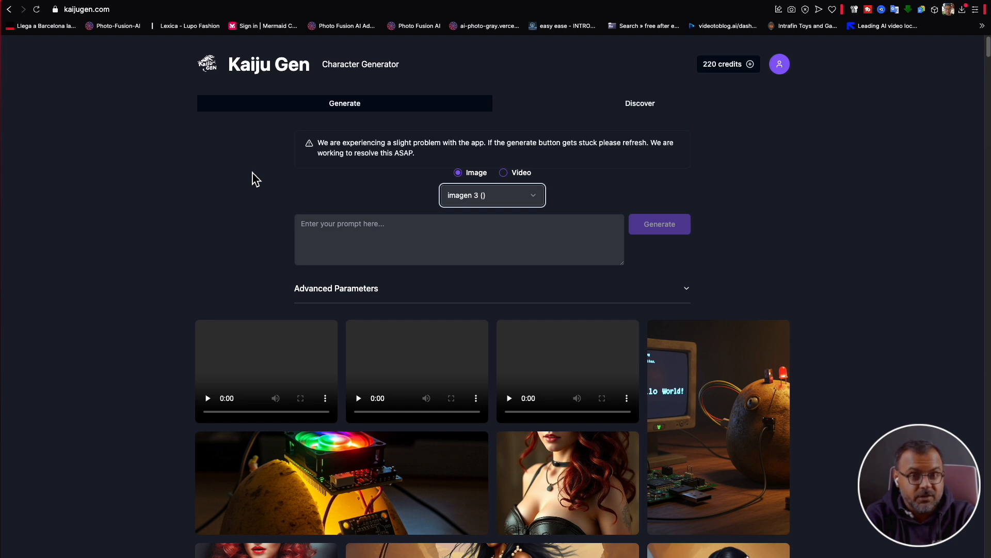